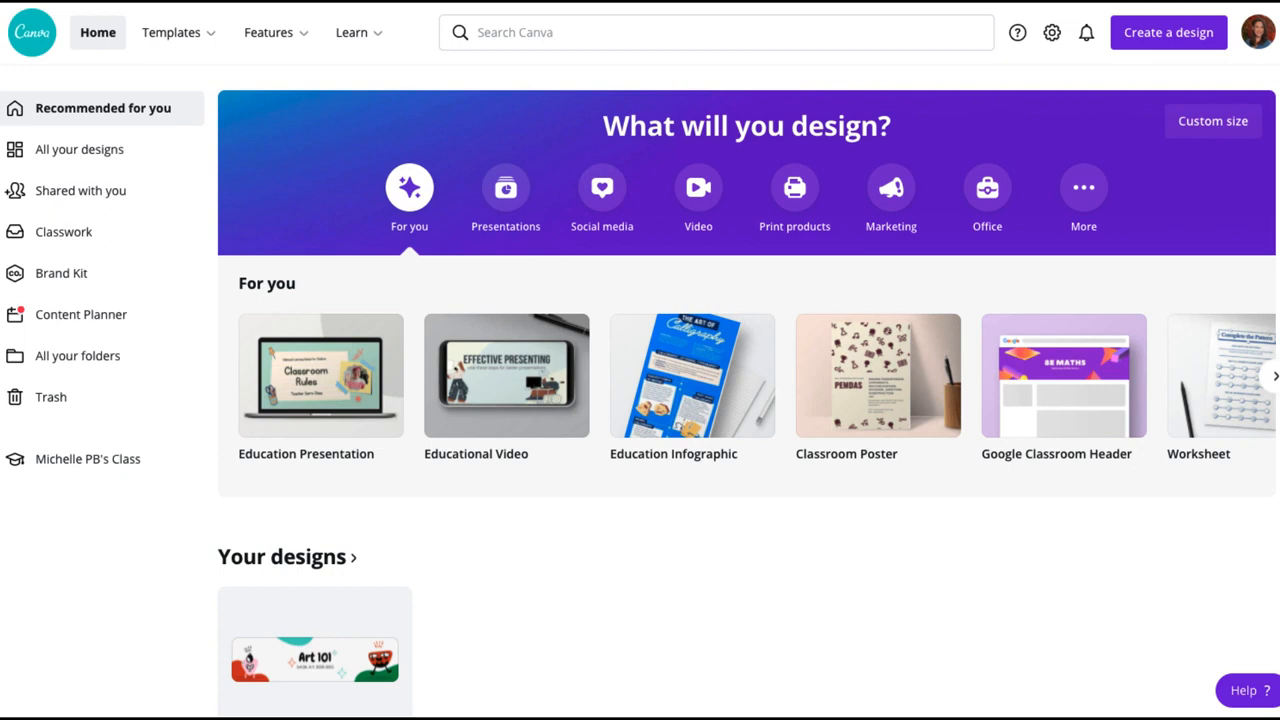
{"action": "mouse_move", "coordinate": [828, 658]}
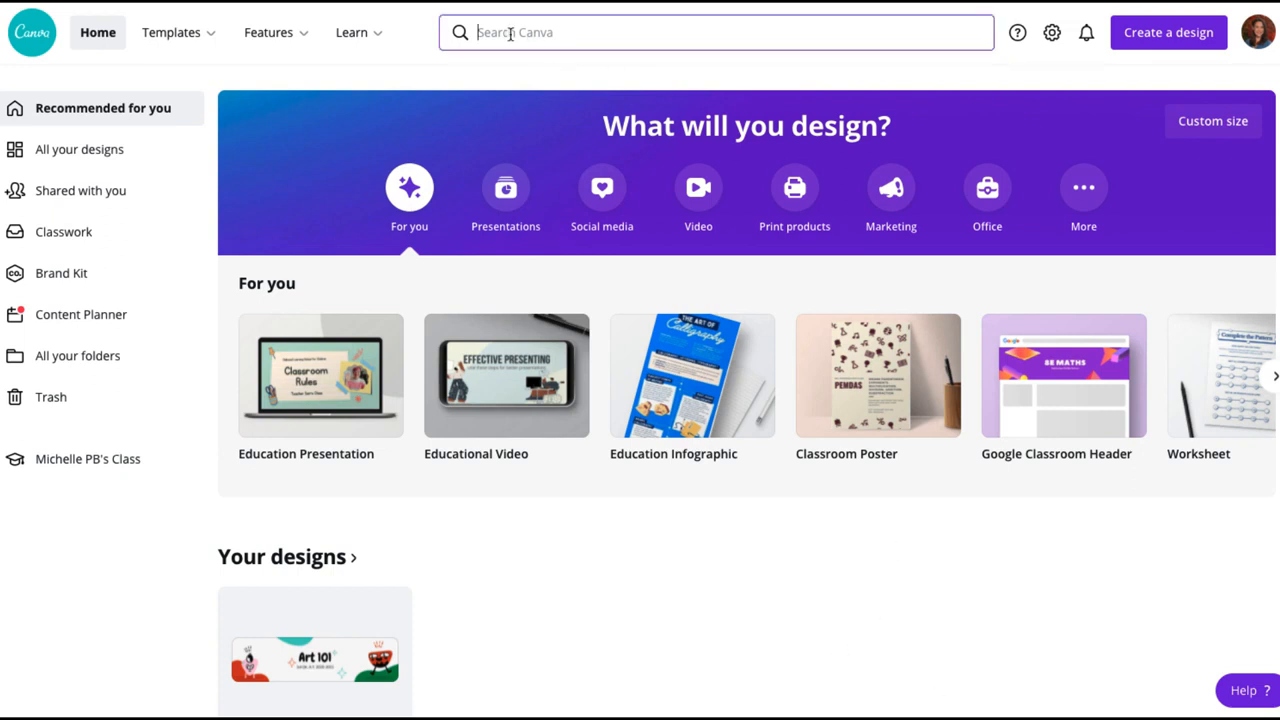
Step: Search Canva templates for 'canvas banner'
{"action": "type", "text": "canvas"}
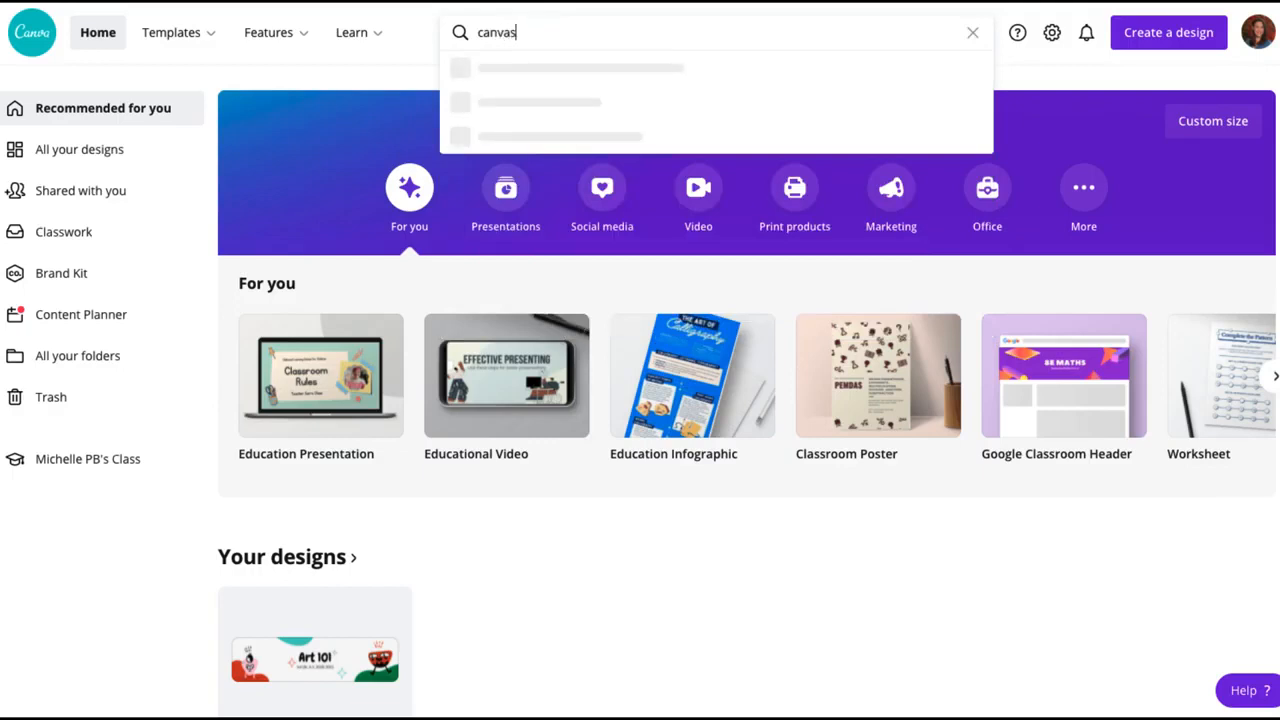
{"action": "left_click", "coordinate": [971, 32]}
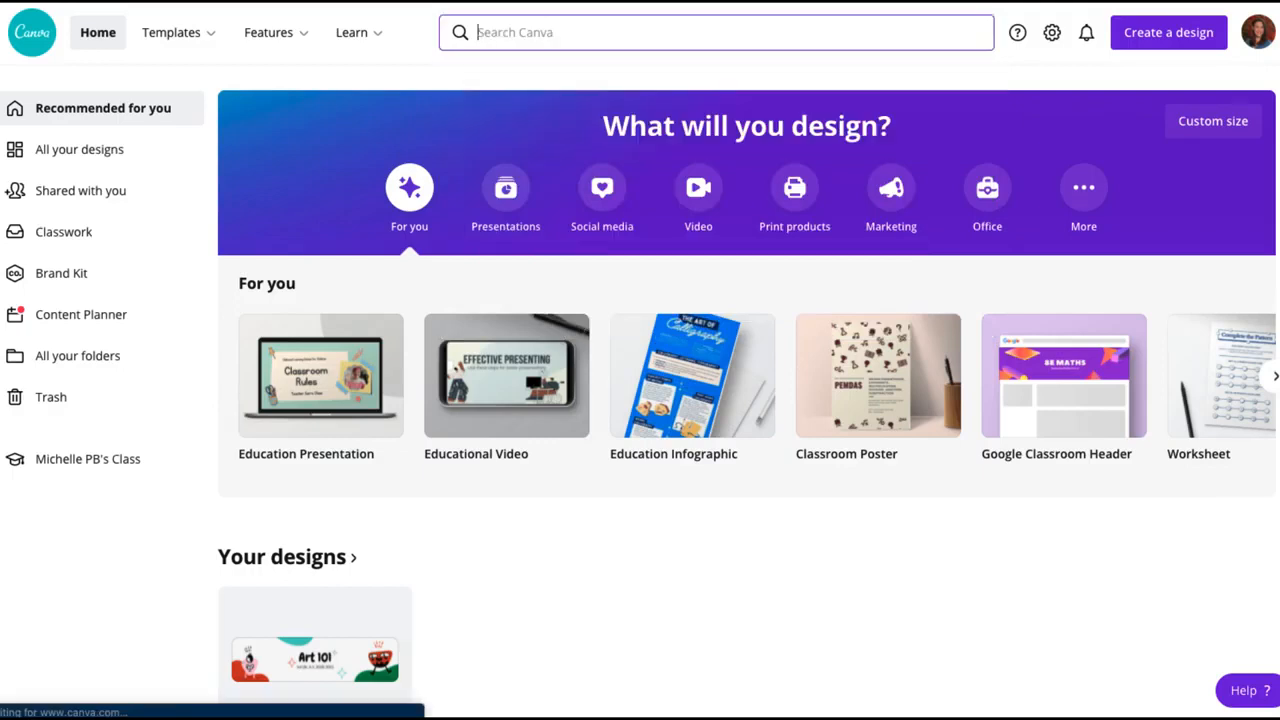
{"action": "type", "text": "canvas banner"}
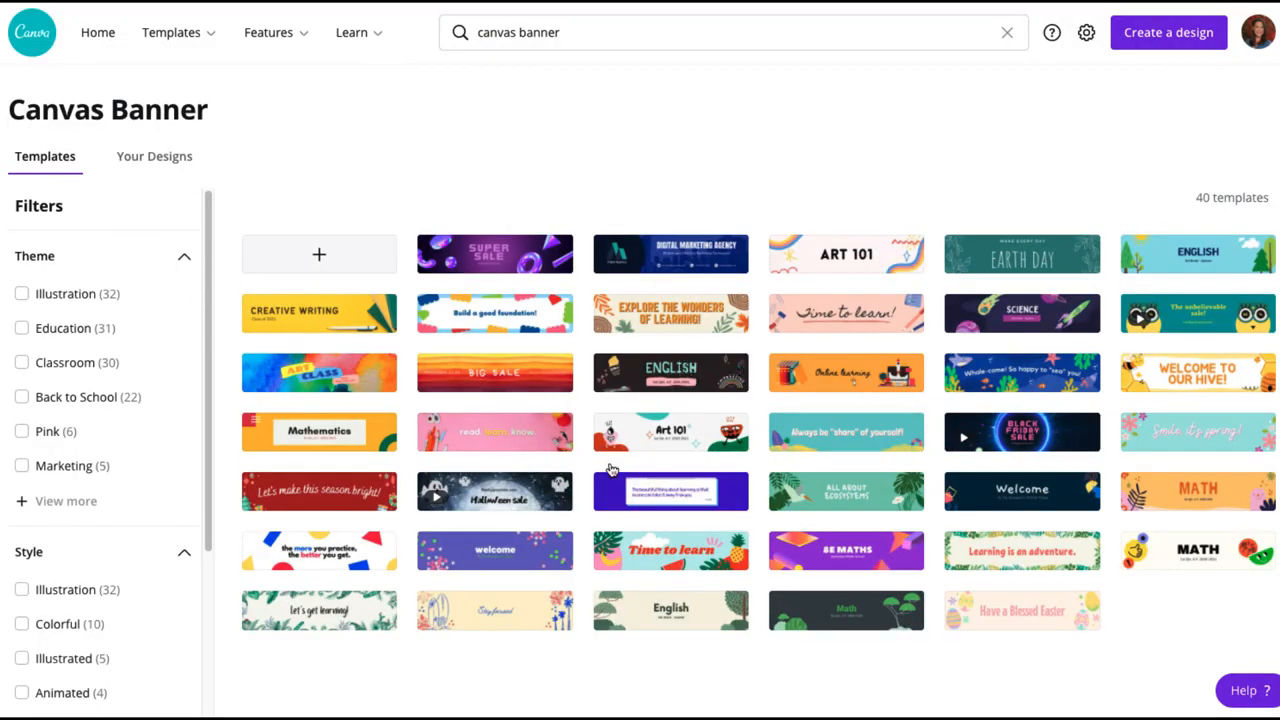
{"action": "mouse_move", "coordinate": [730, 233]}
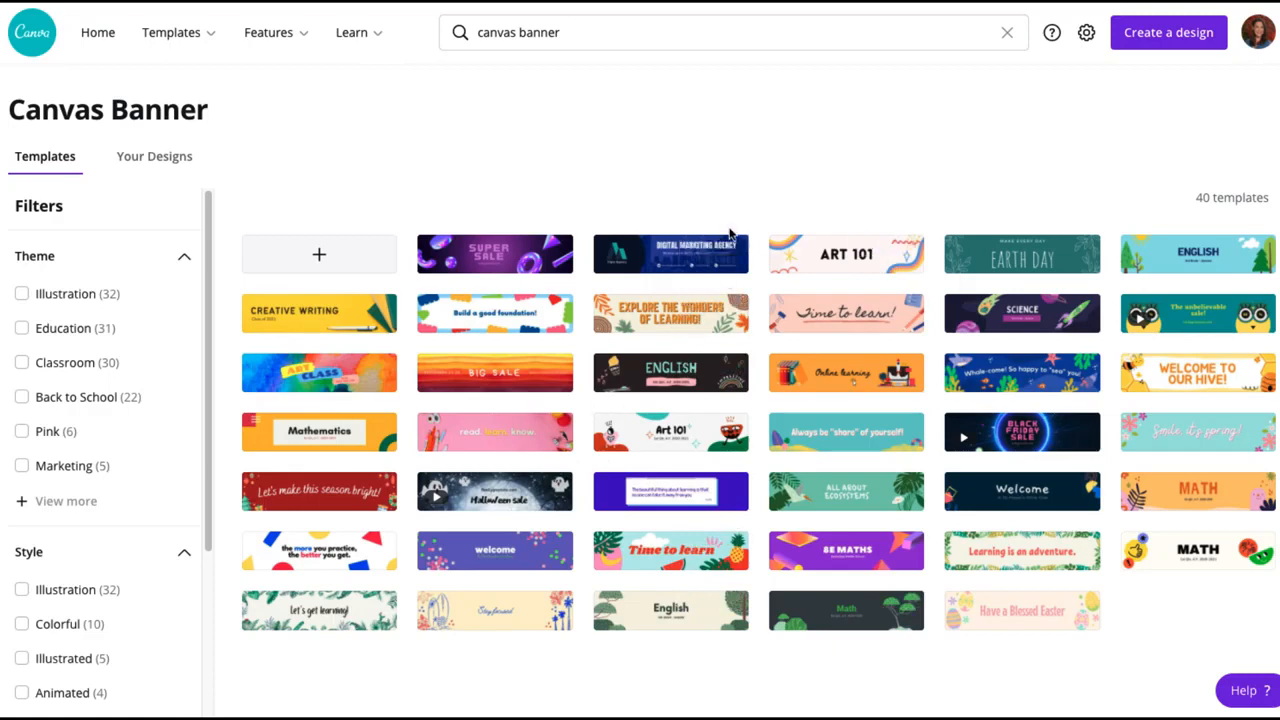
{"action": "mouse_move", "coordinate": [730, 197]}
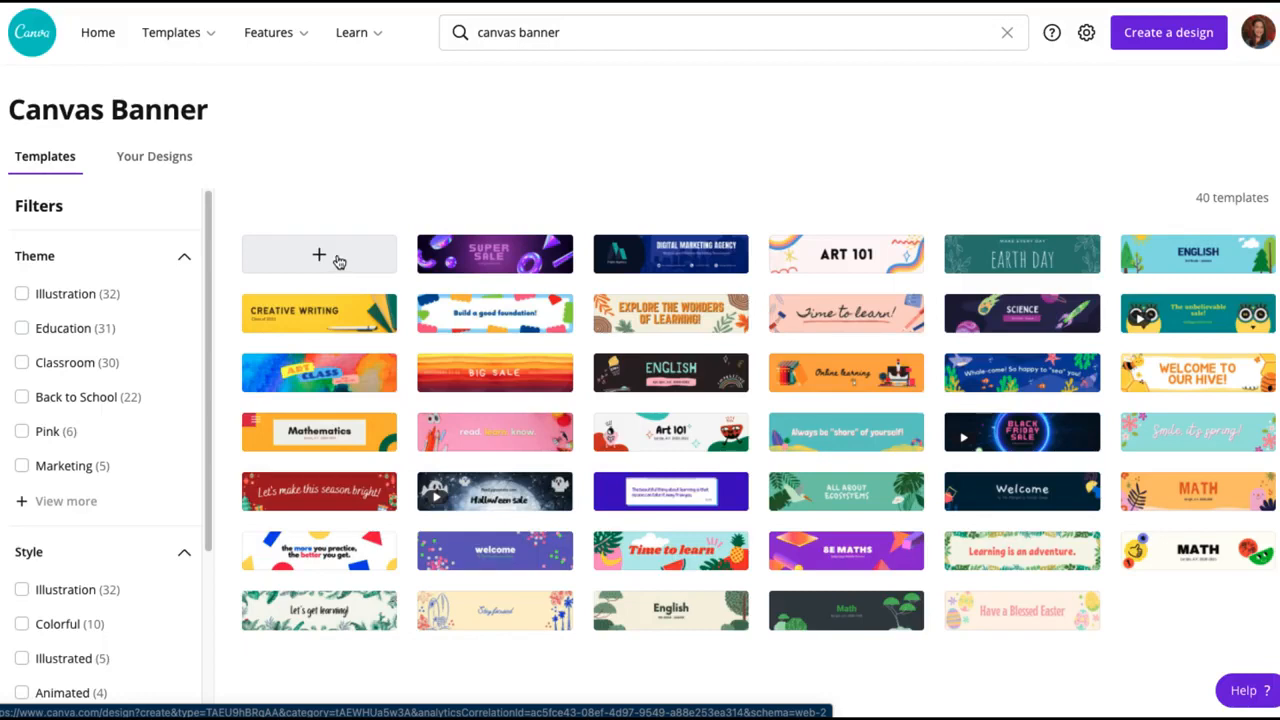
{"action": "mouse_move", "coordinate": [343, 267]}
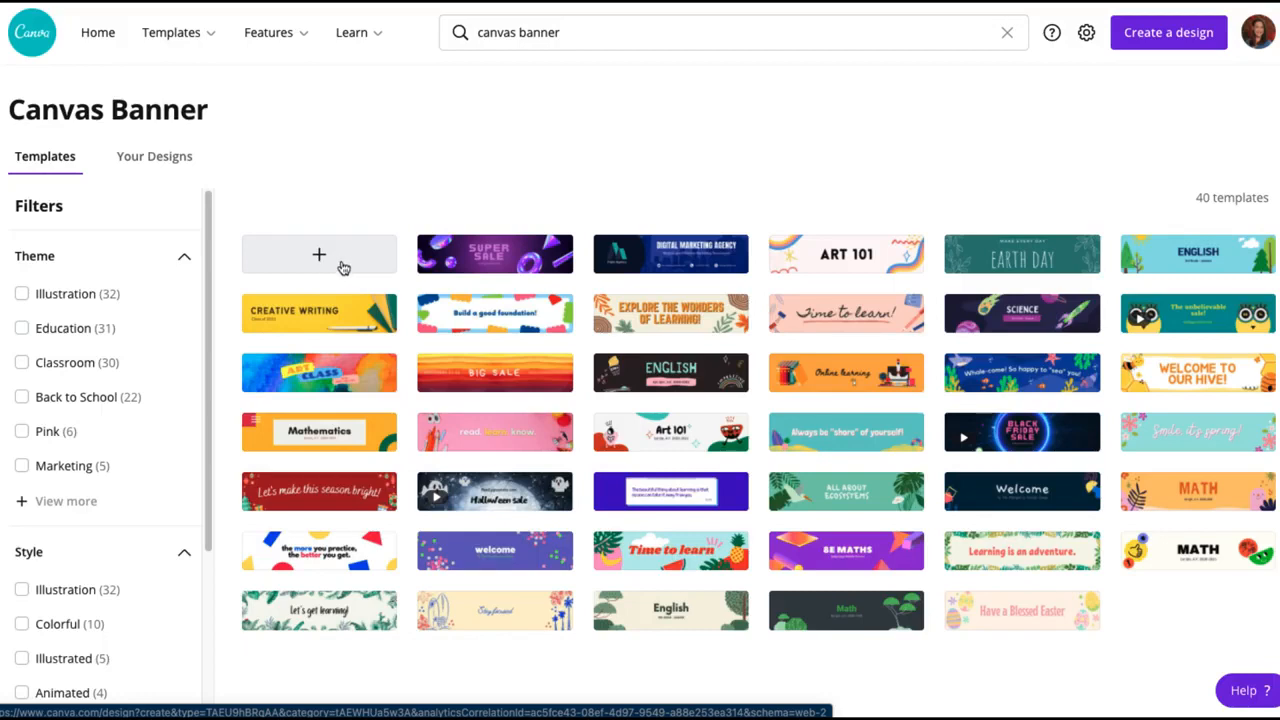
{"action": "mouse_move", "coordinate": [628, 199]}
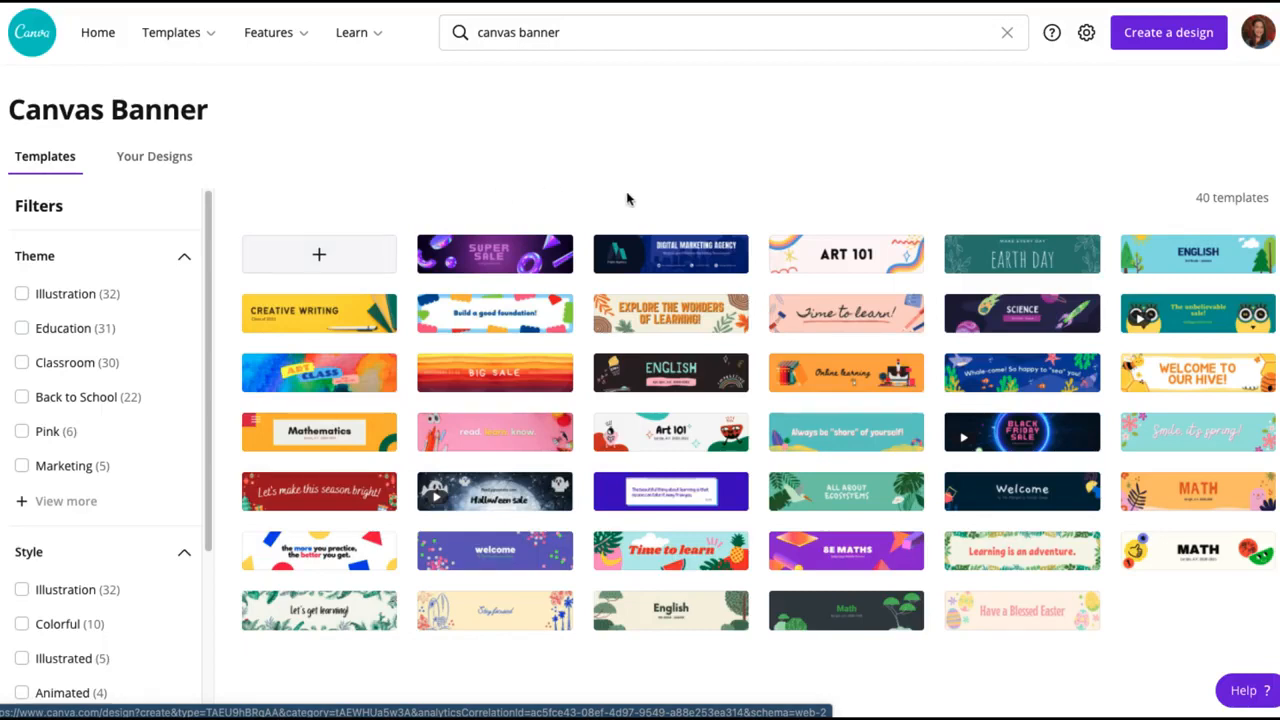
{"action": "mouse_move", "coordinate": [670, 254]}
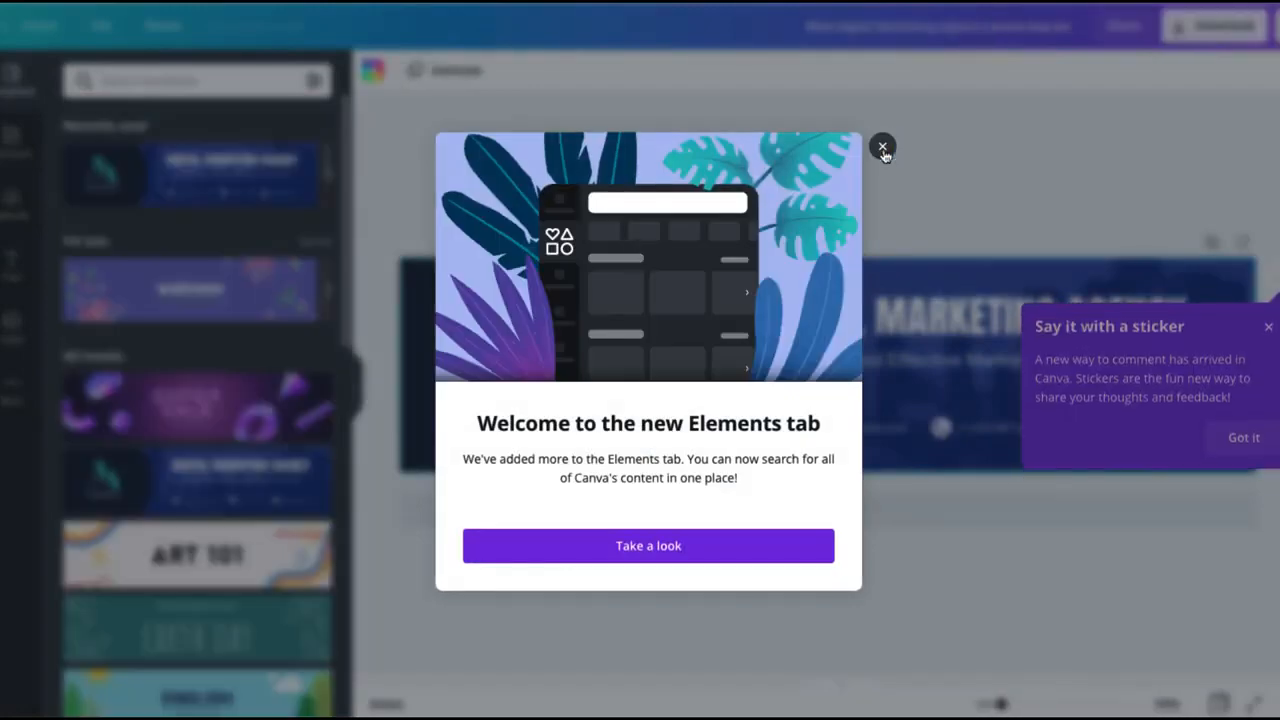
Step: Dismiss the welcome announcement over the Digital Marketing Agency template editor
{"action": "left_click", "coordinate": [882, 147]}
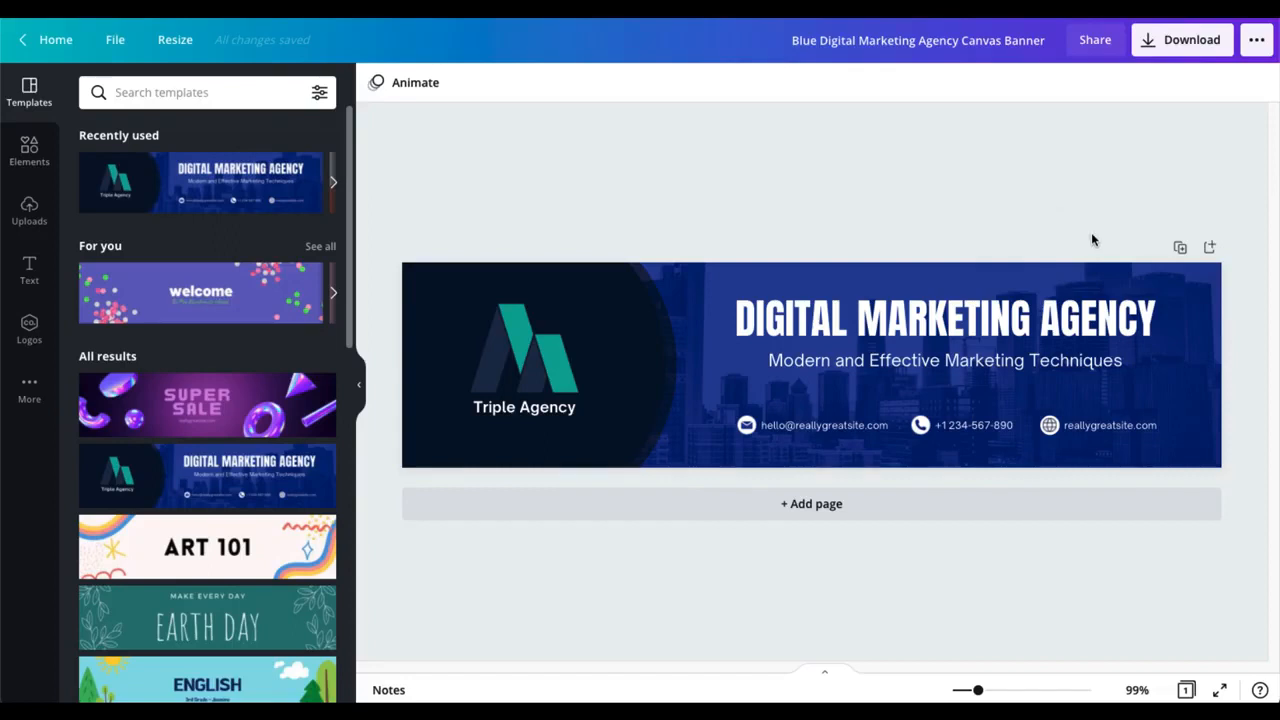
{"action": "mouse_move", "coordinate": [1128, 260]}
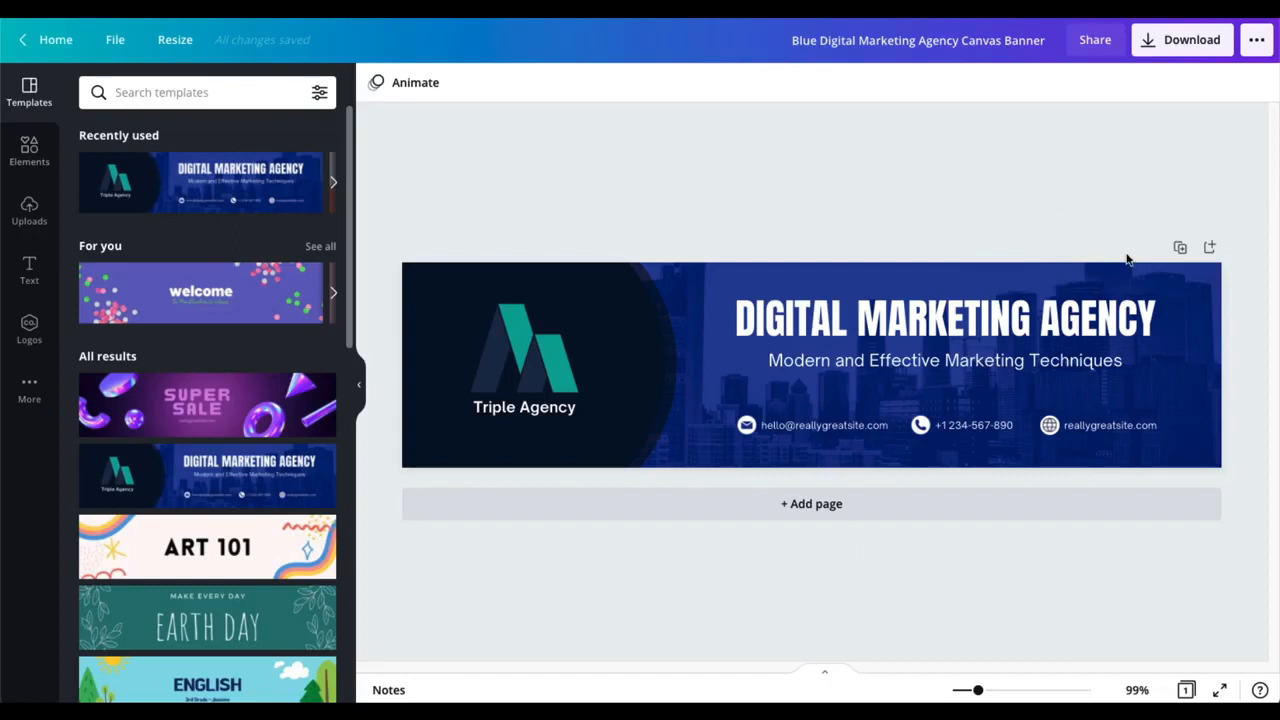
{"action": "mouse_move", "coordinate": [1180, 248]}
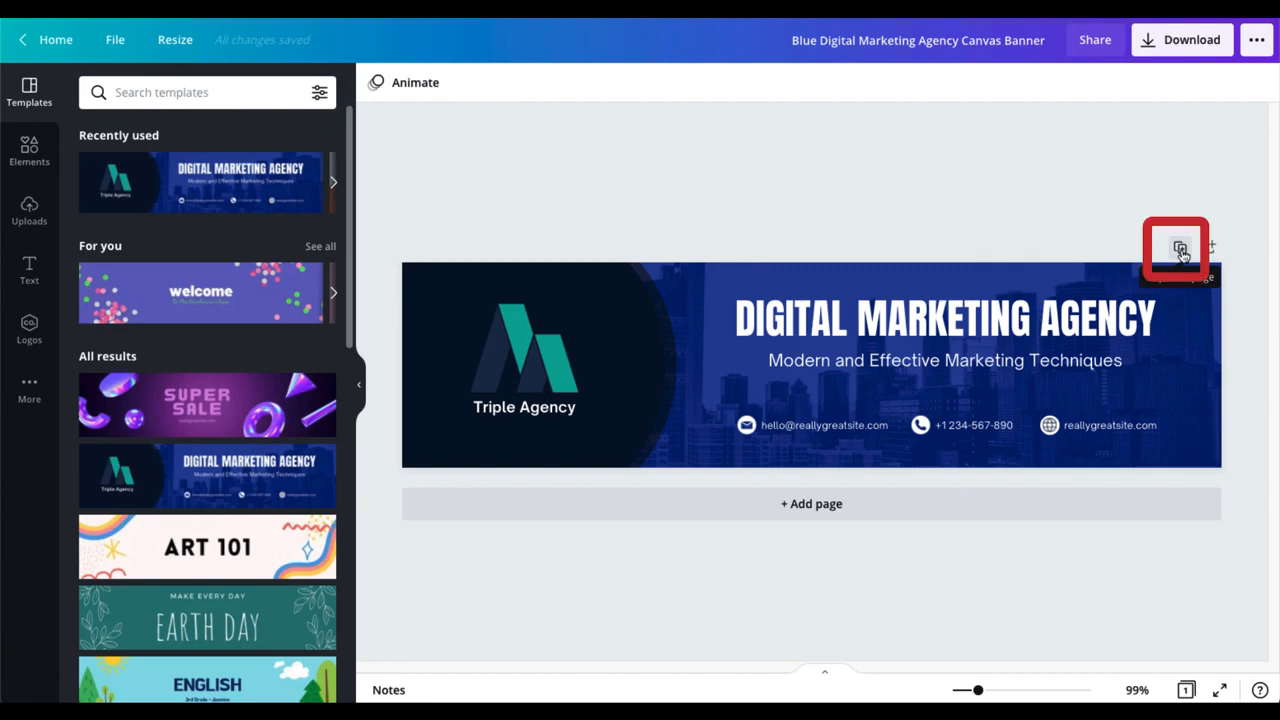
{"action": "mouse_move", "coordinate": [1180, 248]}
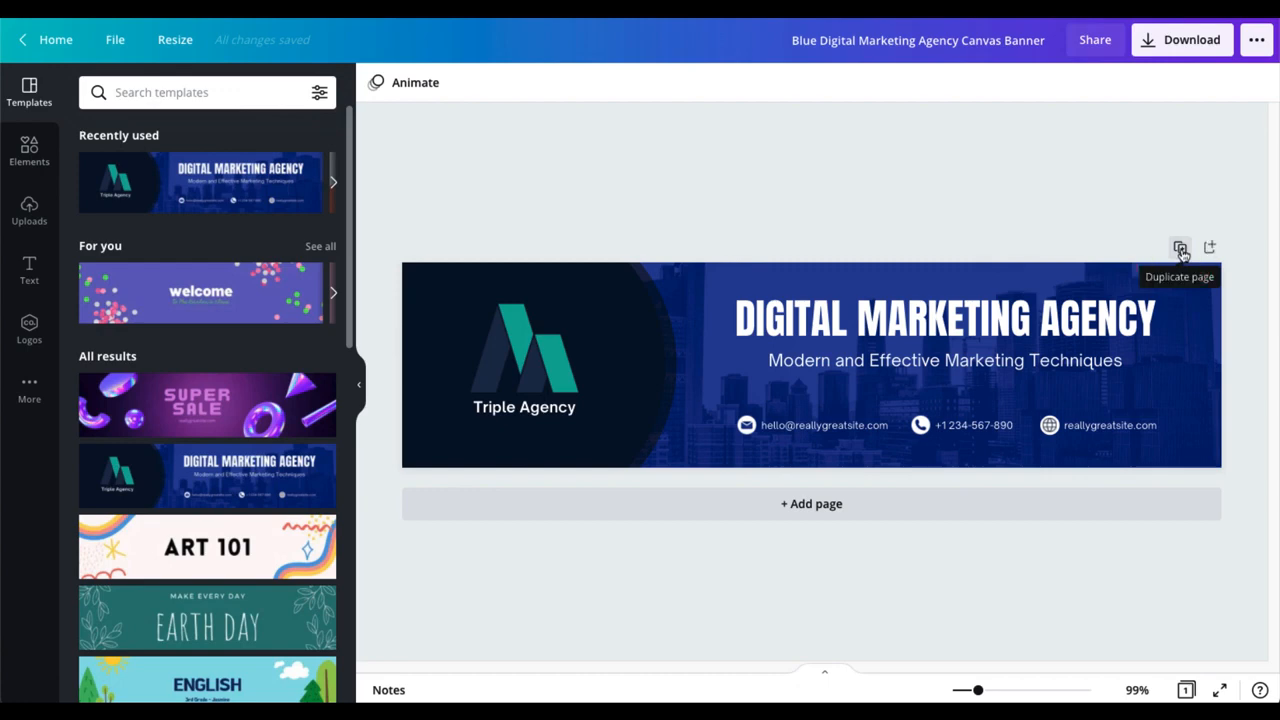
Step: Duplicate the banner into Page 2 and select Page 2's main title
{"action": "left_click", "coordinate": [1180, 248]}
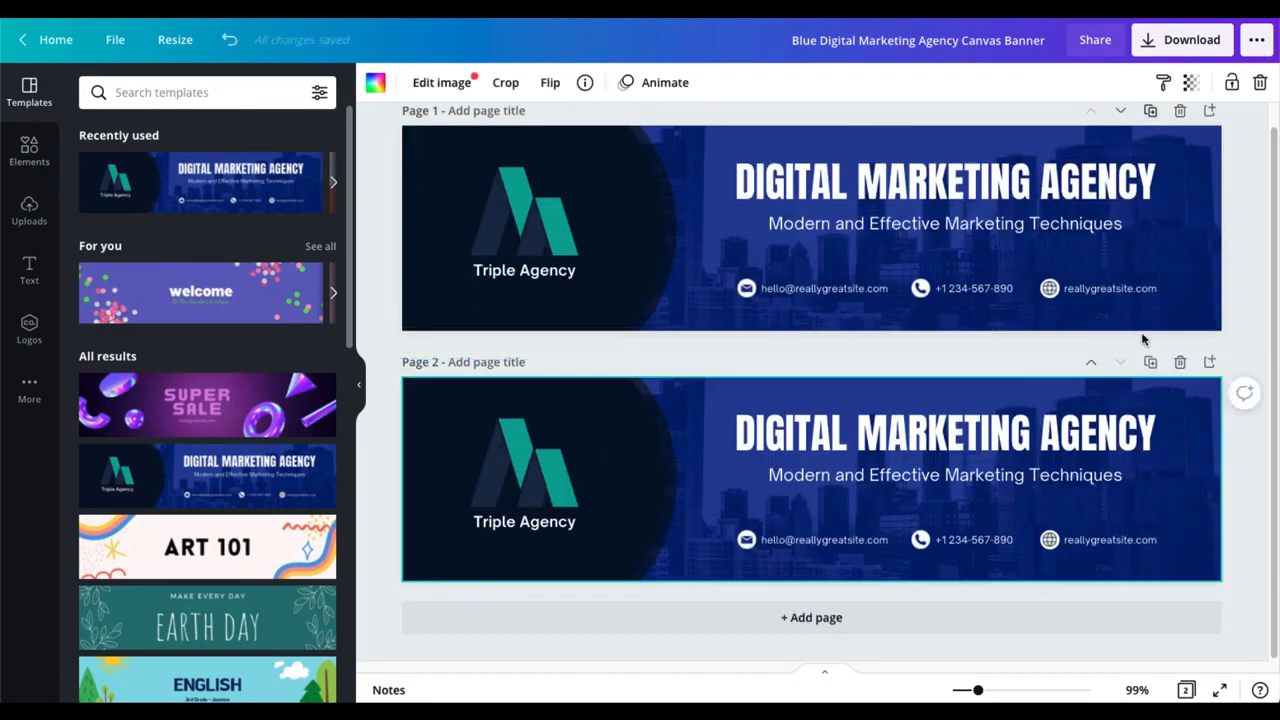
{"action": "left_click", "coordinate": [944, 474]}
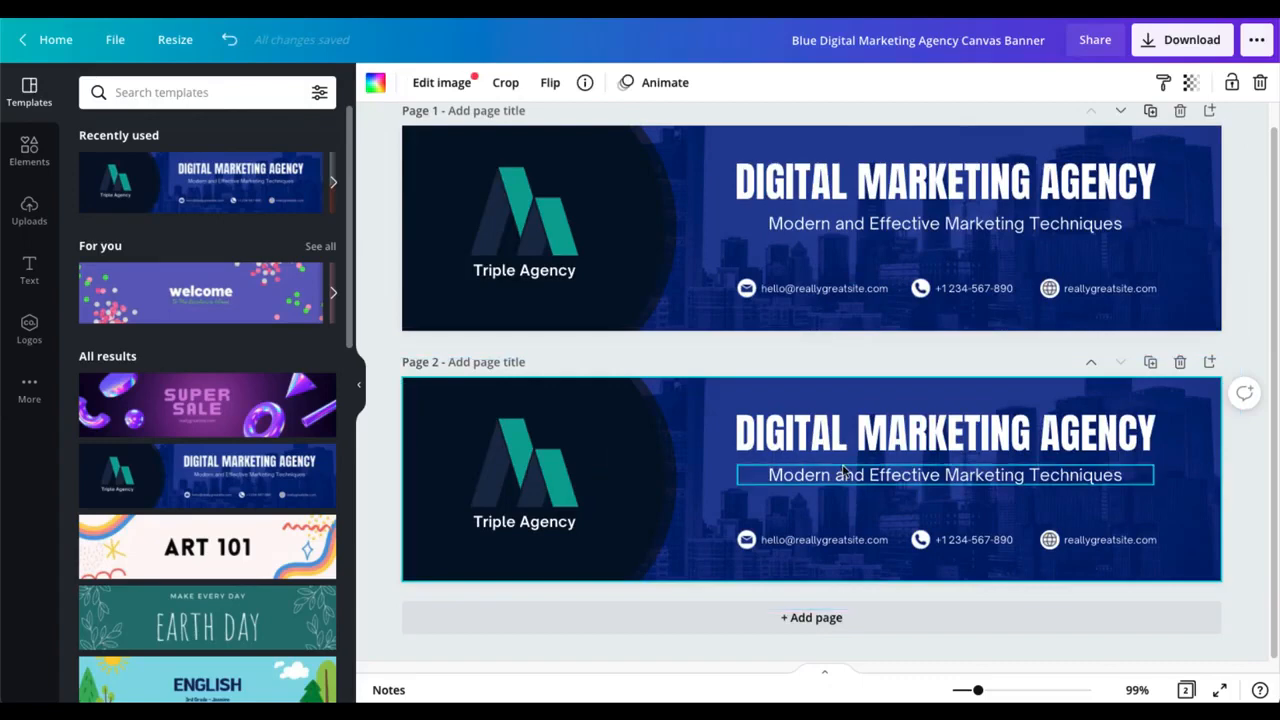
{"action": "mouse_move", "coordinate": [833, 466]}
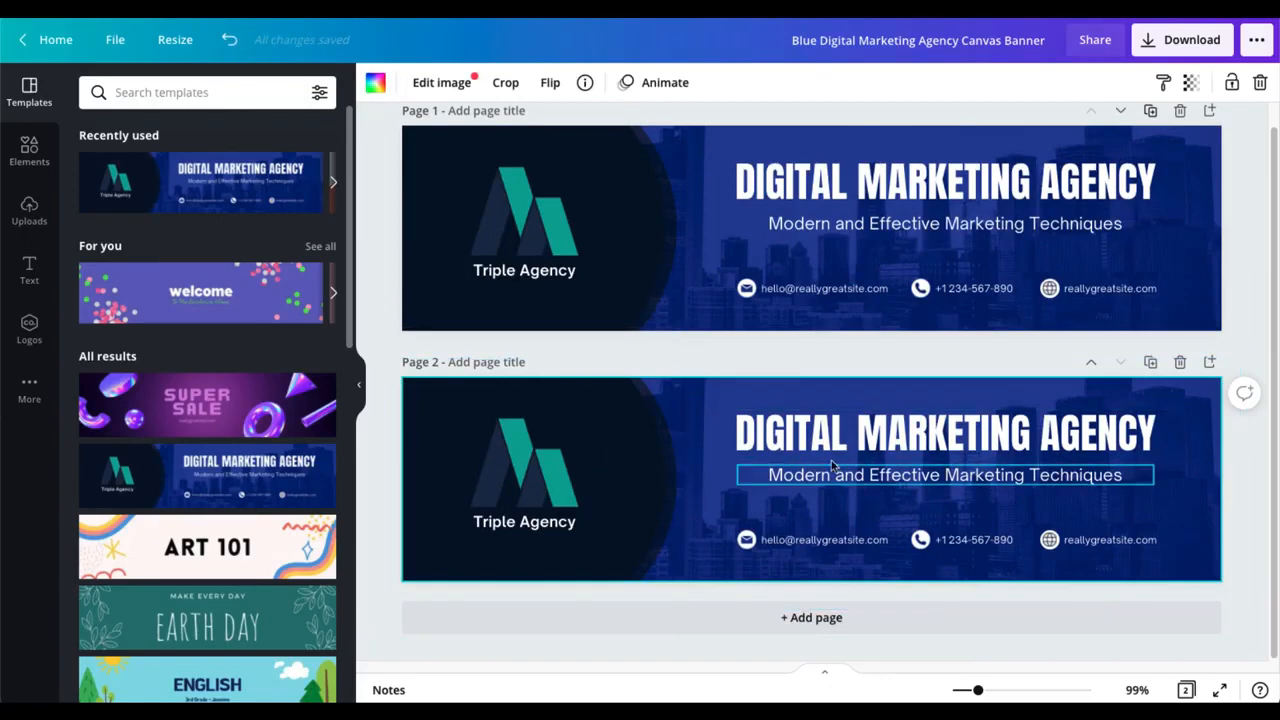
{"action": "left_click", "coordinate": [862, 390]}
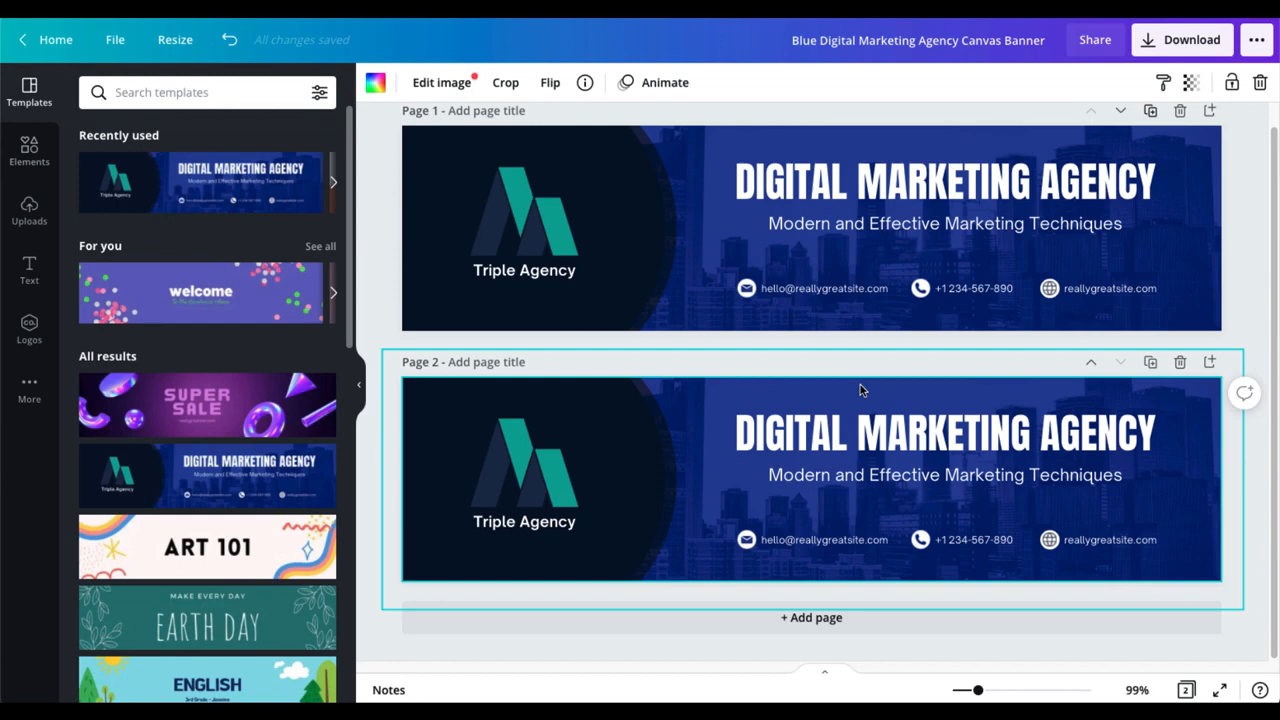
{"action": "left_click", "coordinate": [945, 433]}
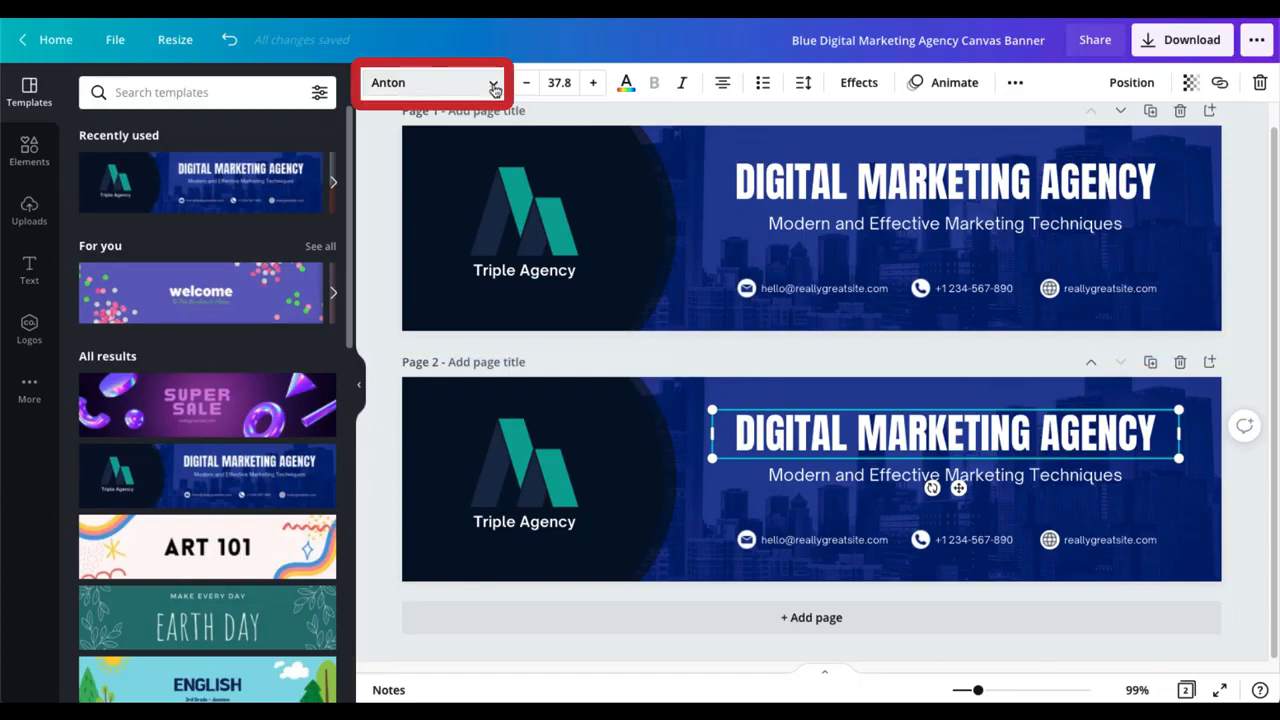
Step: Try Archivo Black and Alice on page 2's title, ending back on Anton
{"action": "left_click", "coordinate": [430, 82]}
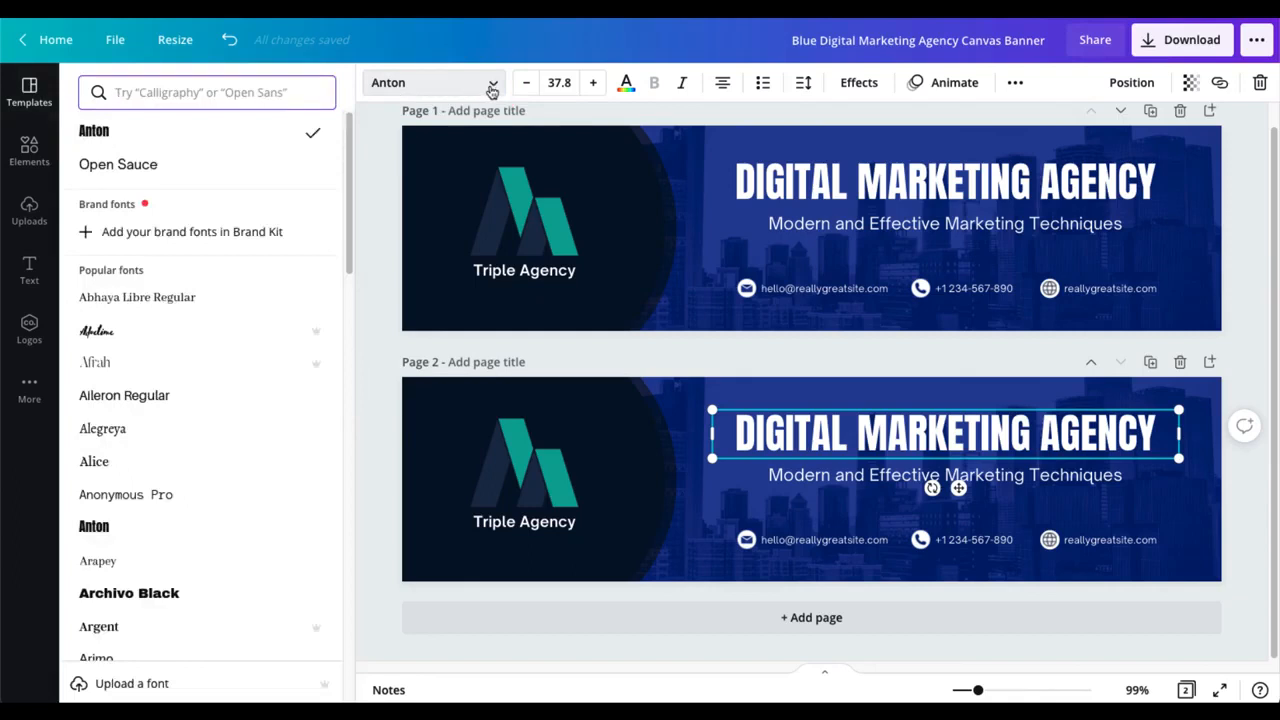
{"action": "mouse_move", "coordinate": [93, 526]}
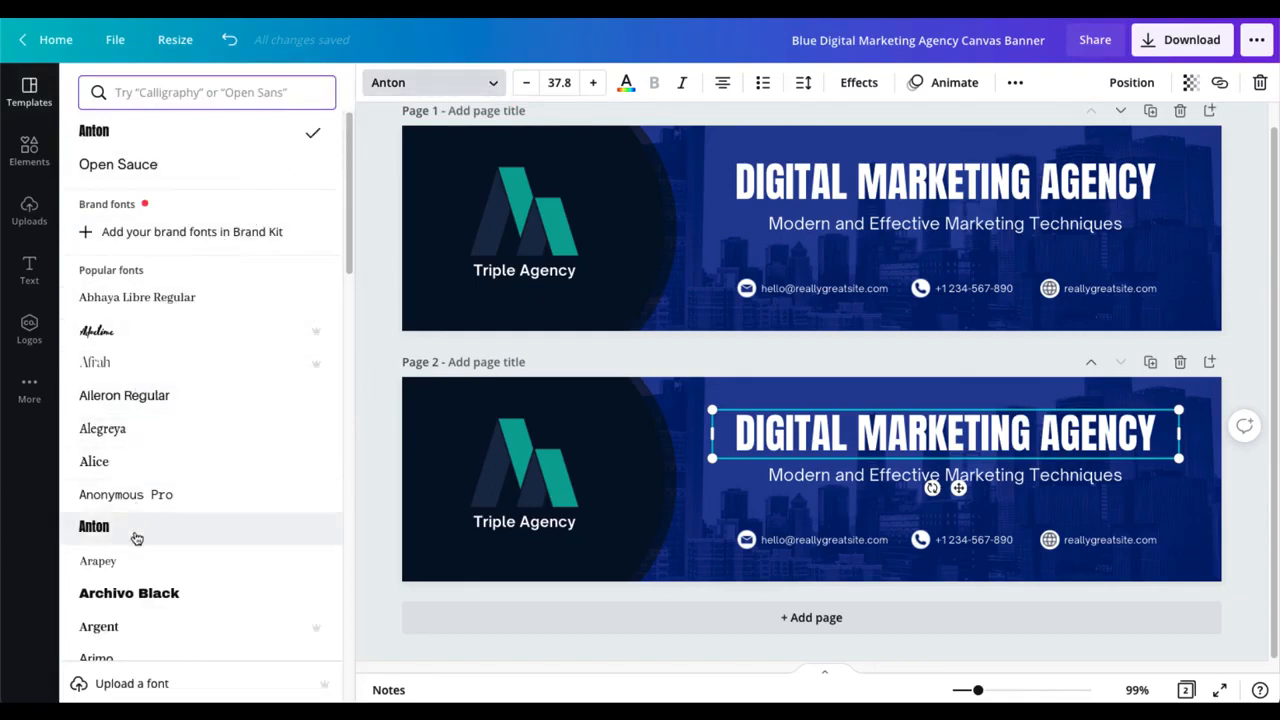
{"action": "left_click", "coordinate": [128, 593]}
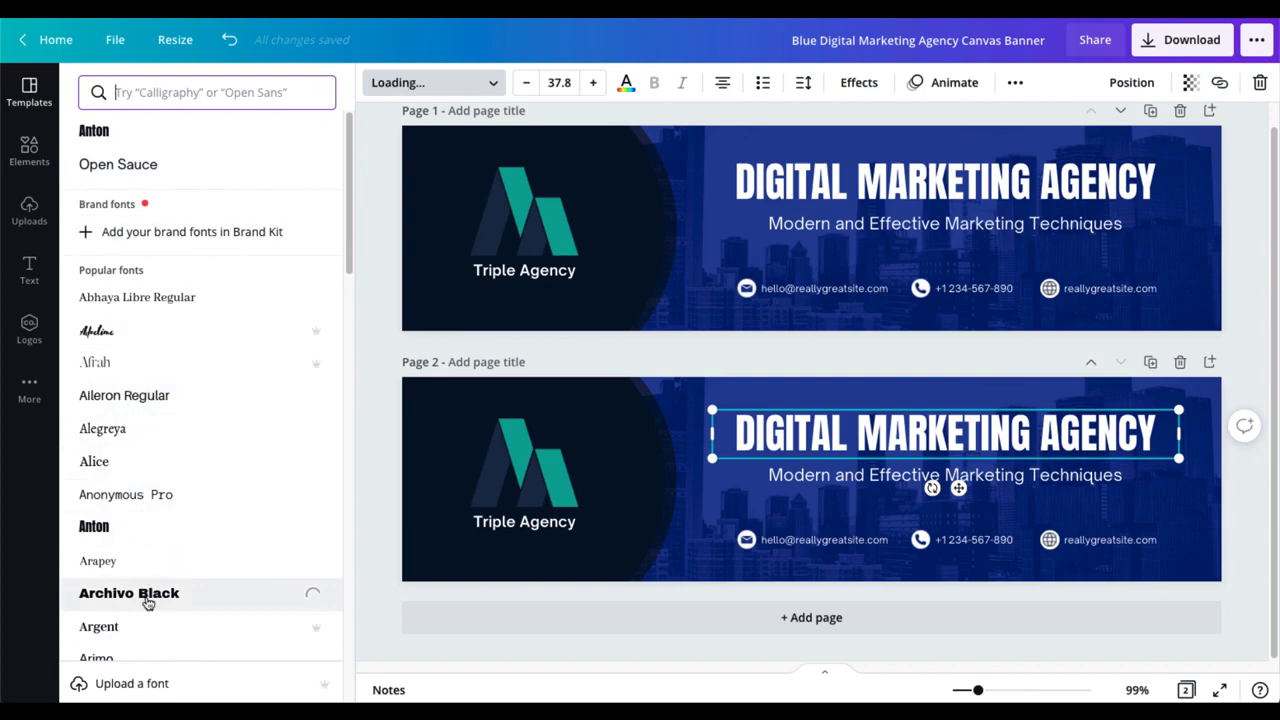
{"action": "left_click", "coordinate": [128, 593]}
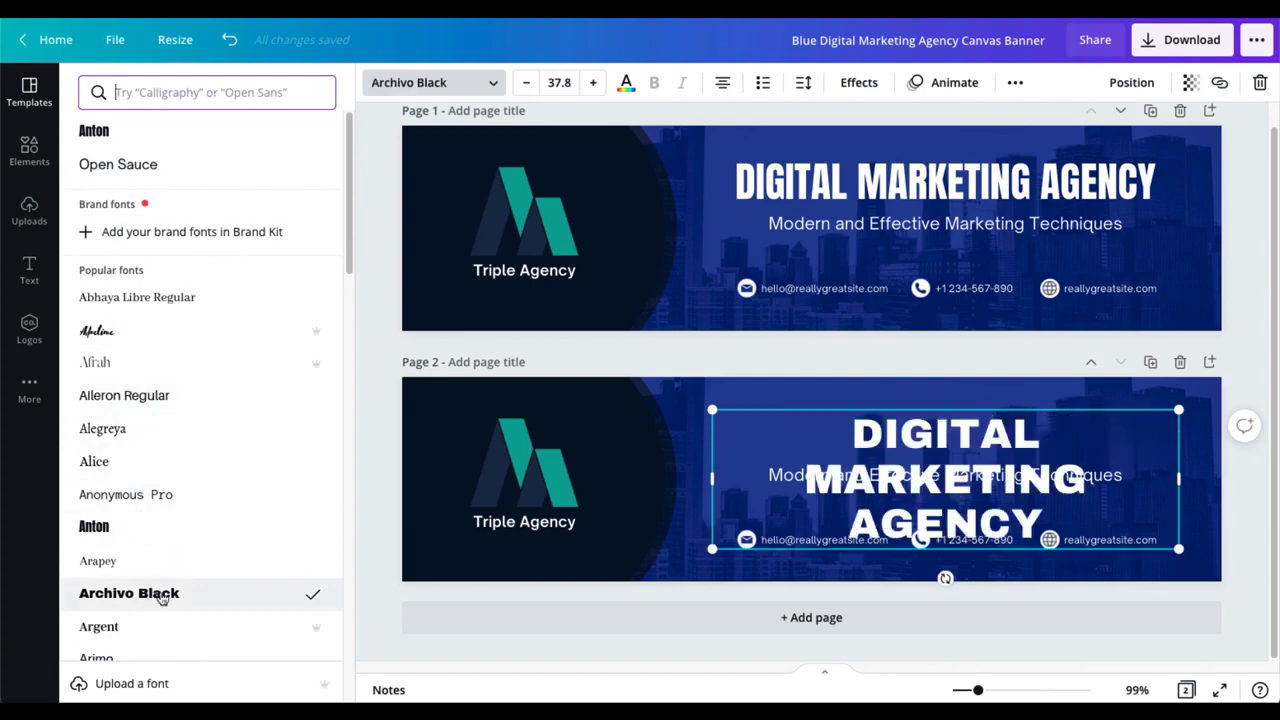
{"action": "mouse_move", "coordinate": [94, 461]}
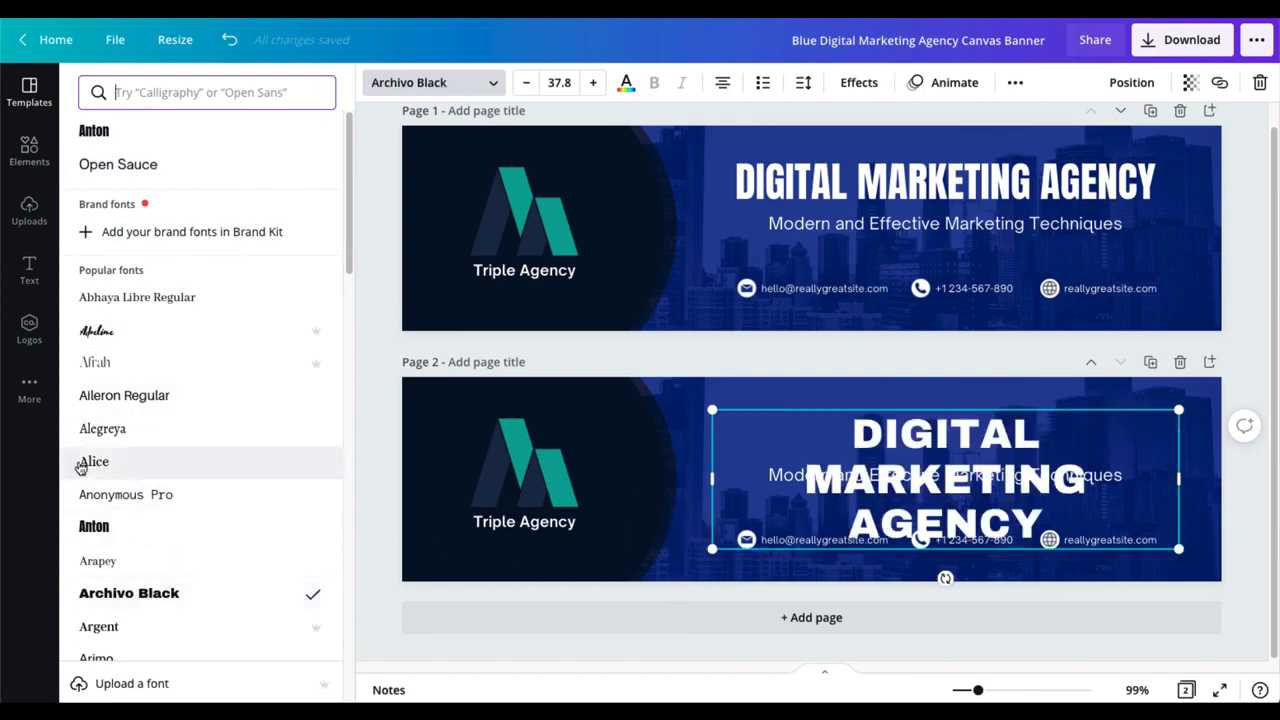
{"action": "left_click", "coordinate": [94, 461]}
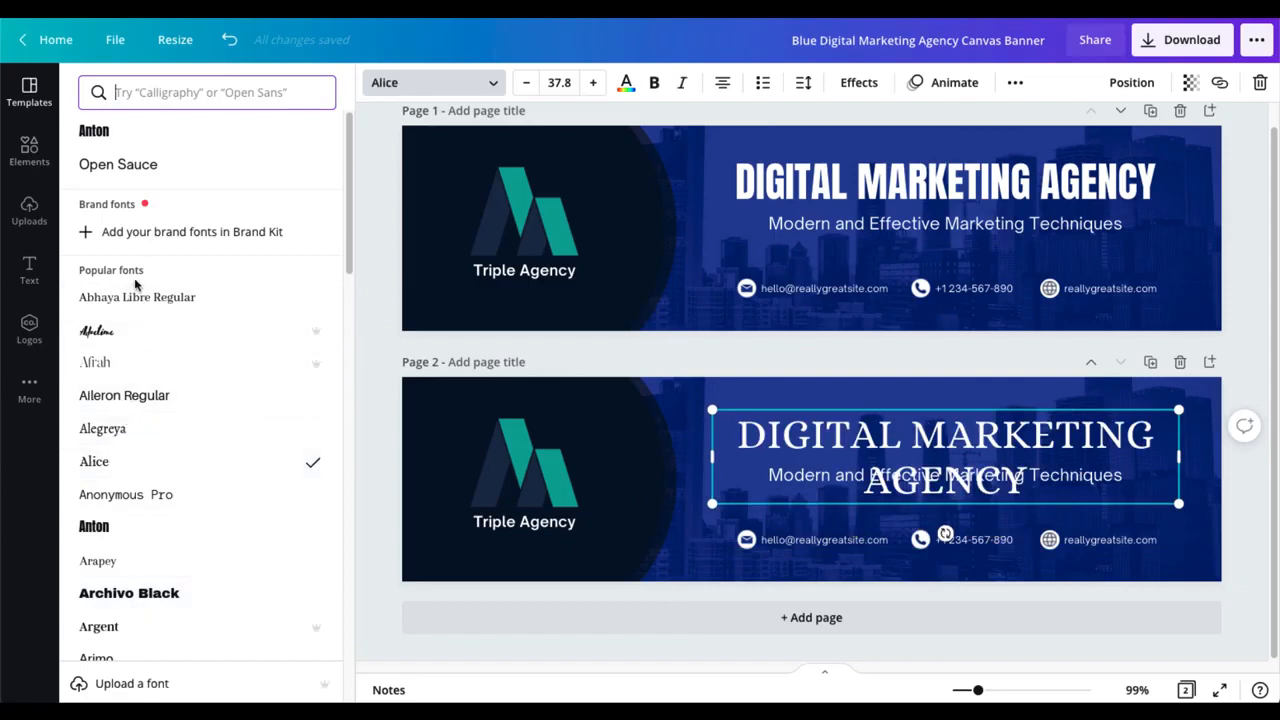
{"action": "left_click", "coordinate": [94, 476]}
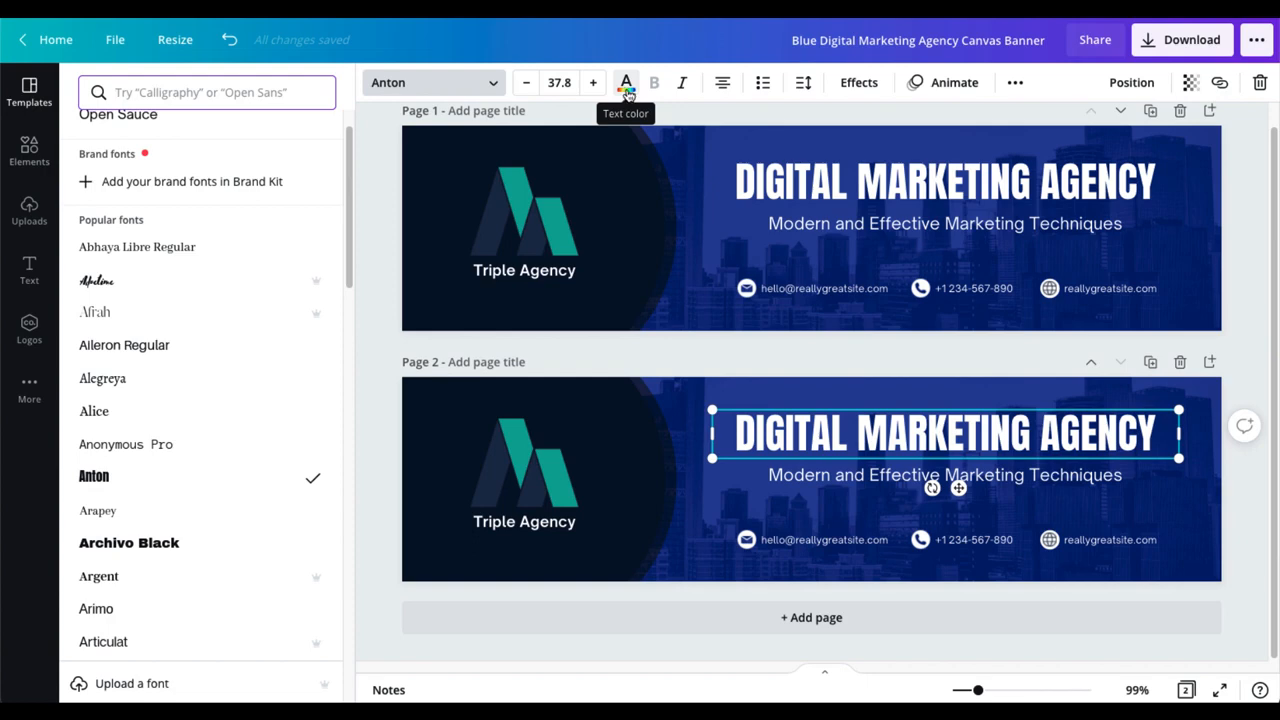
Step: Set the page 2 DIGITAL MARKETING AGENCY text colour to the default yellow swatch
{"action": "left_click", "coordinate": [625, 82]}
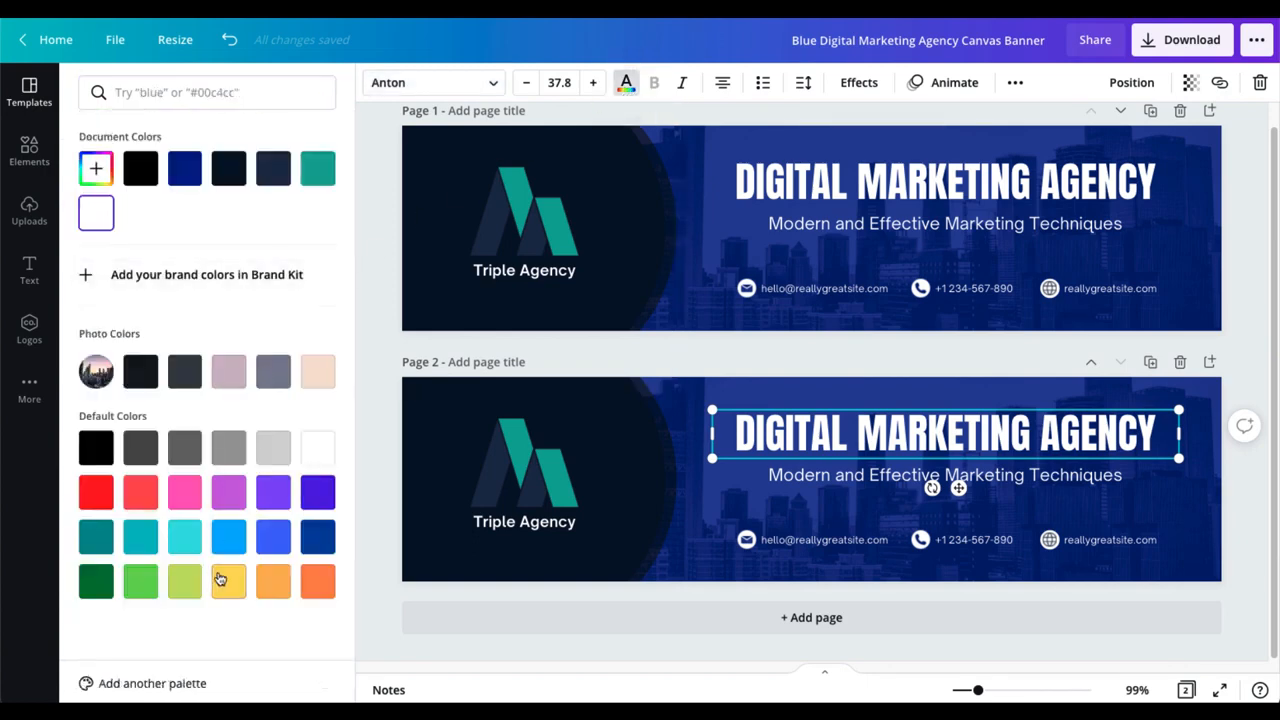
{"action": "left_click", "coordinate": [228, 581]}
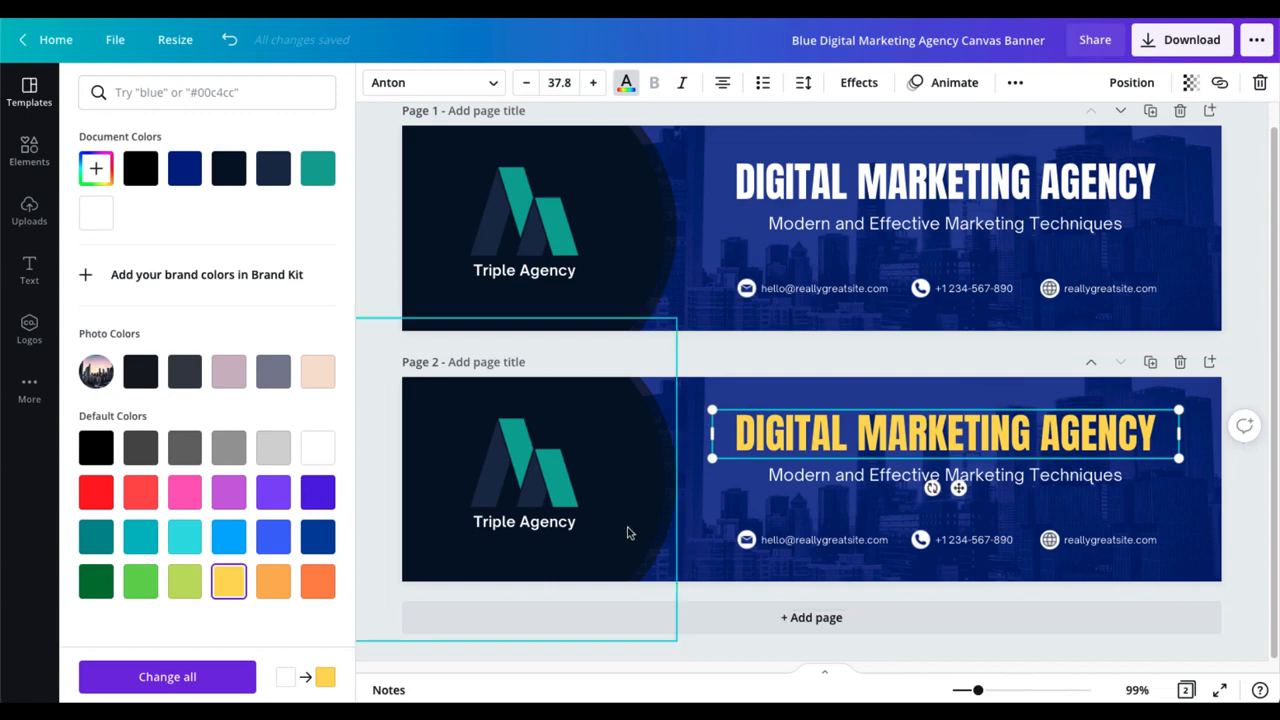
Step: Delete the logo, dark curved shape and contact icons and details from page 2
{"action": "left_click", "coordinate": [524, 460]}
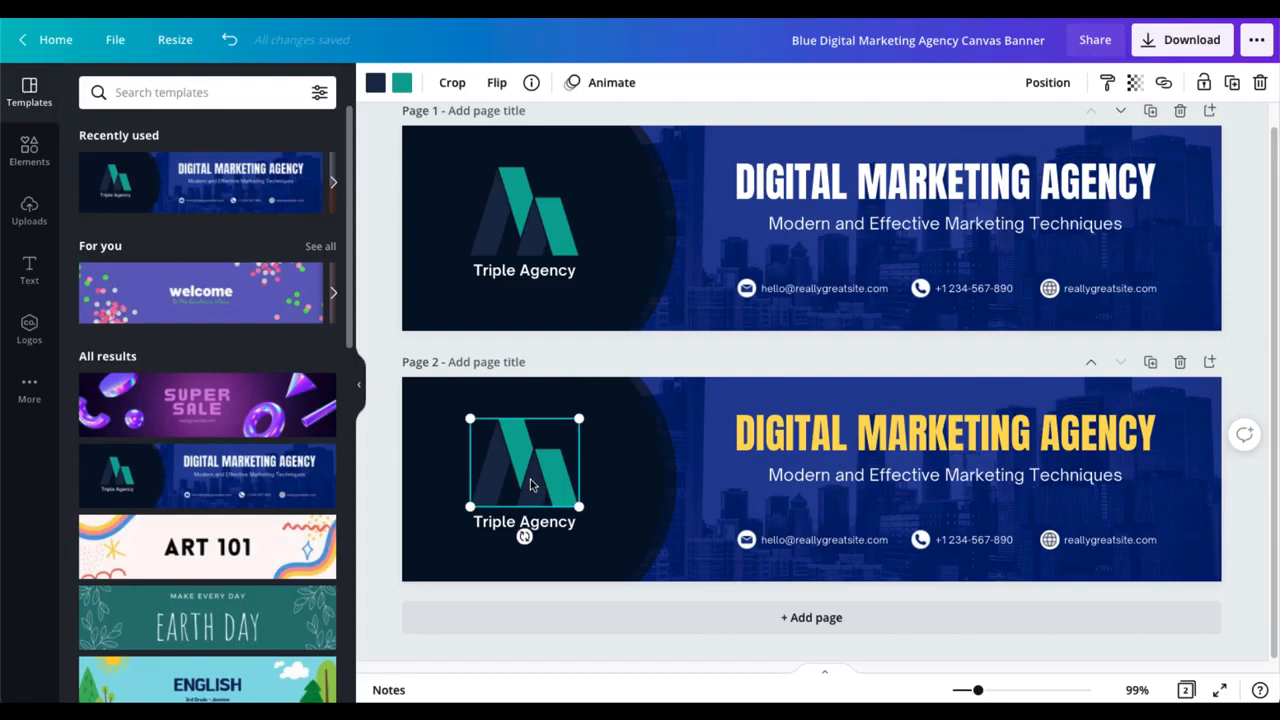
{"action": "double_click", "coordinate": [524, 521]}
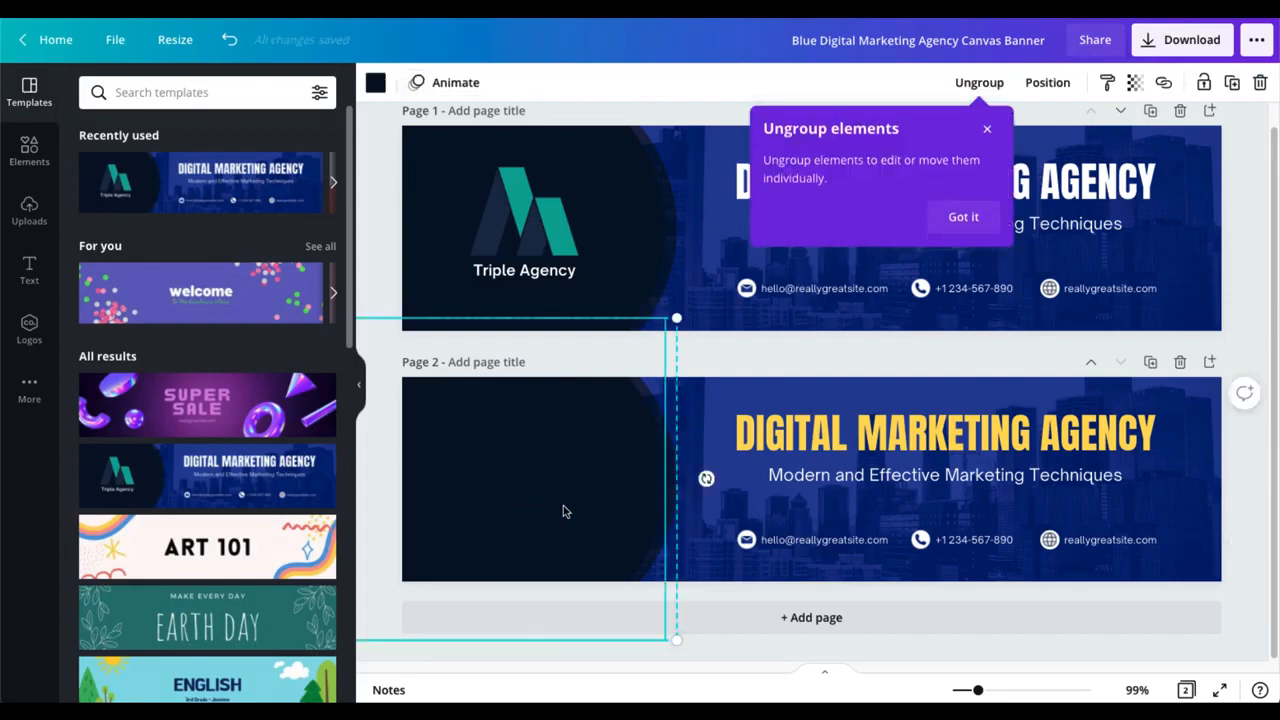
{"action": "left_click", "coordinate": [962, 217]}
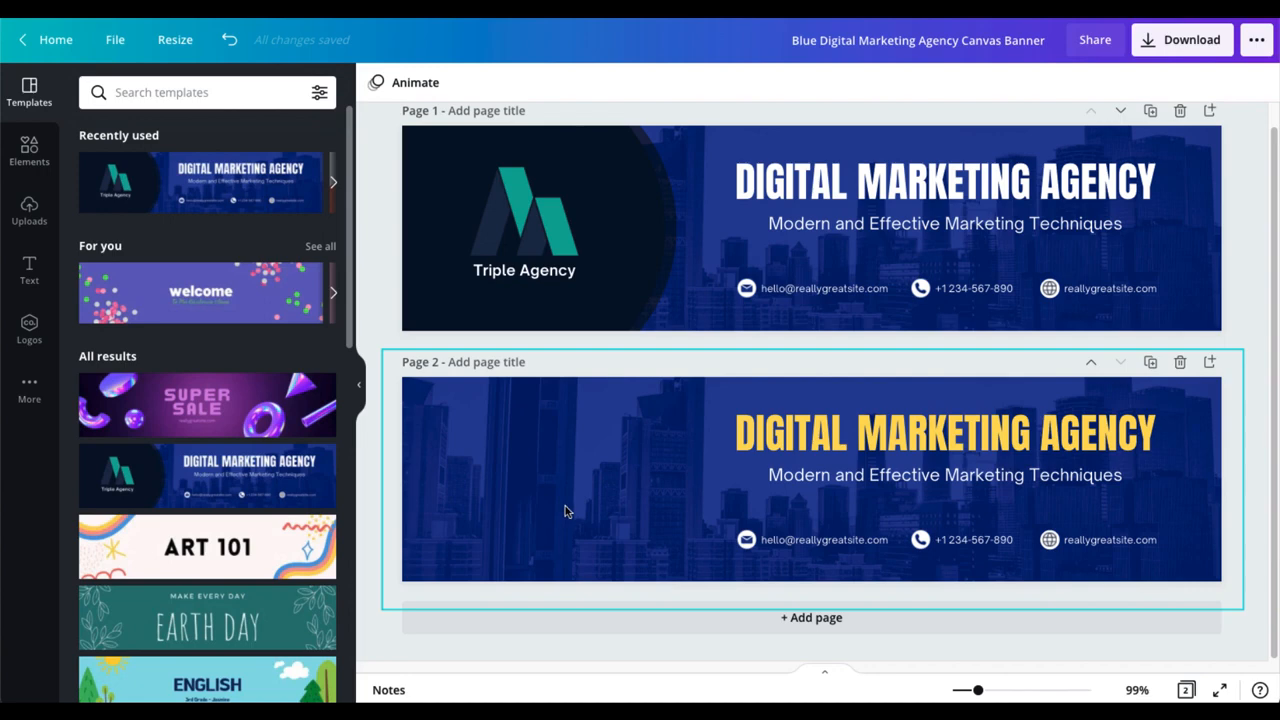
{"action": "left_click", "coordinate": [746, 540]}
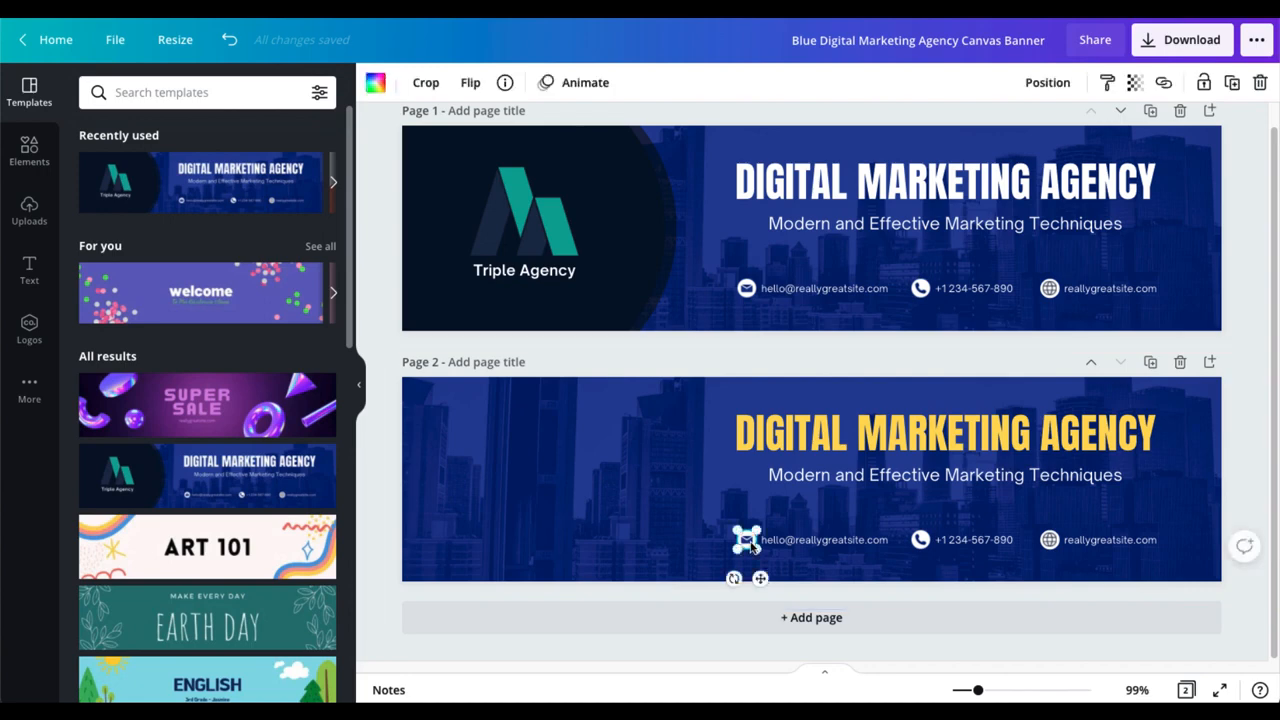
{"action": "double_click", "coordinate": [824, 539]}
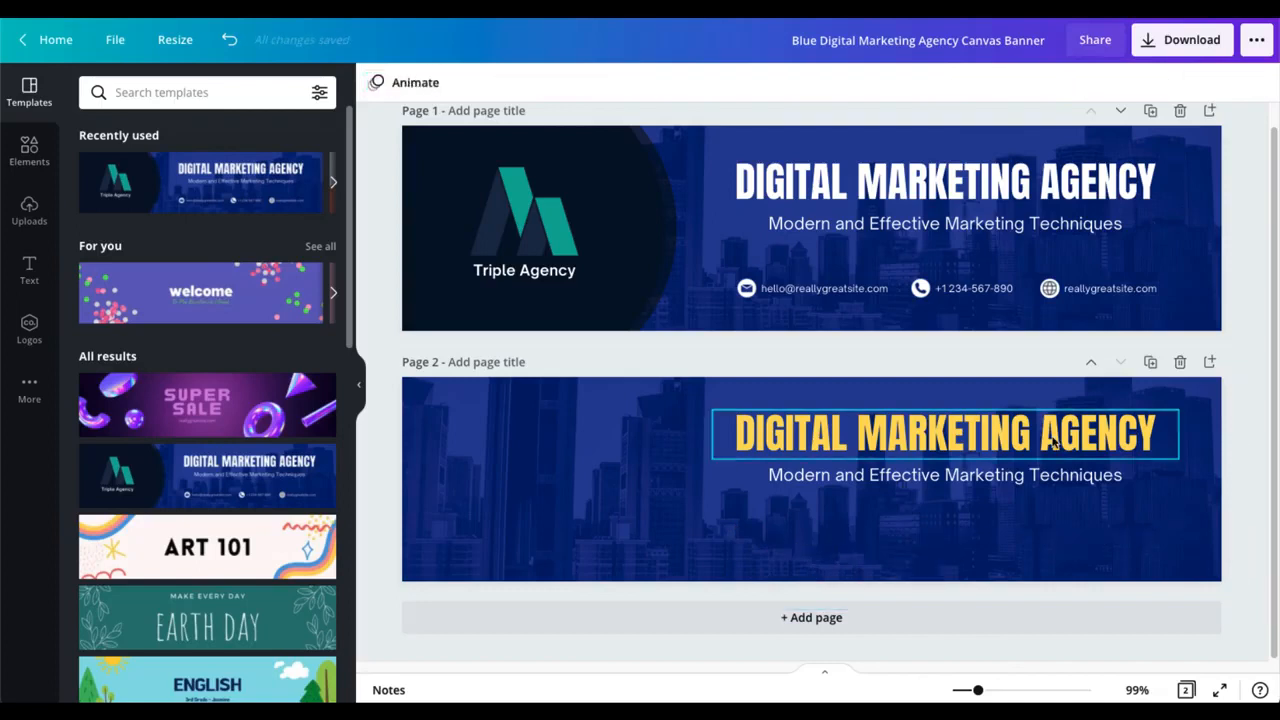
{"action": "left_click", "coordinate": [945, 433]}
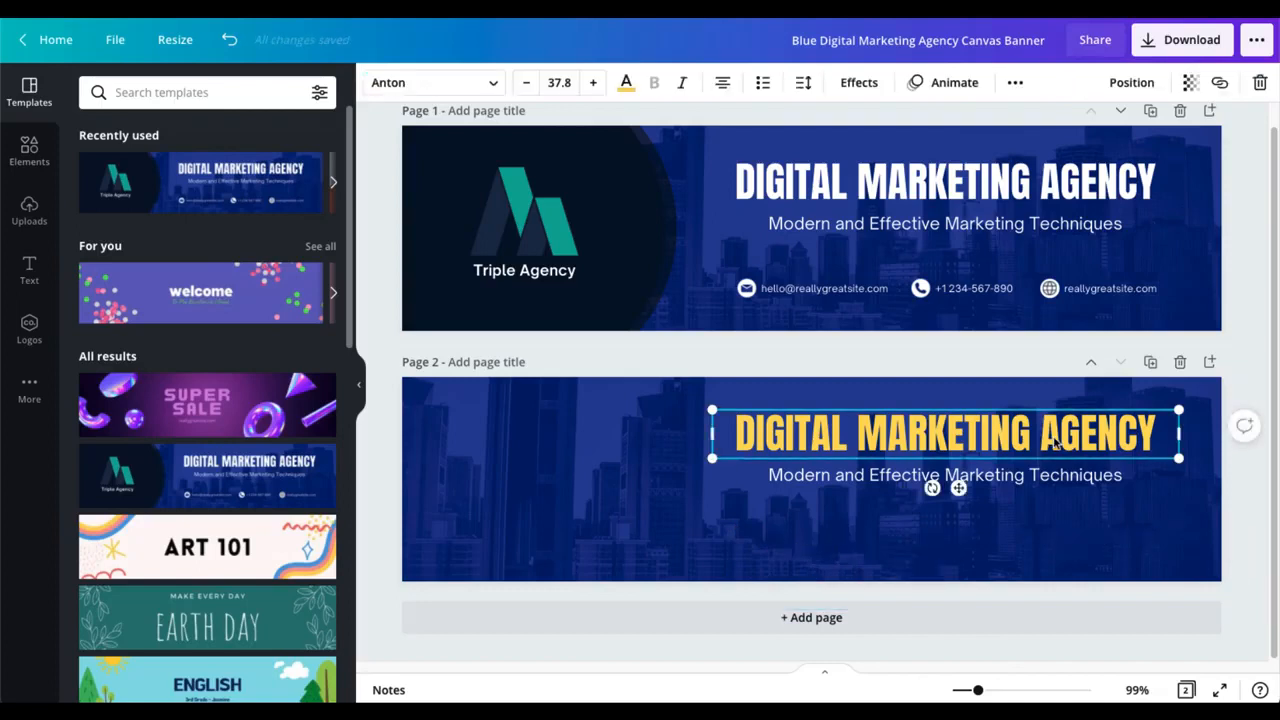
Step: Stretch page 2's title box to the full banner width and centre-align its text
{"action": "left_click_drag", "start_coordinate": [945, 433], "coordinate": [812, 440]}
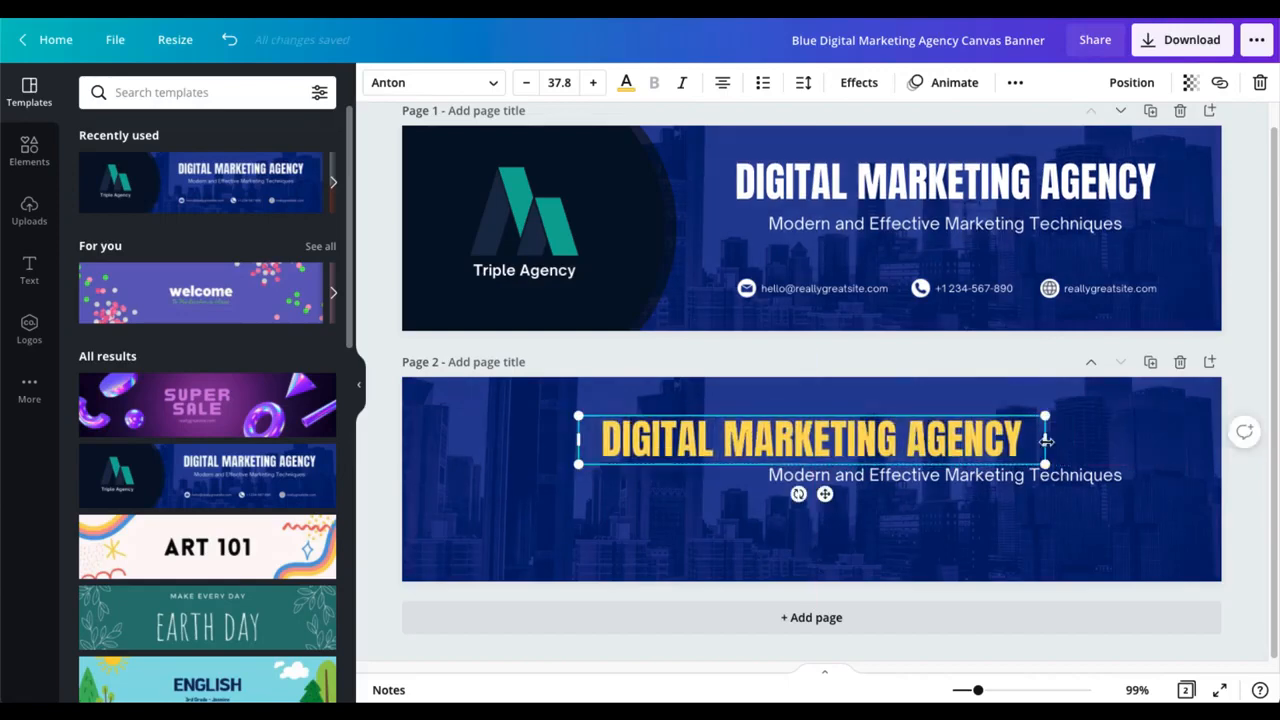
{"action": "left_click_drag", "start_coordinate": [1045, 440], "coordinate": [1205, 440]}
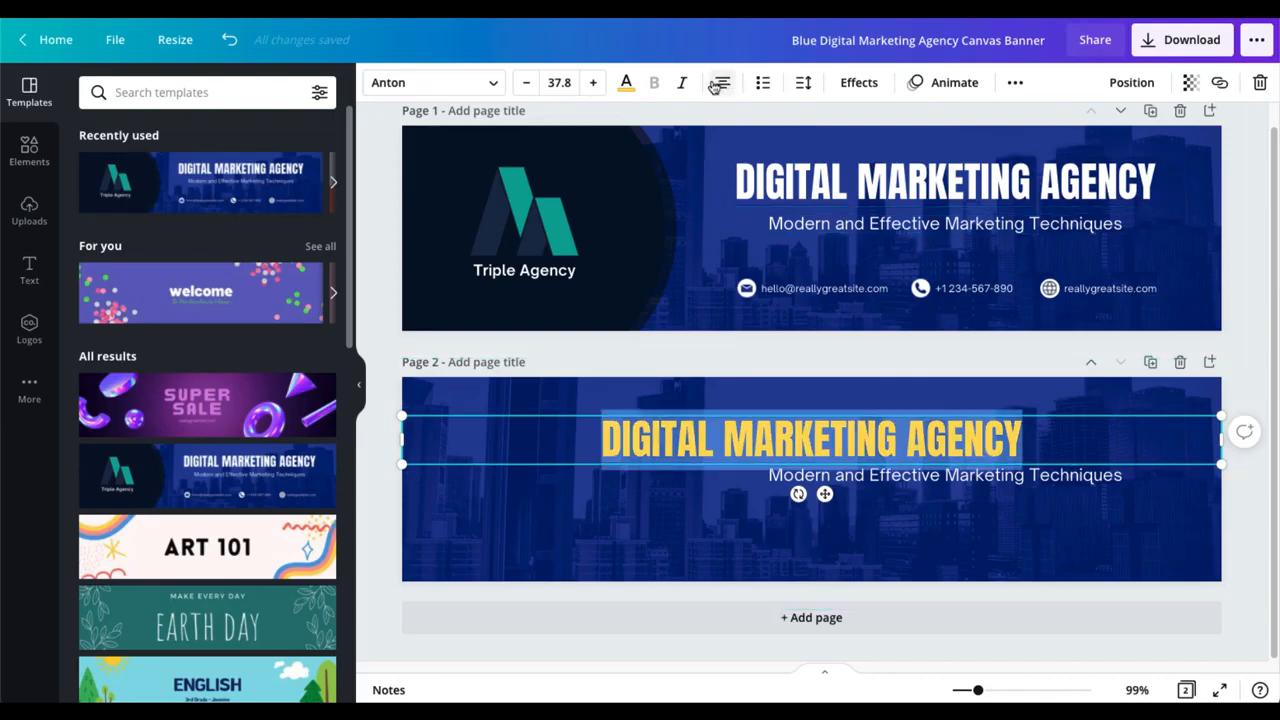
{"action": "left_click", "coordinate": [721, 82]}
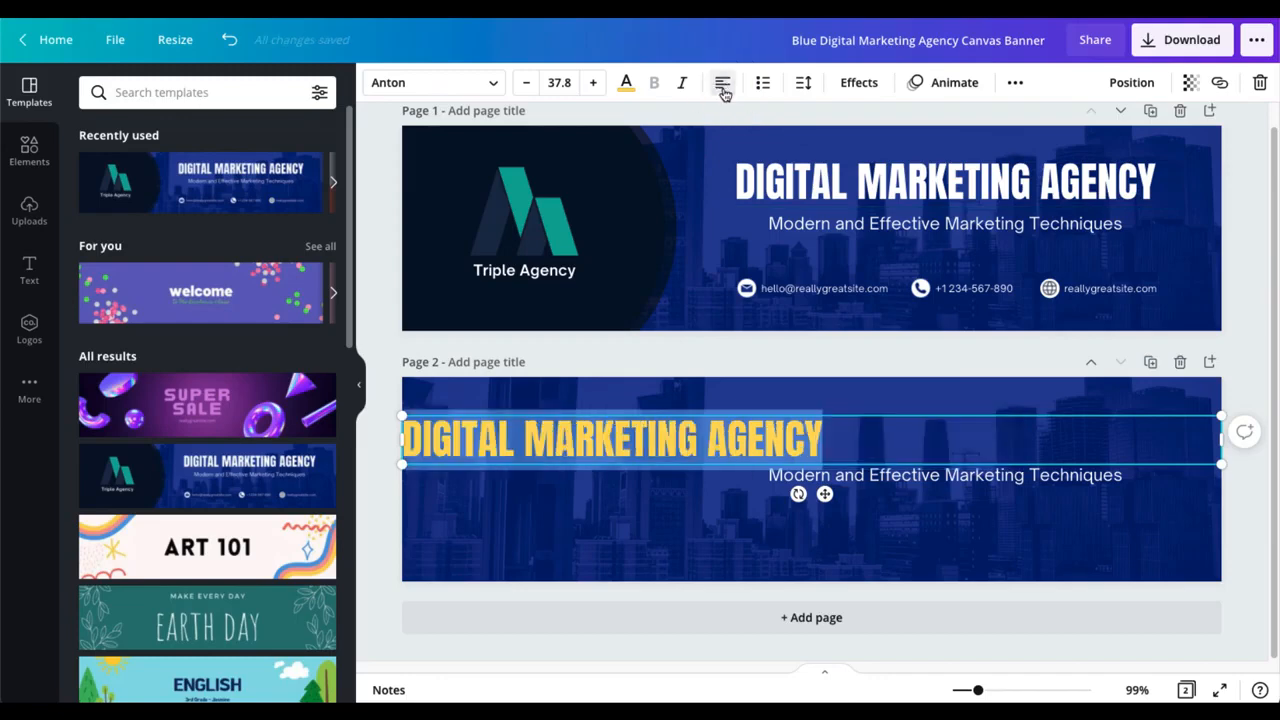
{"action": "left_click", "coordinate": [722, 82]}
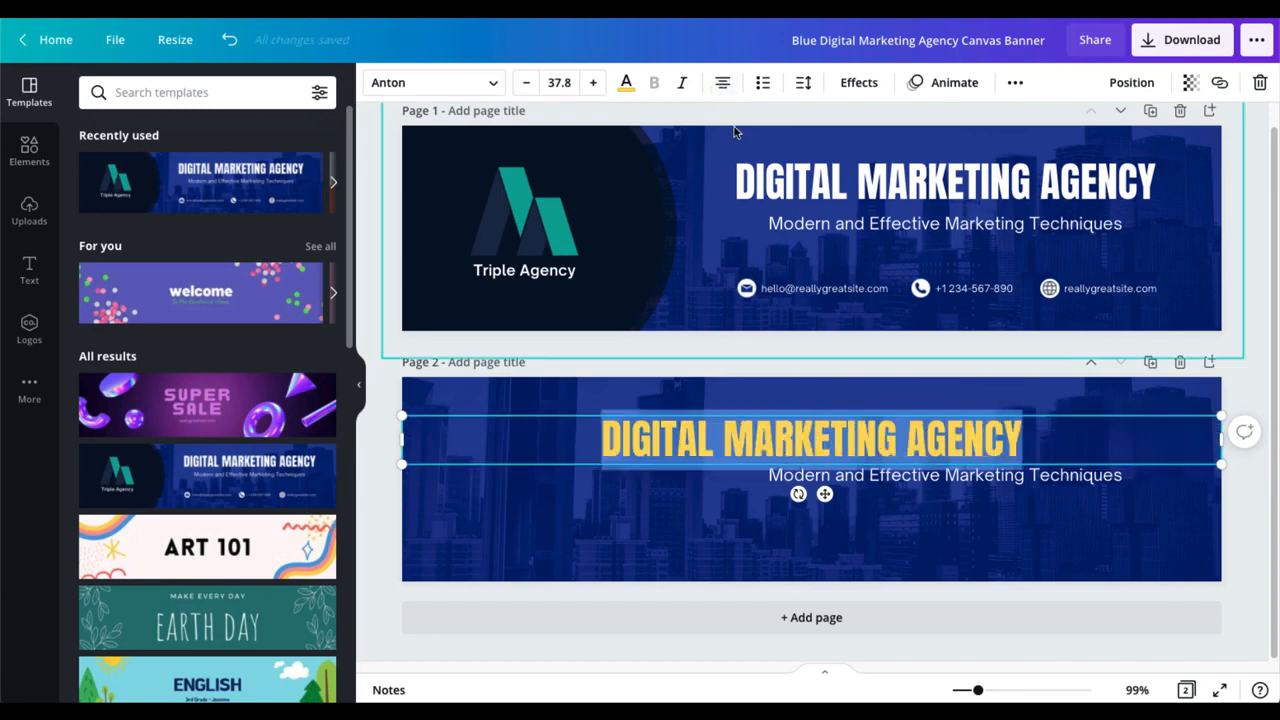
{"action": "left_click", "coordinate": [944, 475]}
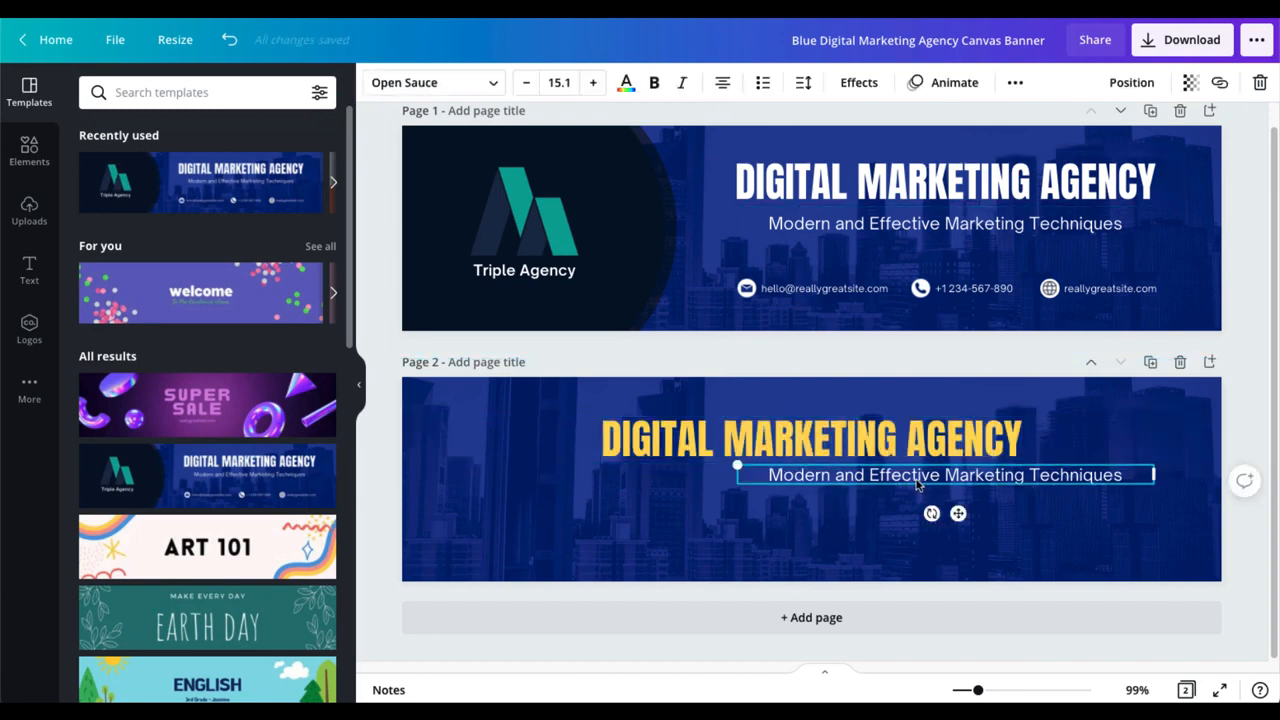
Step: Widen the subtitle to the page edges and retype the title as INTRO TO DIGITAL MARKETING
{"action": "left_click_drag", "start_coordinate": [737, 465], "coordinate": [409, 485]}
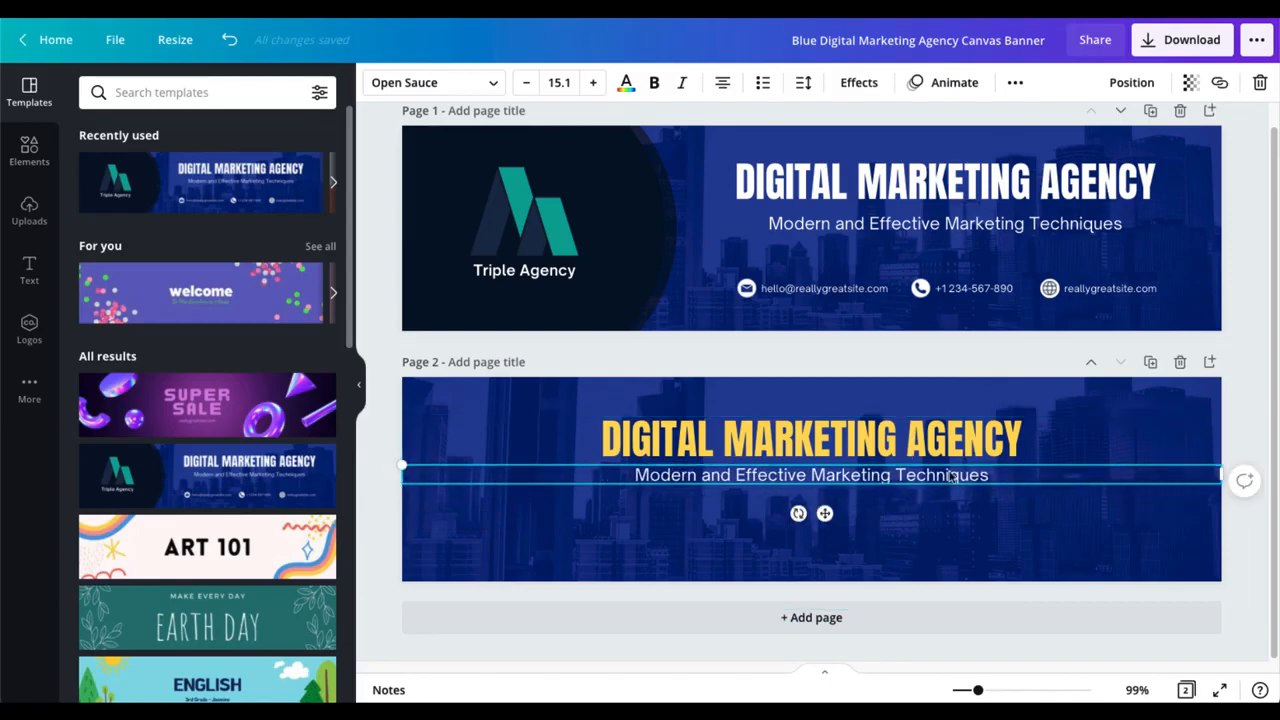
{"action": "left_click", "coordinate": [811, 438]}
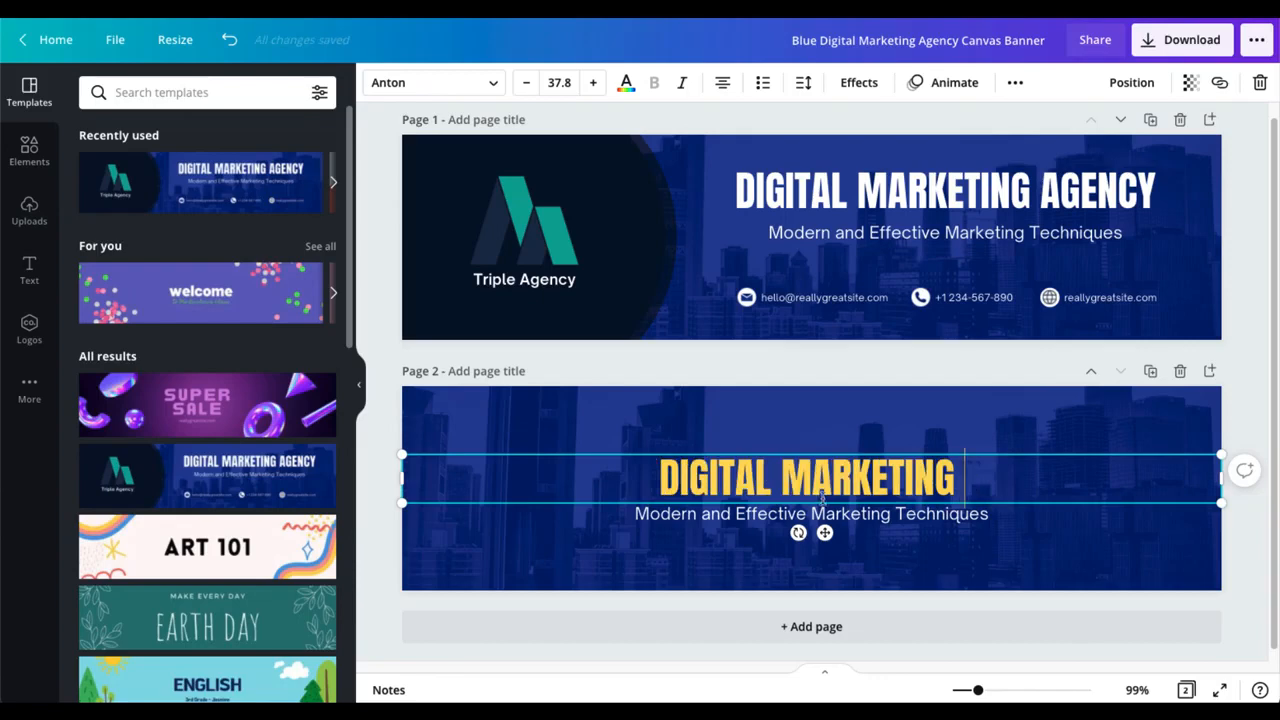
{"action": "type", "text": "INTRO TO"}
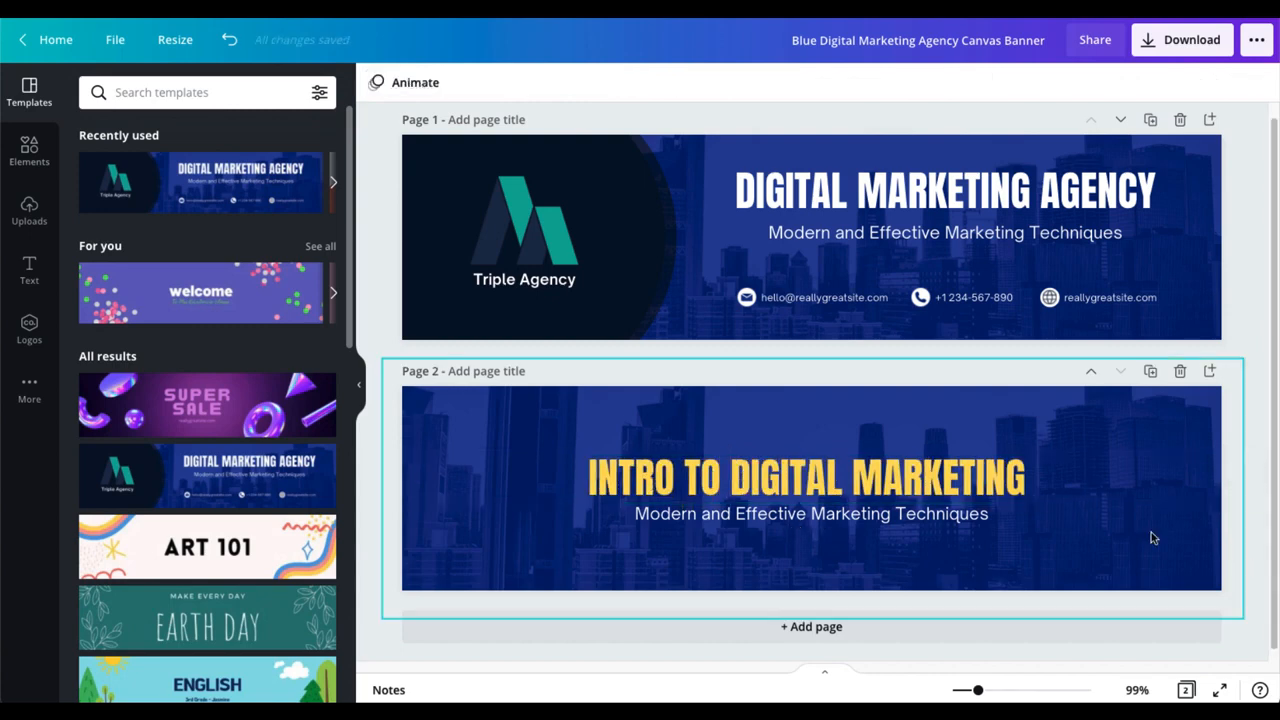
Step: Replace the subtitle text with the 'with …' instructor byline
{"action": "left_click", "coordinate": [810, 513]}
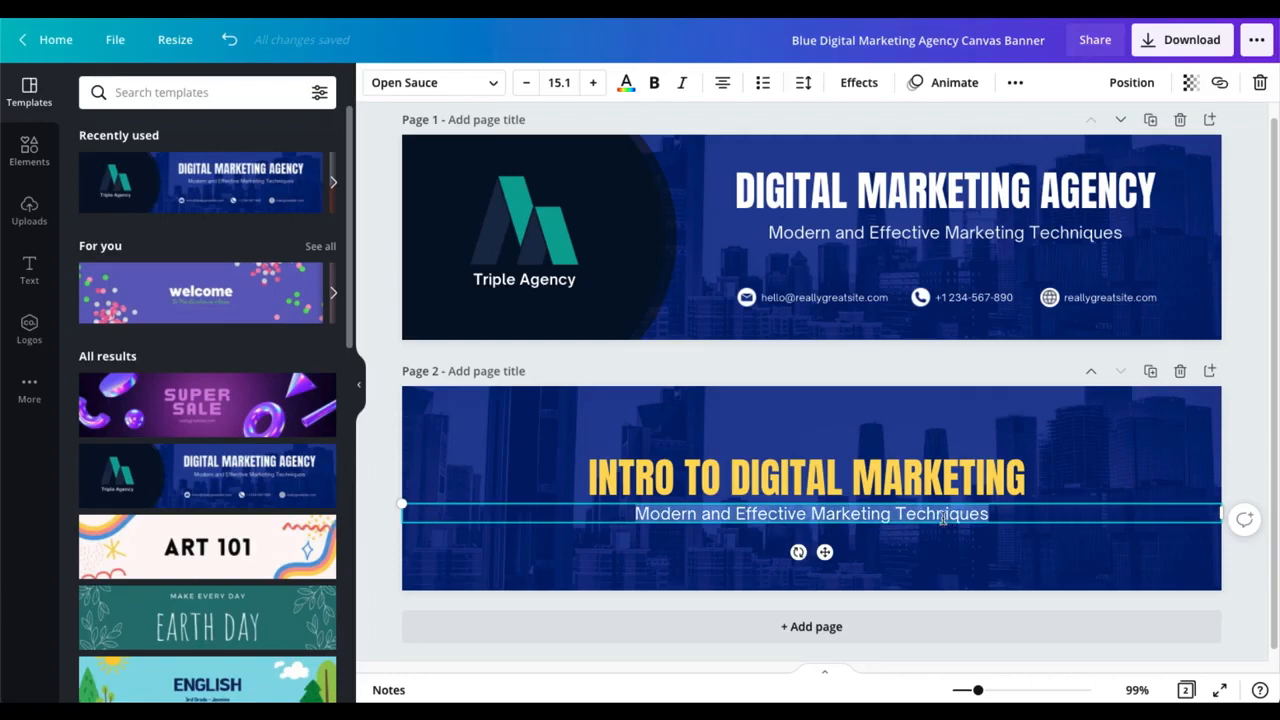
{"action": "type", "text": "with Michelle Pacansky-Brock"}
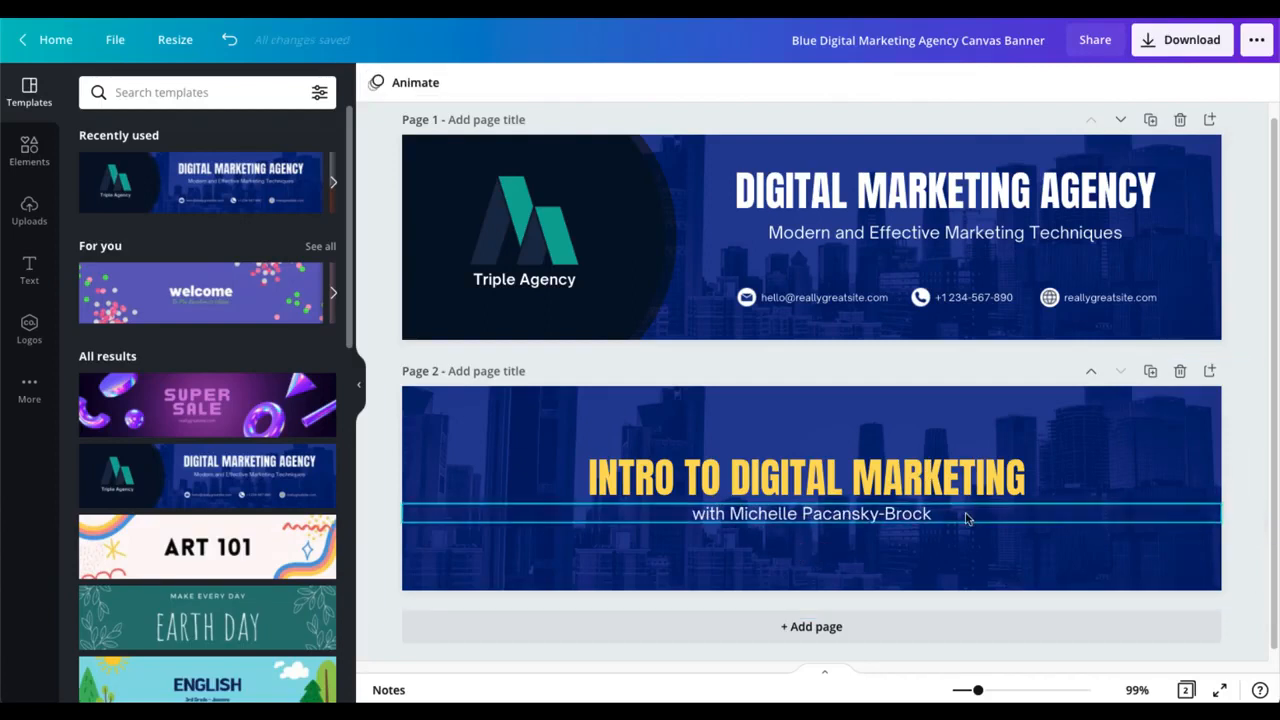
{"action": "left_click", "coordinate": [811, 513]}
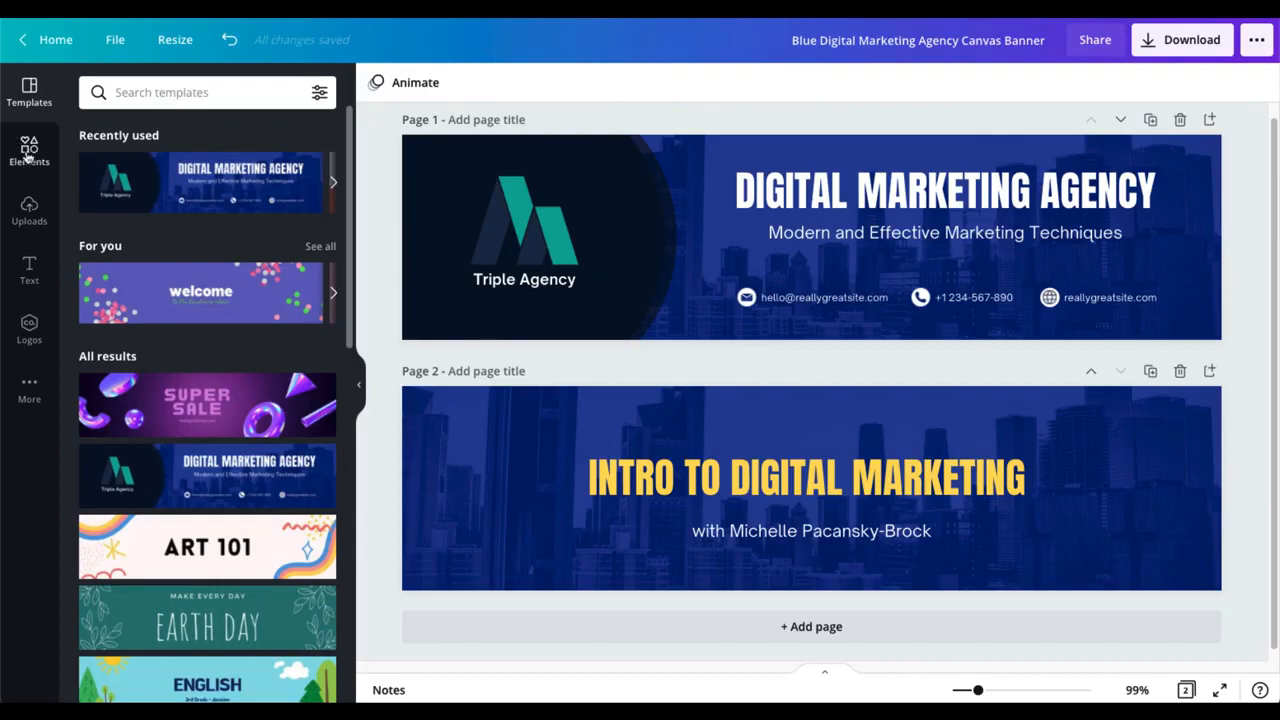
Step: Search the Elements library for 'banner' and browse the ribbon graphics
{"action": "left_click", "coordinate": [29, 150]}
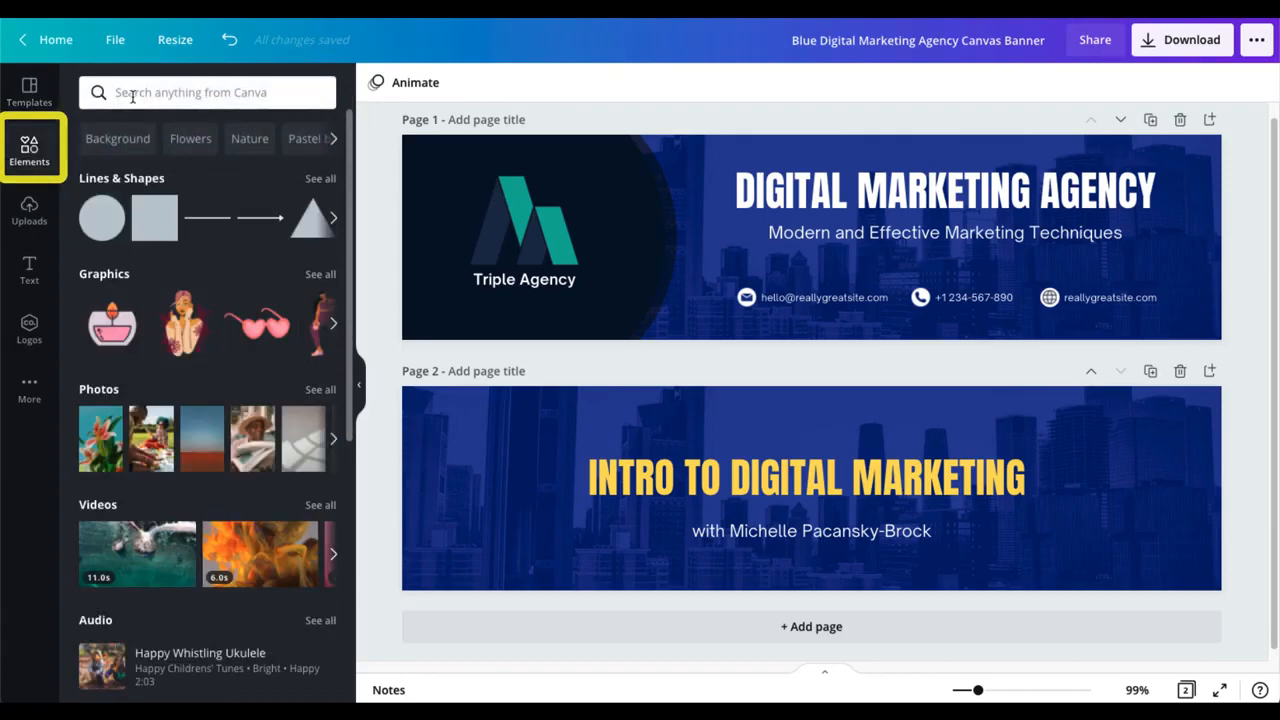
{"action": "left_click", "coordinate": [207, 92]}
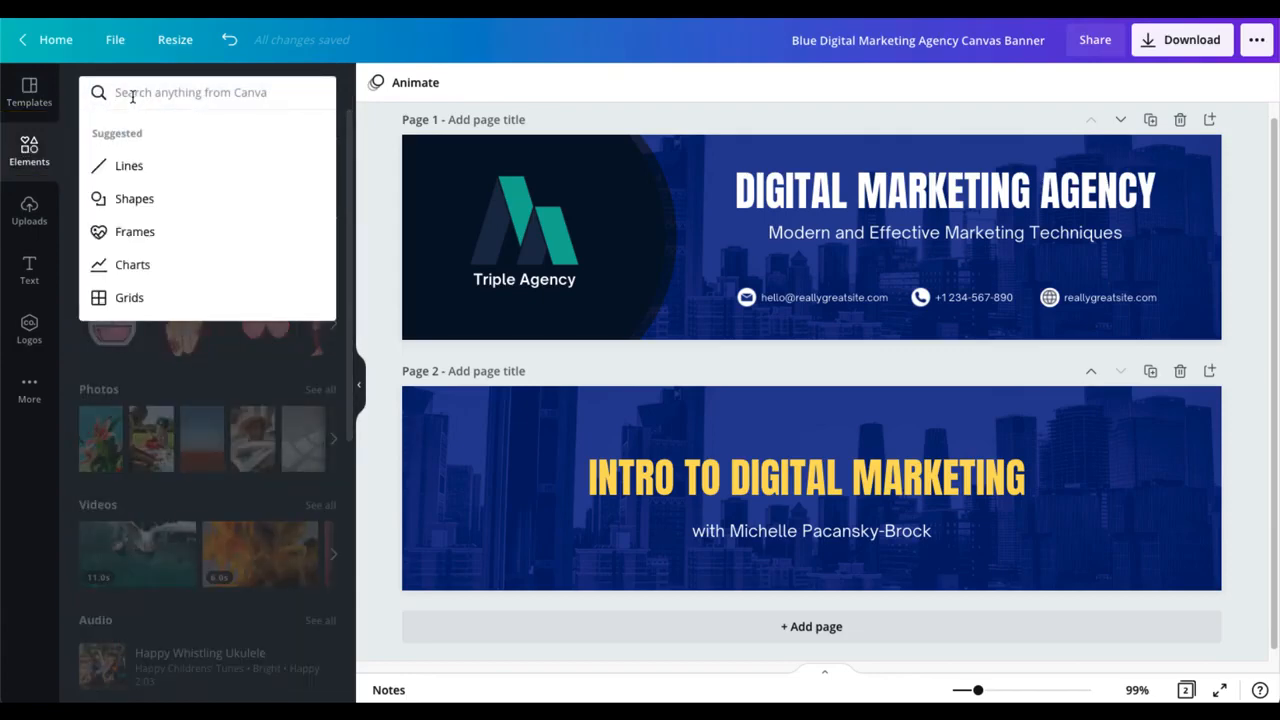
{"action": "type", "text": "banner"}
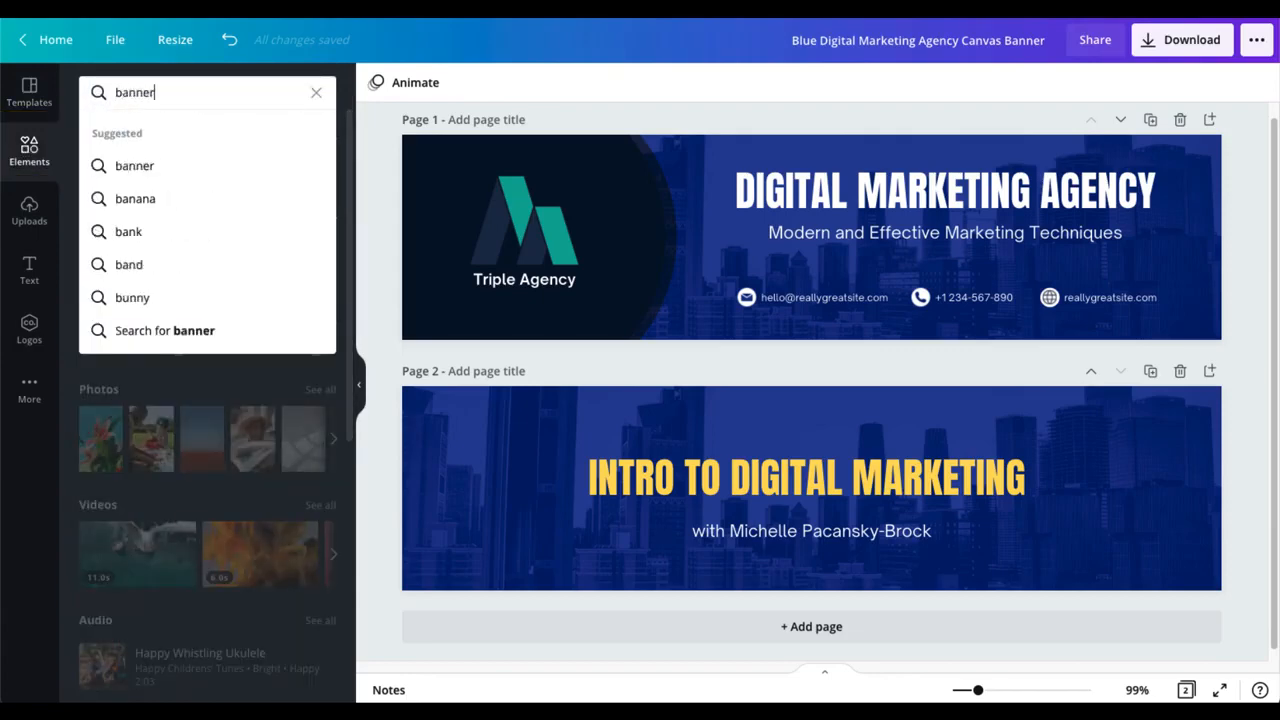
{"action": "key", "text": "Enter"}
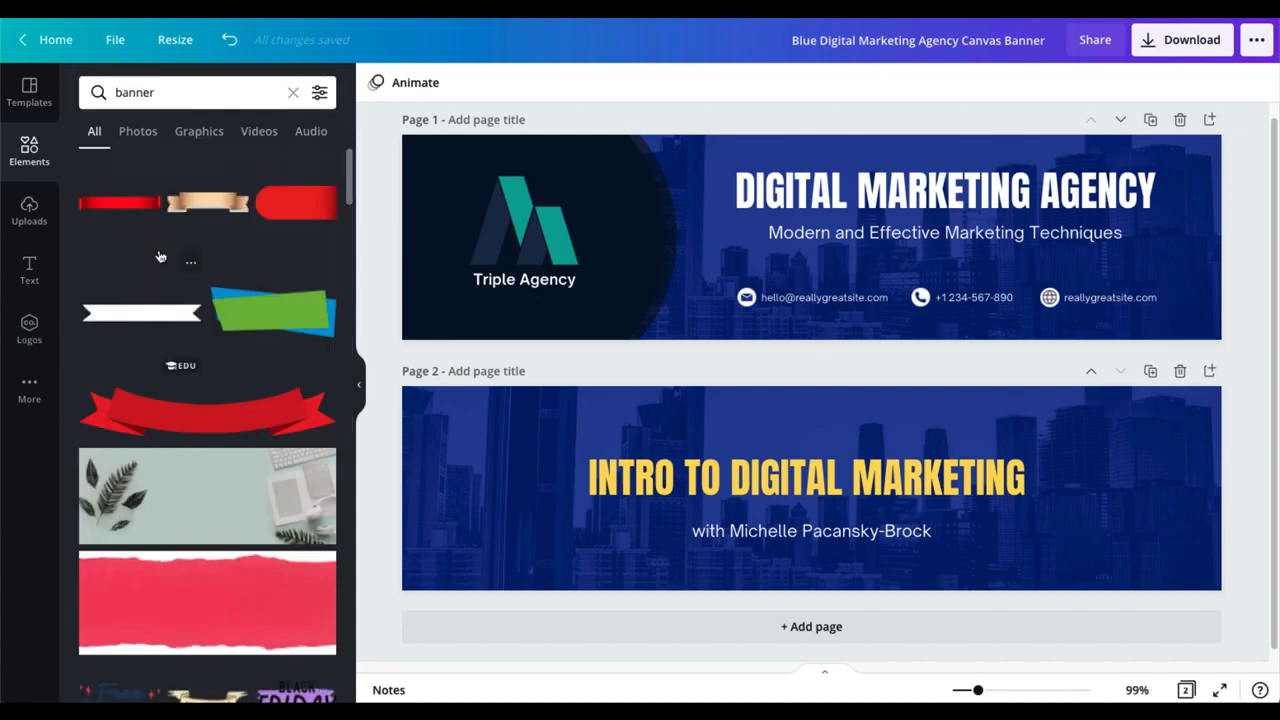
{"action": "scroll", "scroll_direction": "down", "scroll_amount": 3}
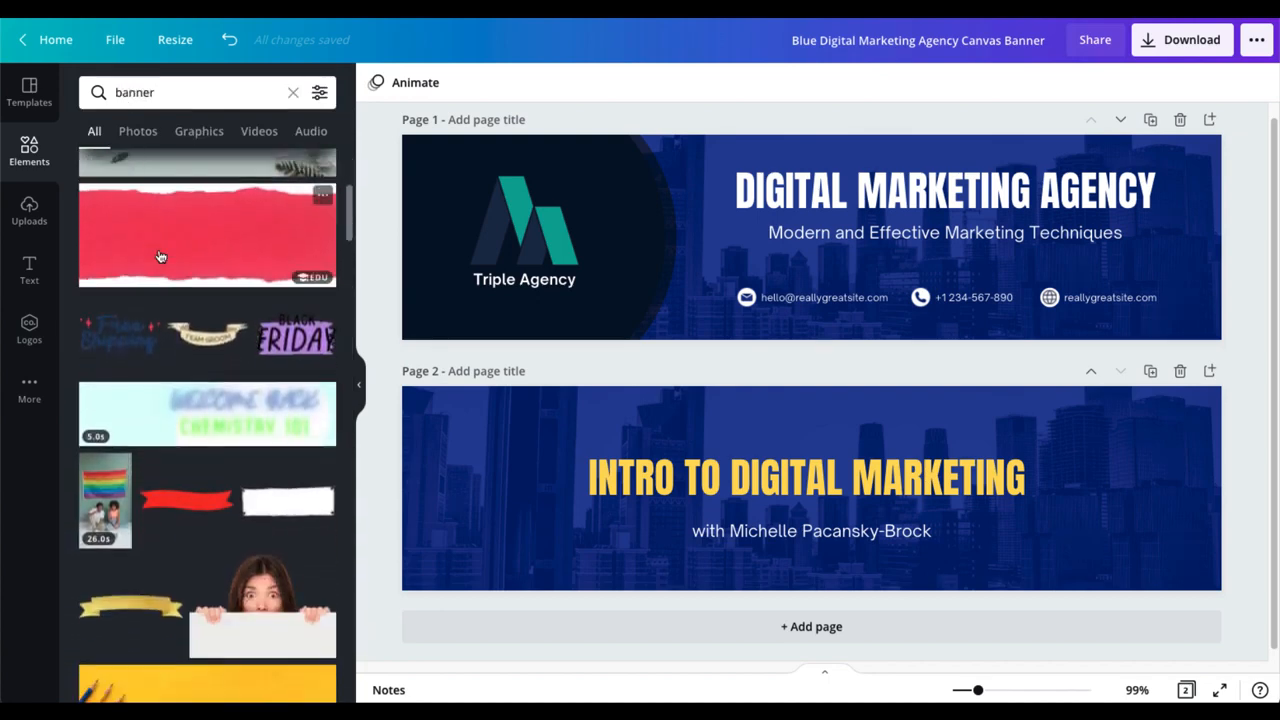
{"action": "scroll", "scroll_direction": "down", "scroll_amount": 3}
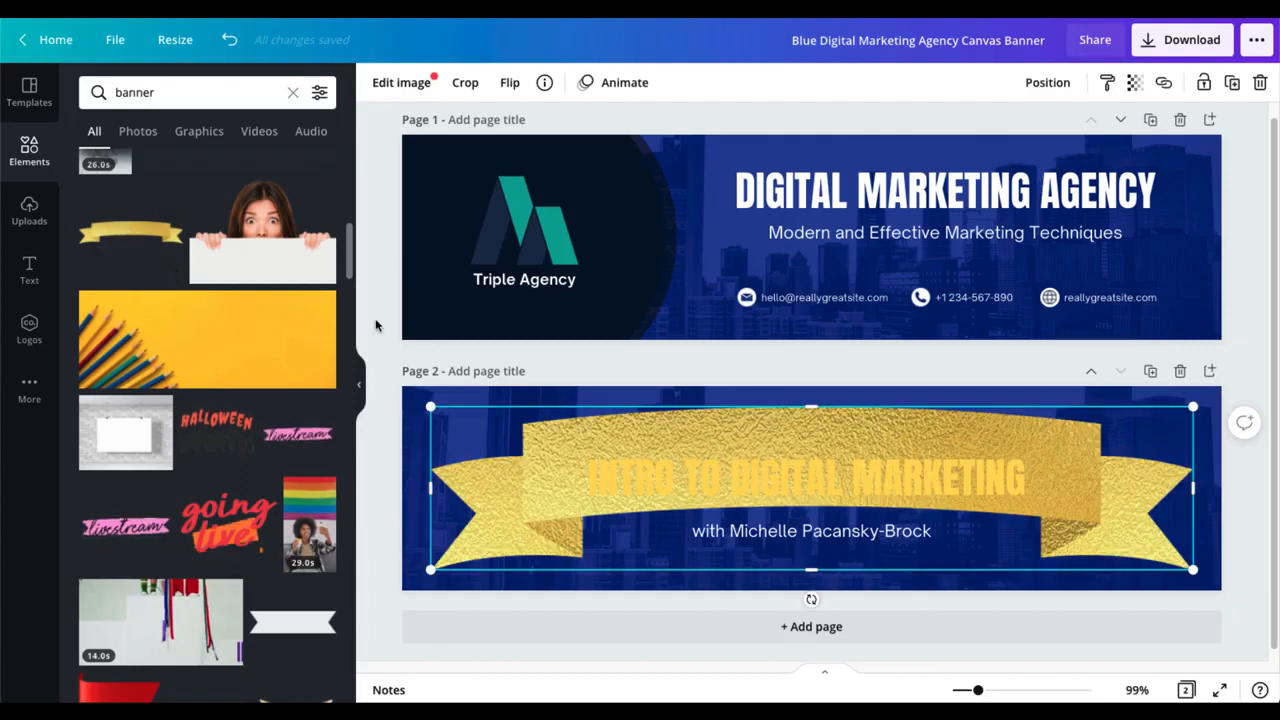
{"action": "mouse_move", "coordinate": [590, 362]}
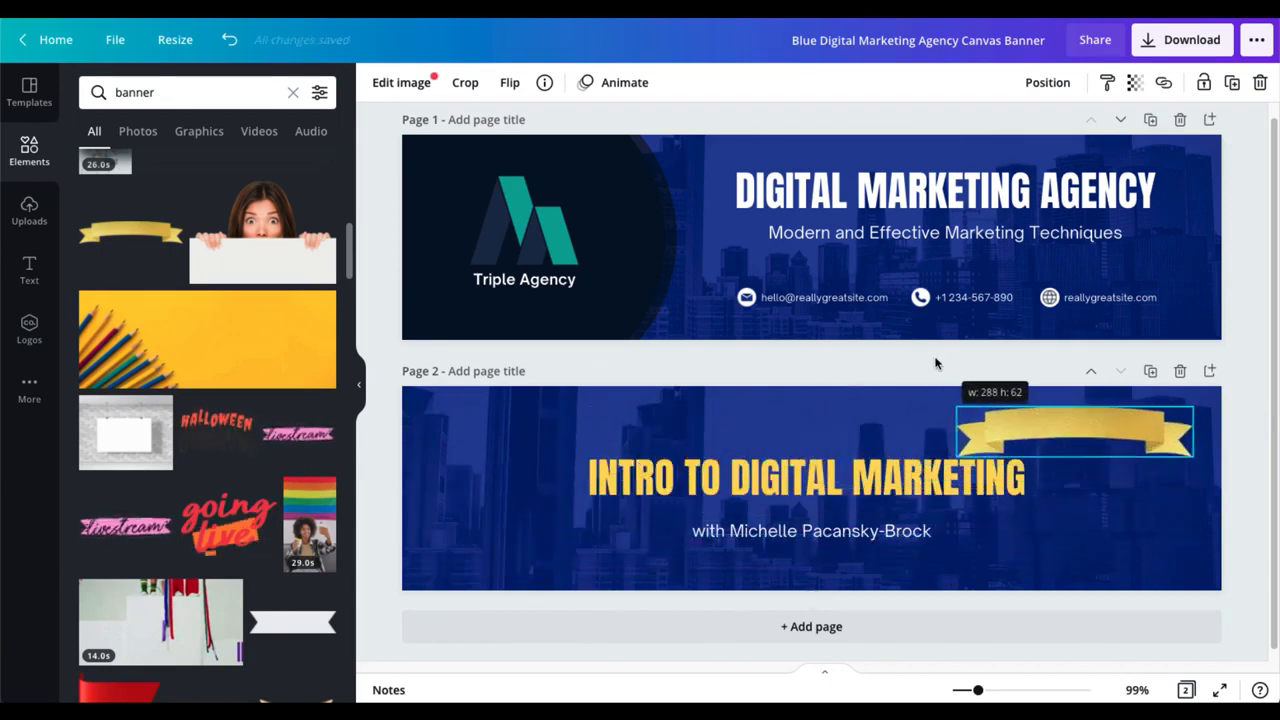
Step: Place the gold ribbon centred just above the INTRO TO DIGITAL MARKETING title
{"action": "left_click_drag", "start_coordinate": [1073, 430], "coordinate": [783, 420]}
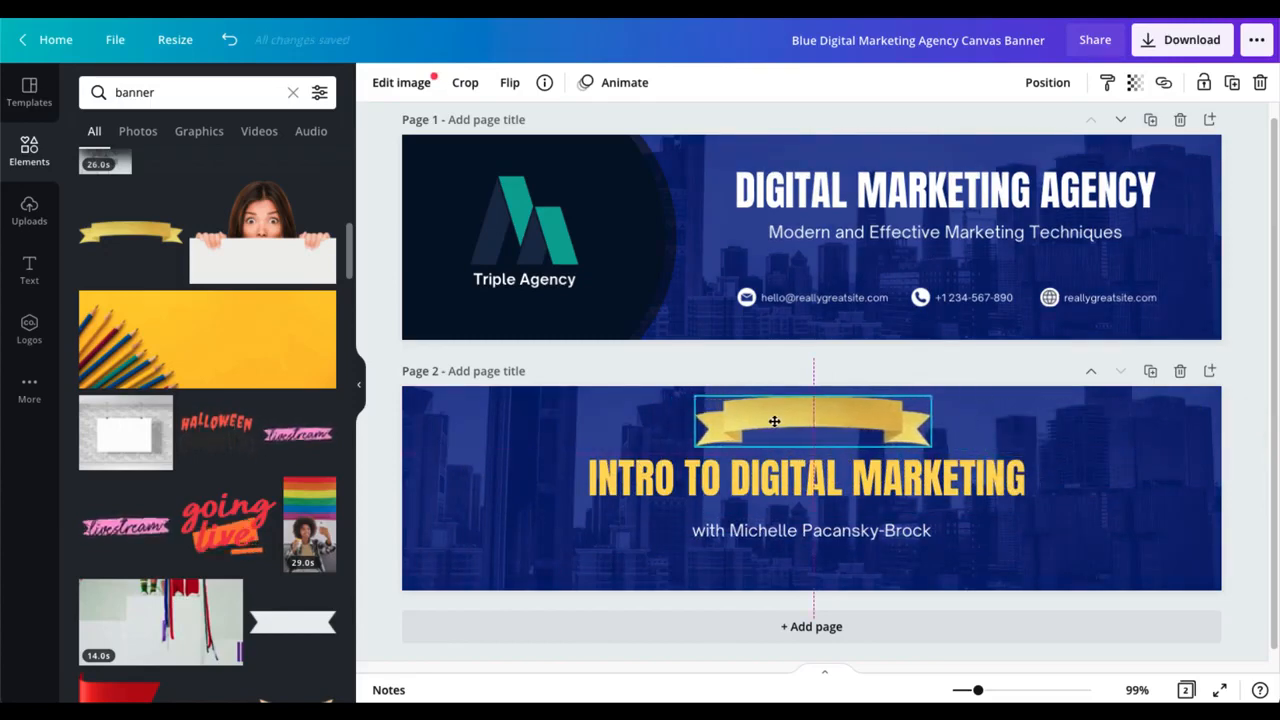
{"action": "left_click", "coordinate": [774, 421]}
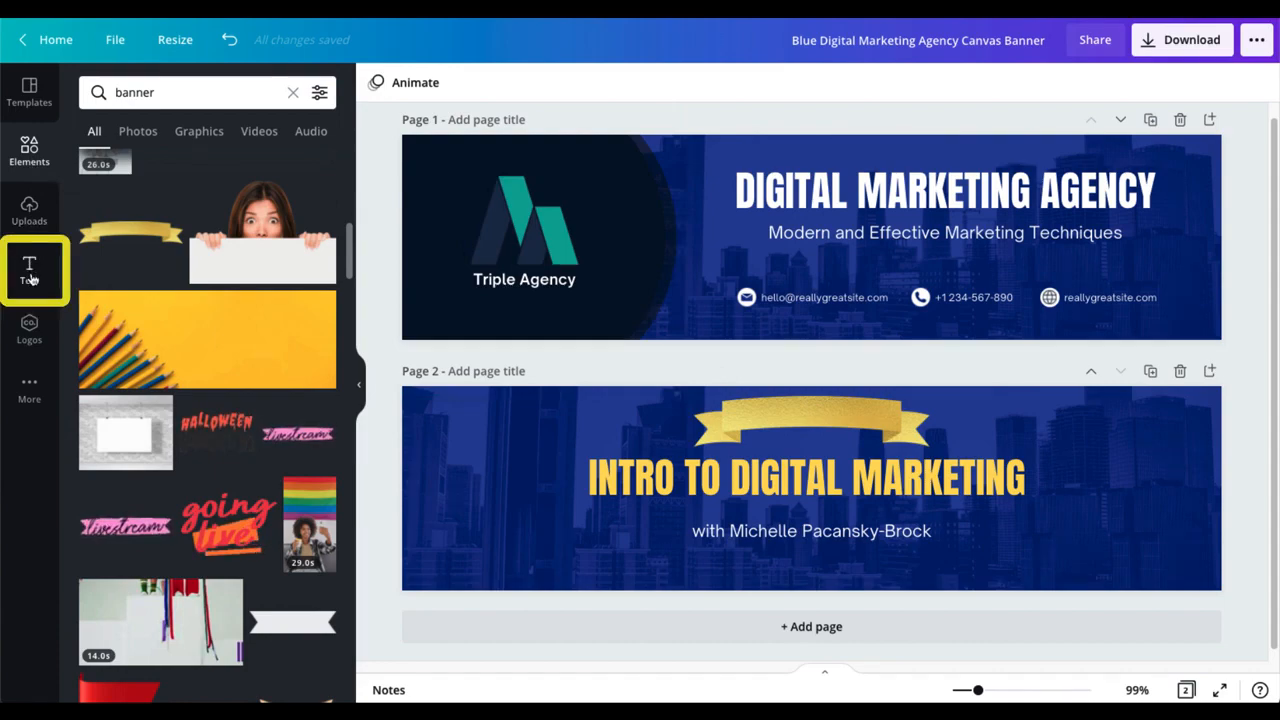
Step: Add a text box on the gold ribbon reading 'Welcome to' and reselect it
{"action": "left_click", "coordinate": [29, 270]}
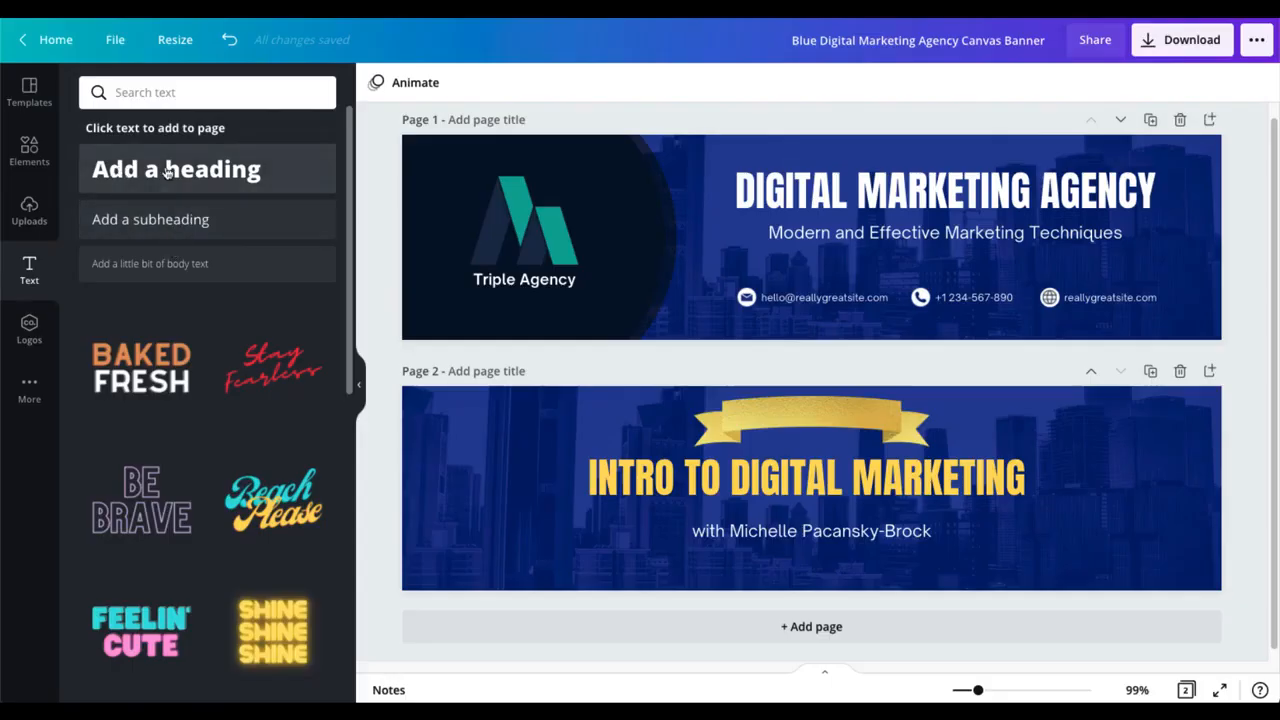
{"action": "mouse_move", "coordinate": [150, 219]}
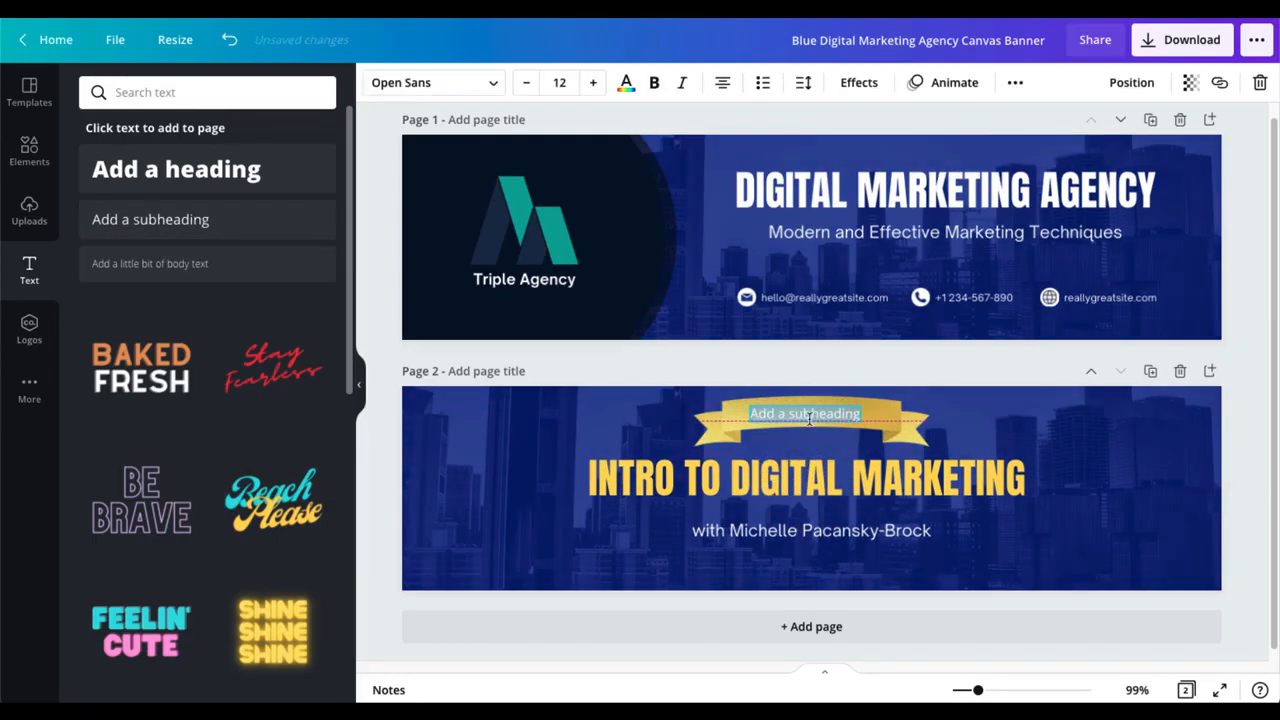
{"action": "left_click", "coordinate": [805, 413]}
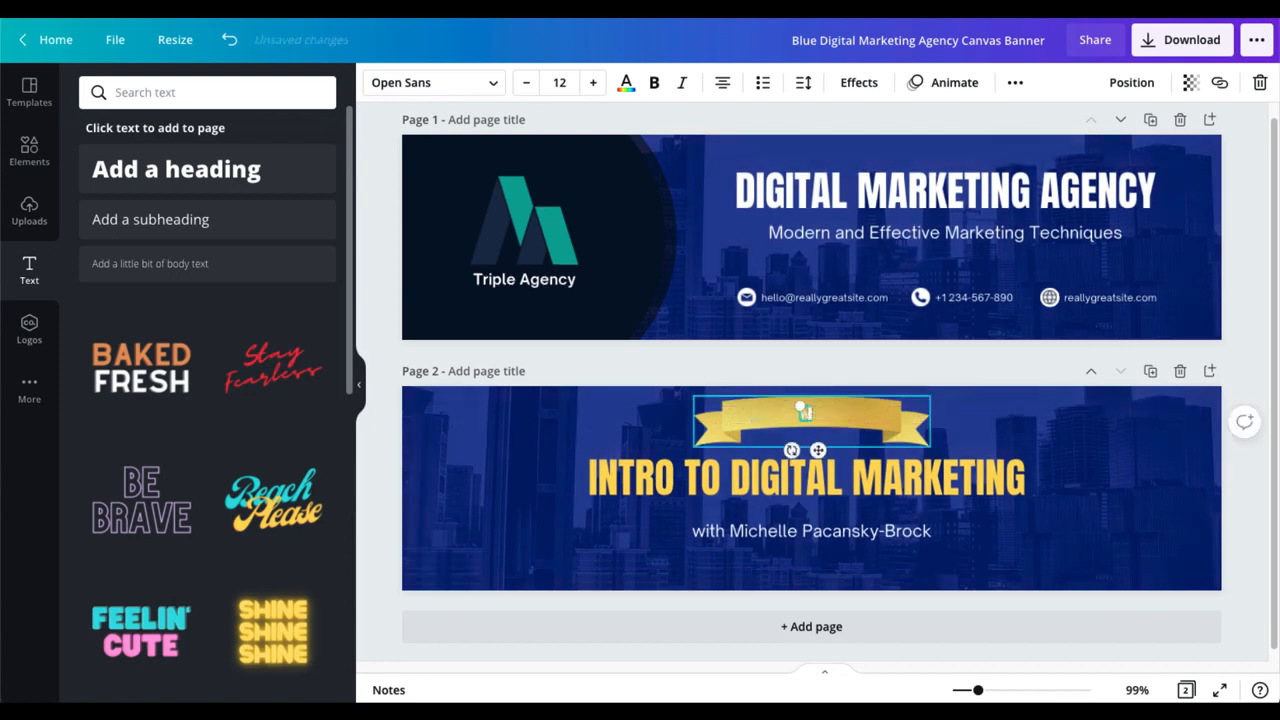
{"action": "type", "text": "Welcome to"}
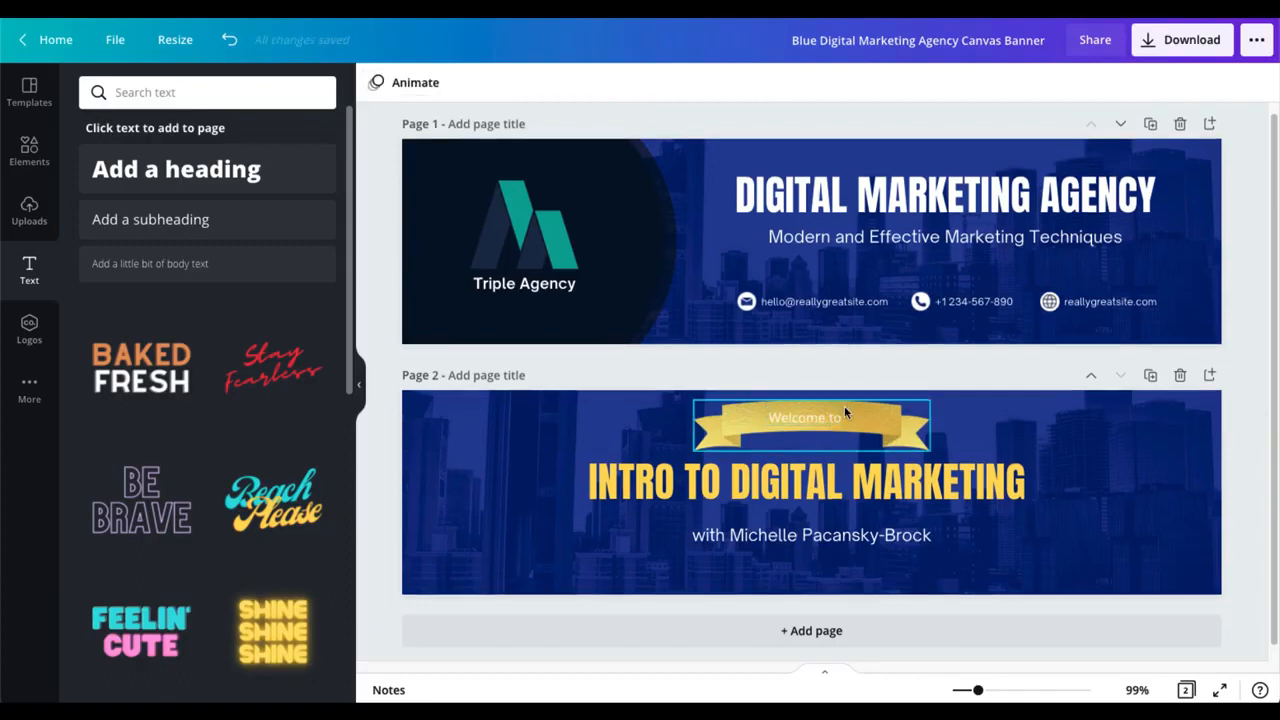
{"action": "left_click", "coordinate": [805, 417]}
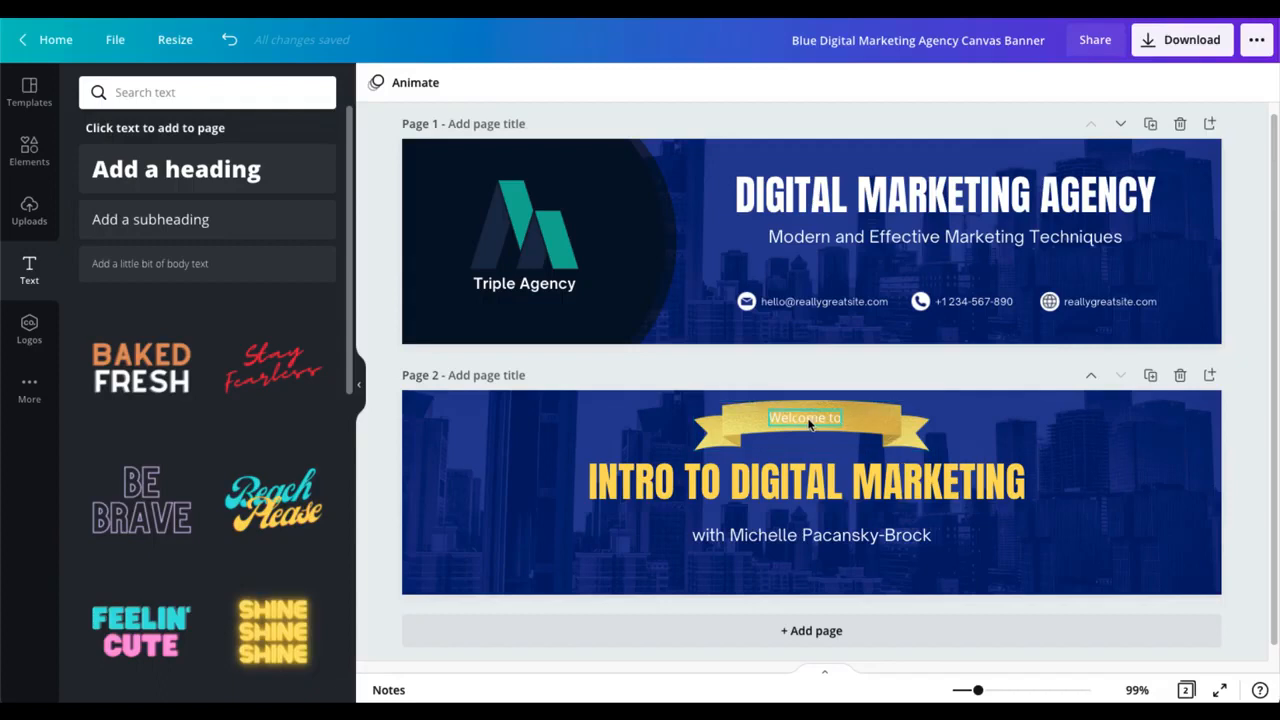
{"action": "mouse_move", "coordinate": [808, 425]}
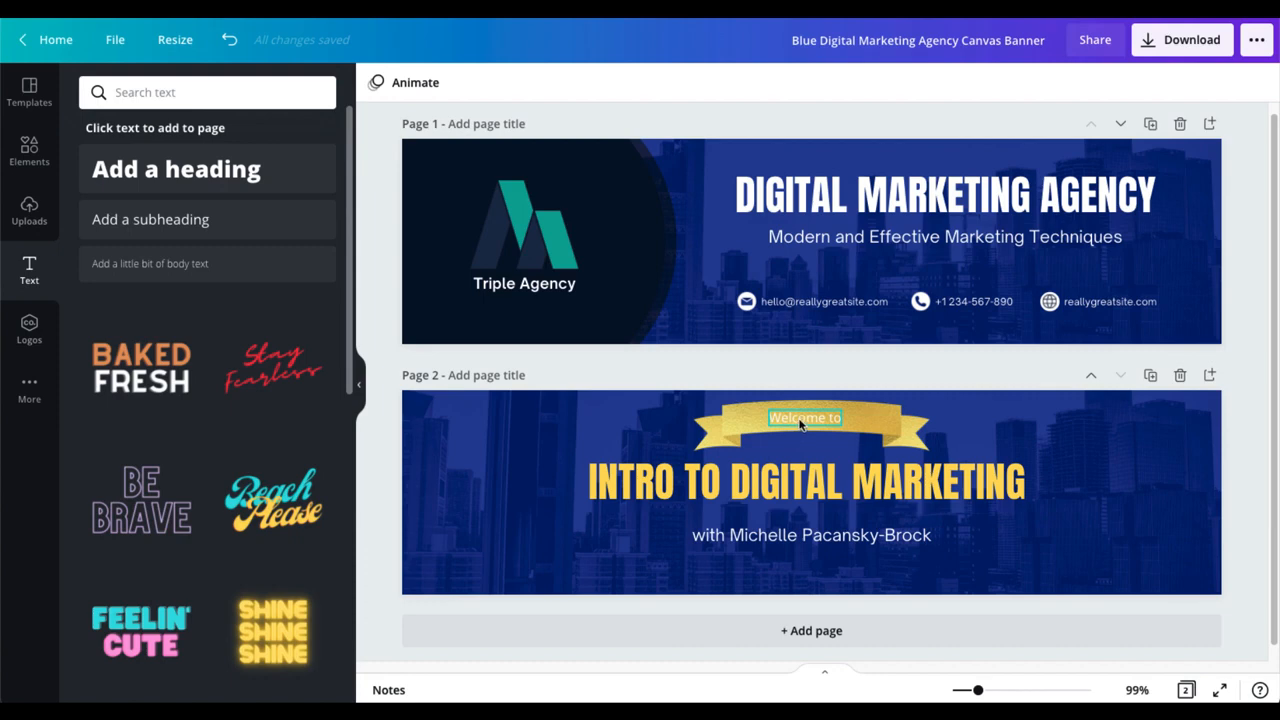
{"action": "left_click", "coordinate": [805, 417]}
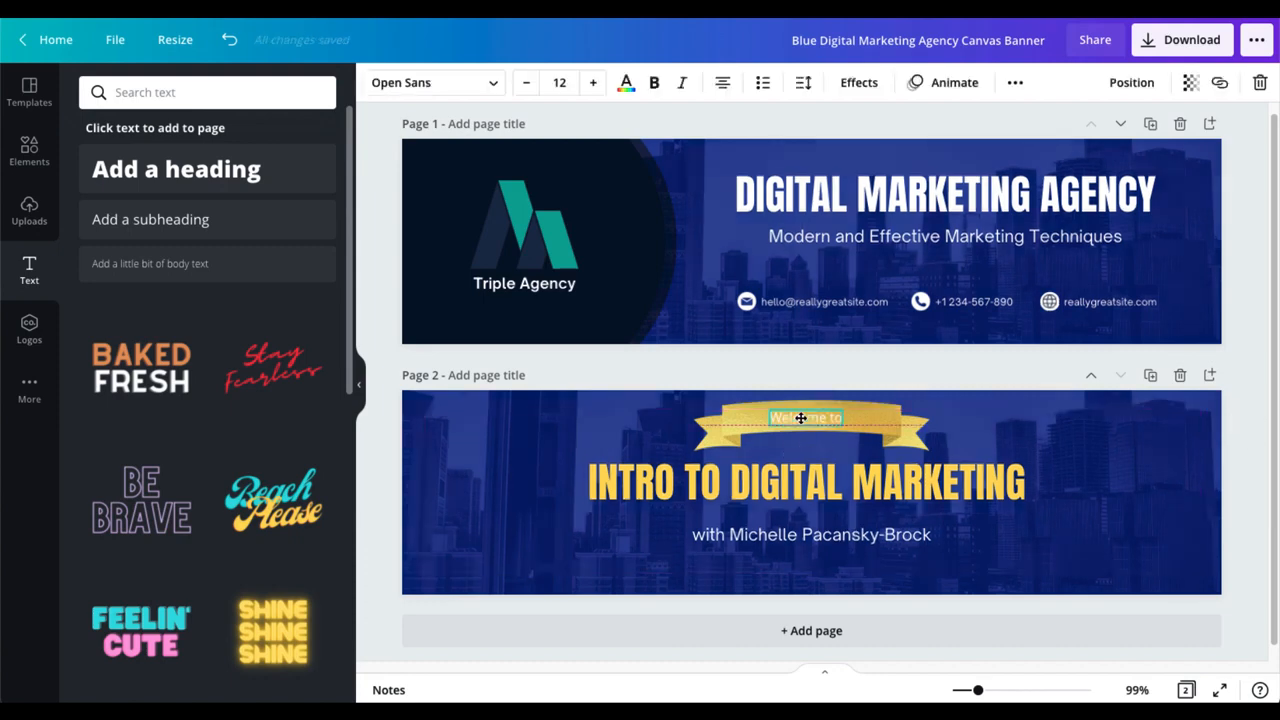
{"action": "left_click", "coordinate": [805, 417]}
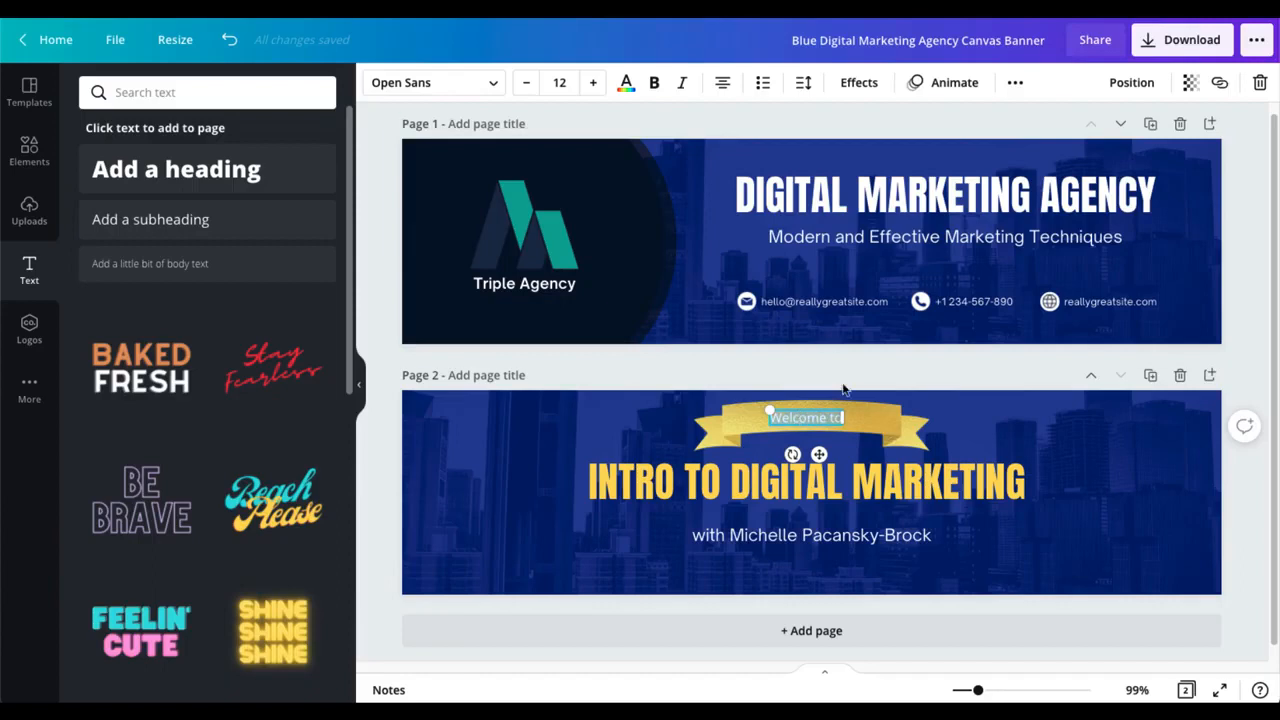
{"action": "mouse_move", "coordinate": [625, 82]}
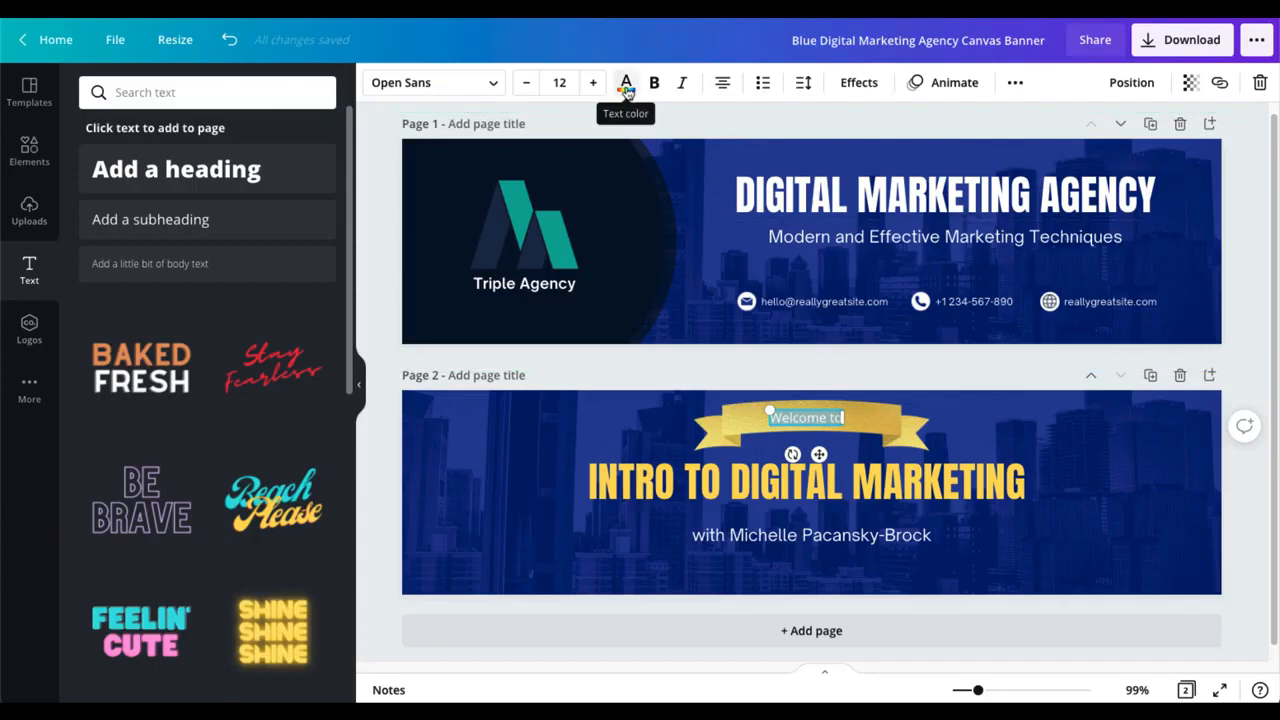
Step: Colour the 'Welcome to' ribbon text black from Document Colors
{"action": "left_click", "coordinate": [625, 82]}
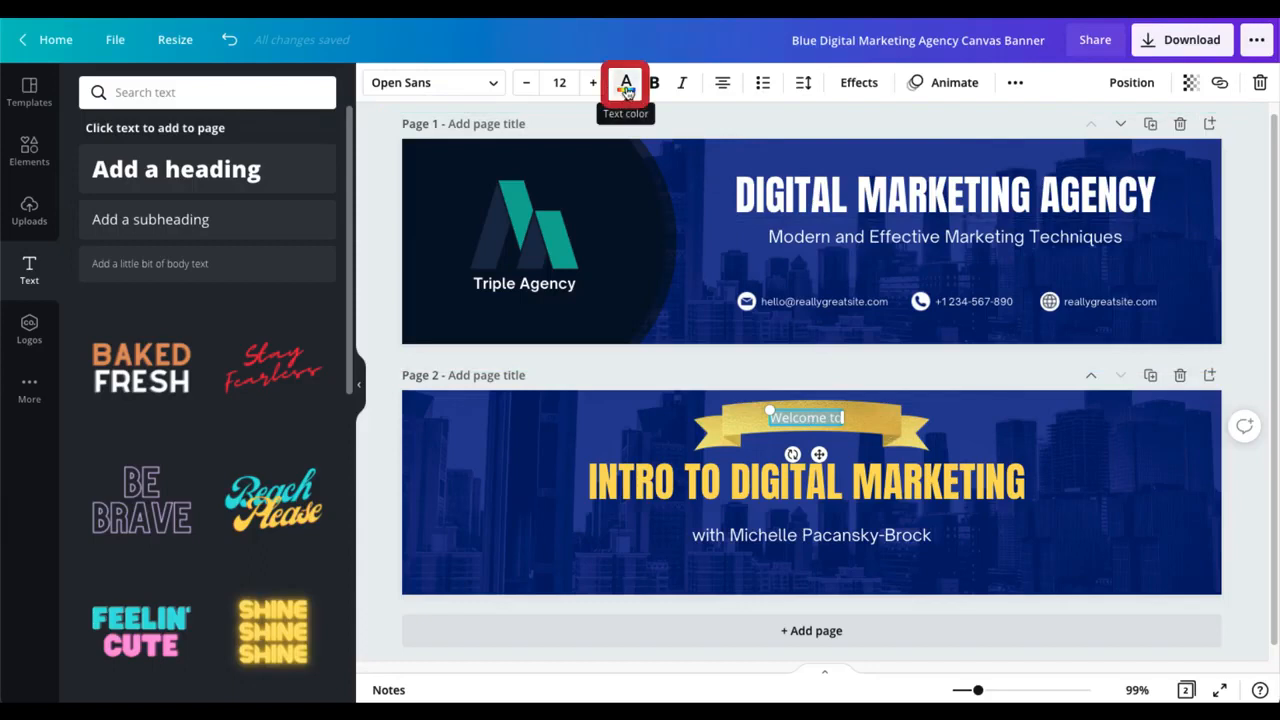
{"action": "left_click", "coordinate": [625, 82]}
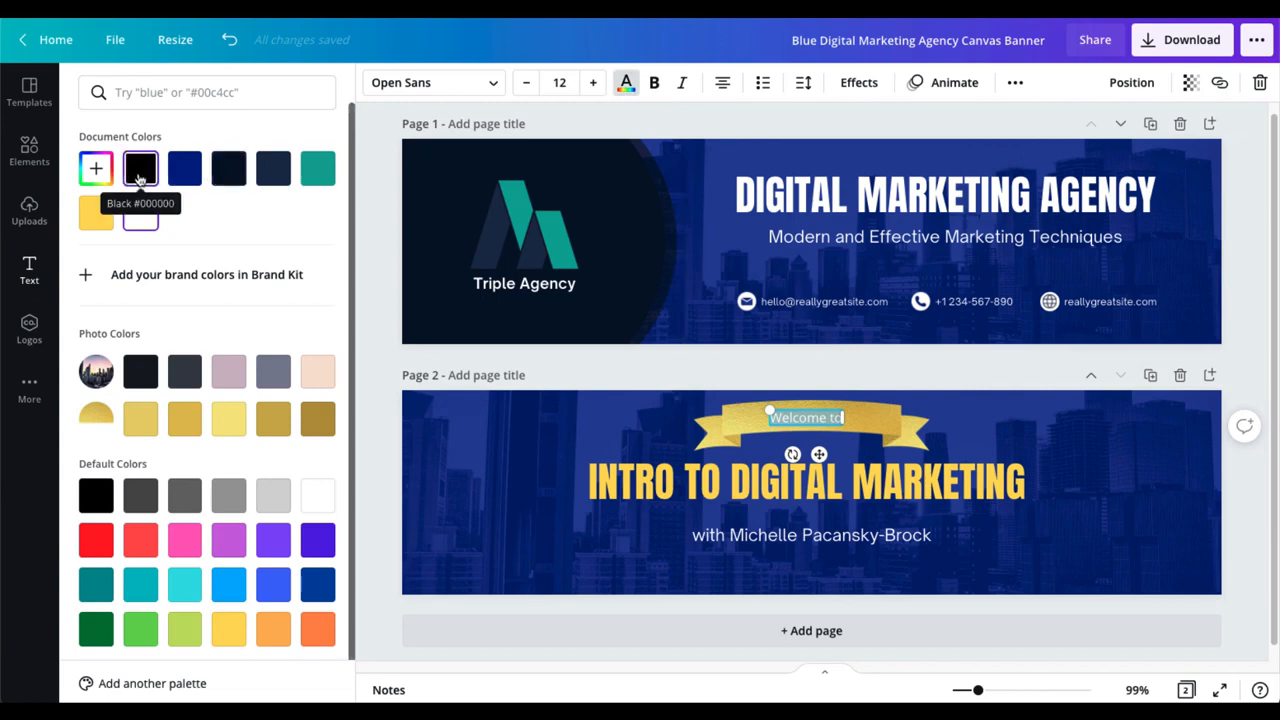
{"action": "left_click", "coordinate": [140, 168]}
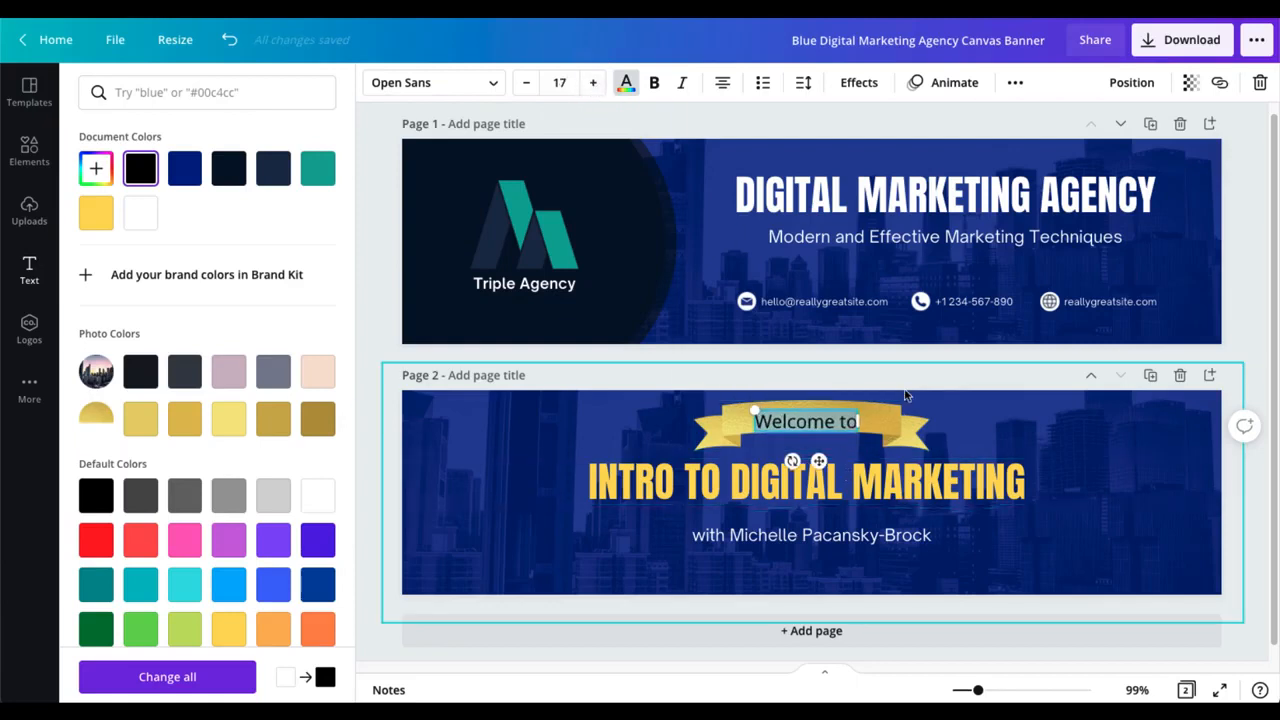
Step: Dismiss the colour panel and reselect the 'Welcome to' text box
{"action": "left_click", "coordinate": [29, 270]}
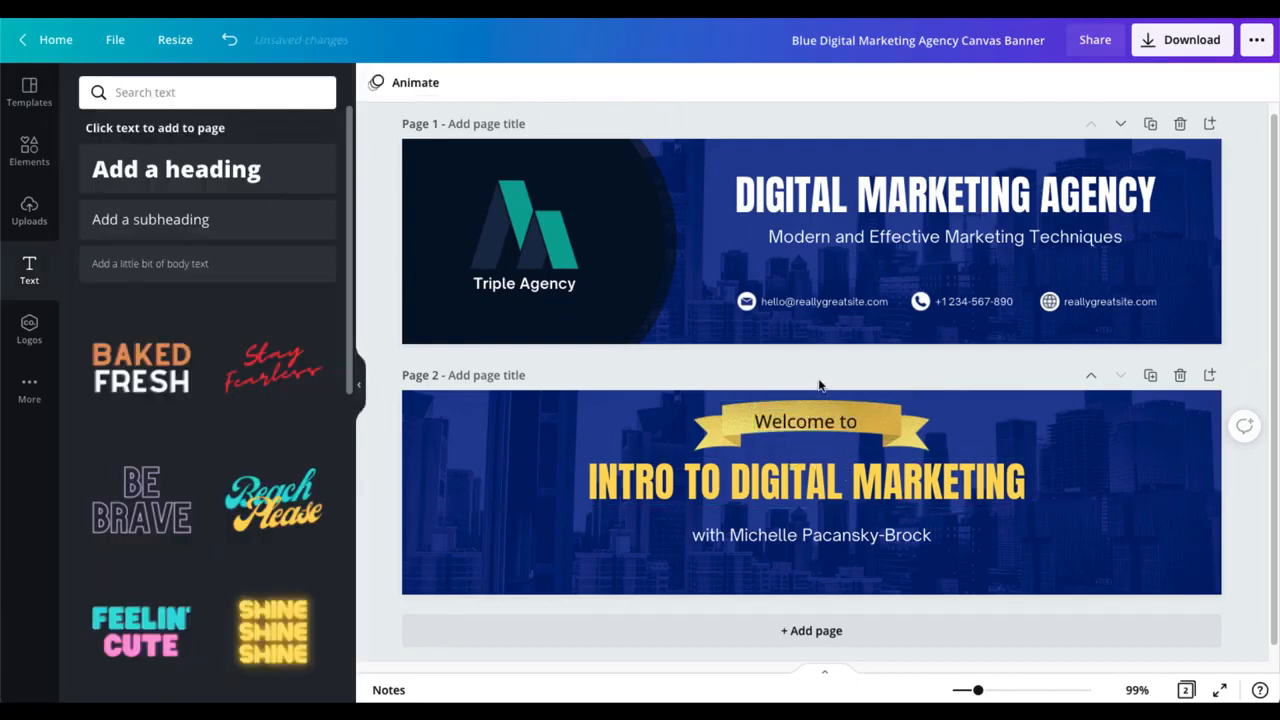
{"action": "left_click", "coordinate": [805, 421]}
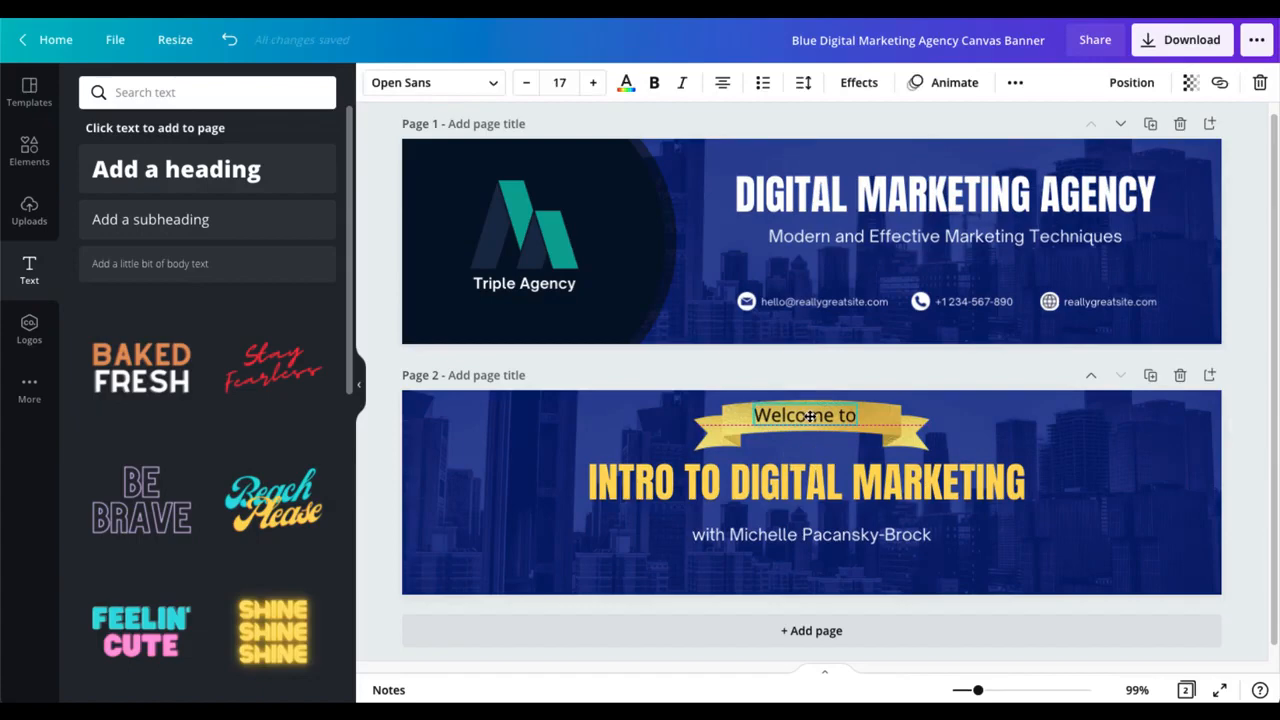
{"action": "left_click", "coordinate": [805, 415]}
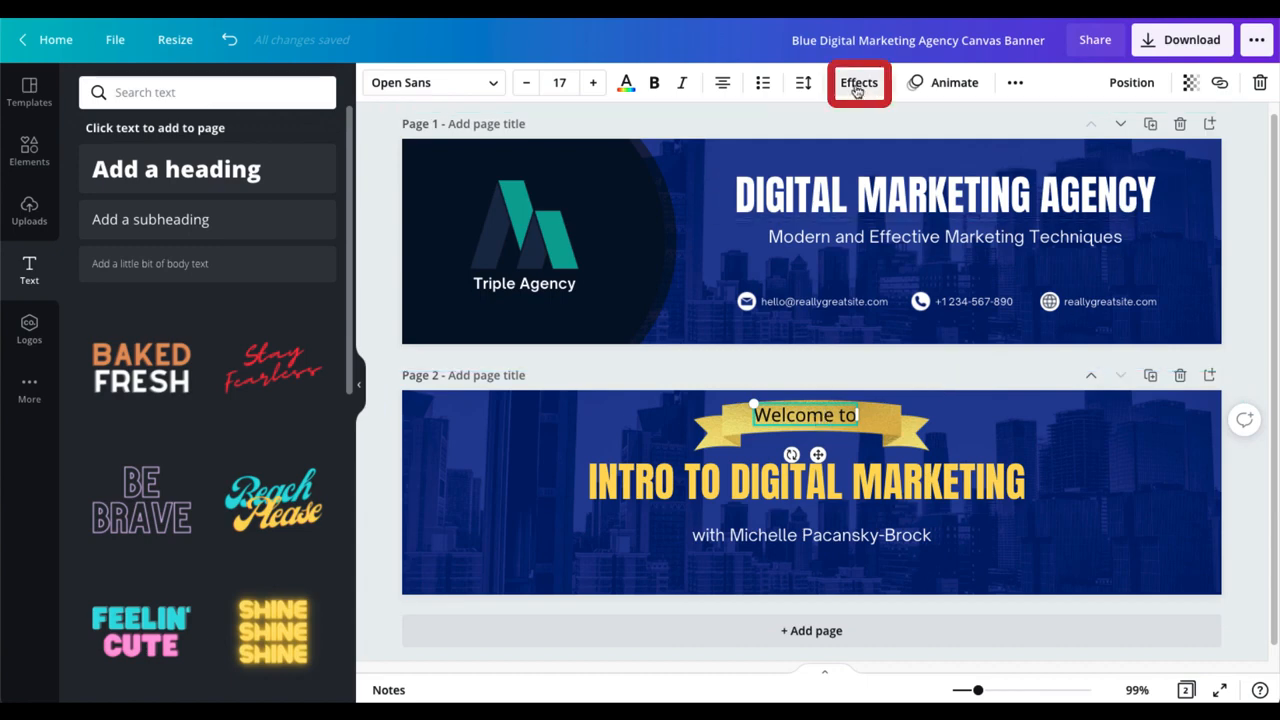
Step: Apply the Curve text effect to 'Welcome to' and ease the curve down to about 7
{"action": "left_click", "coordinate": [858, 82]}
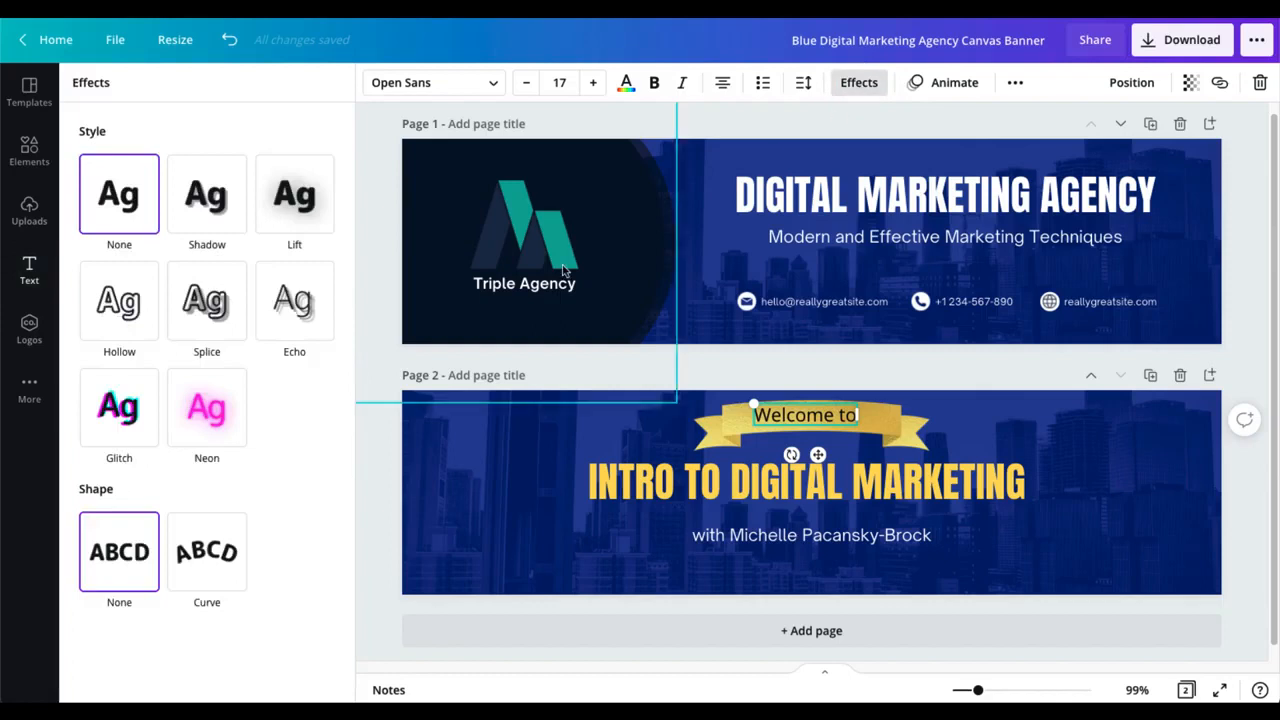
{"action": "left_click", "coordinate": [206, 300]}
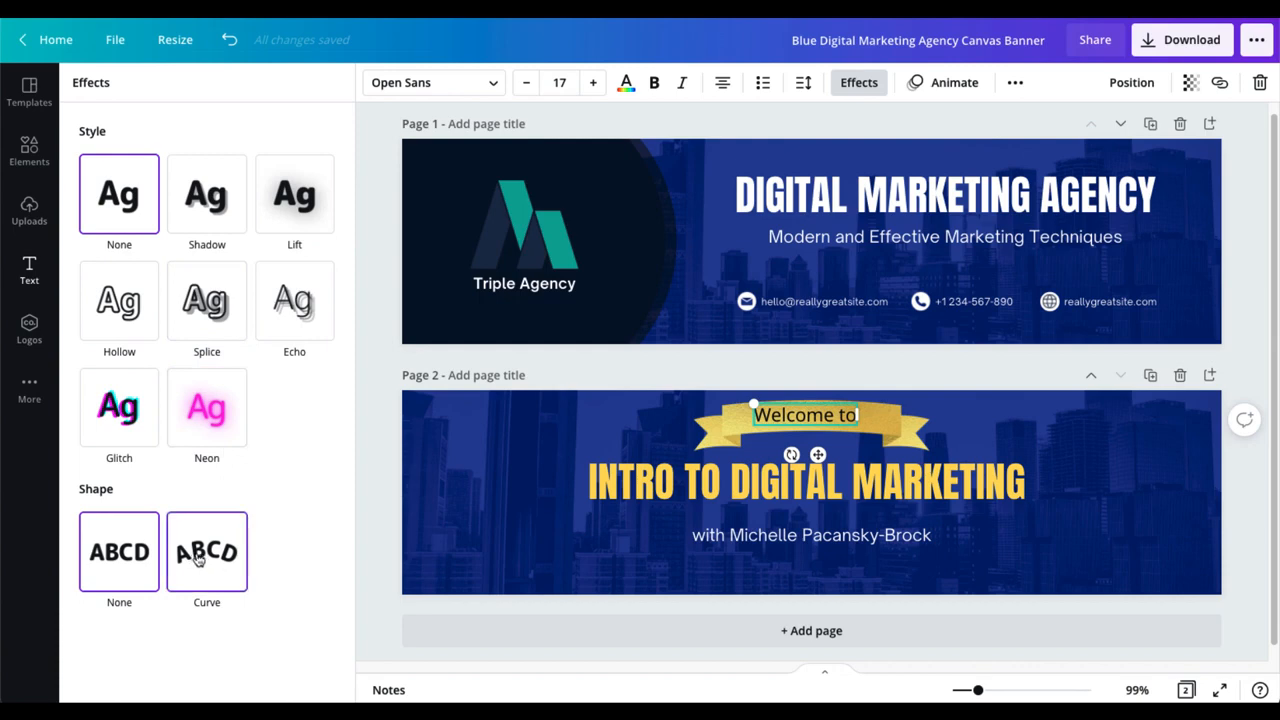
{"action": "left_click", "coordinate": [206, 552]}
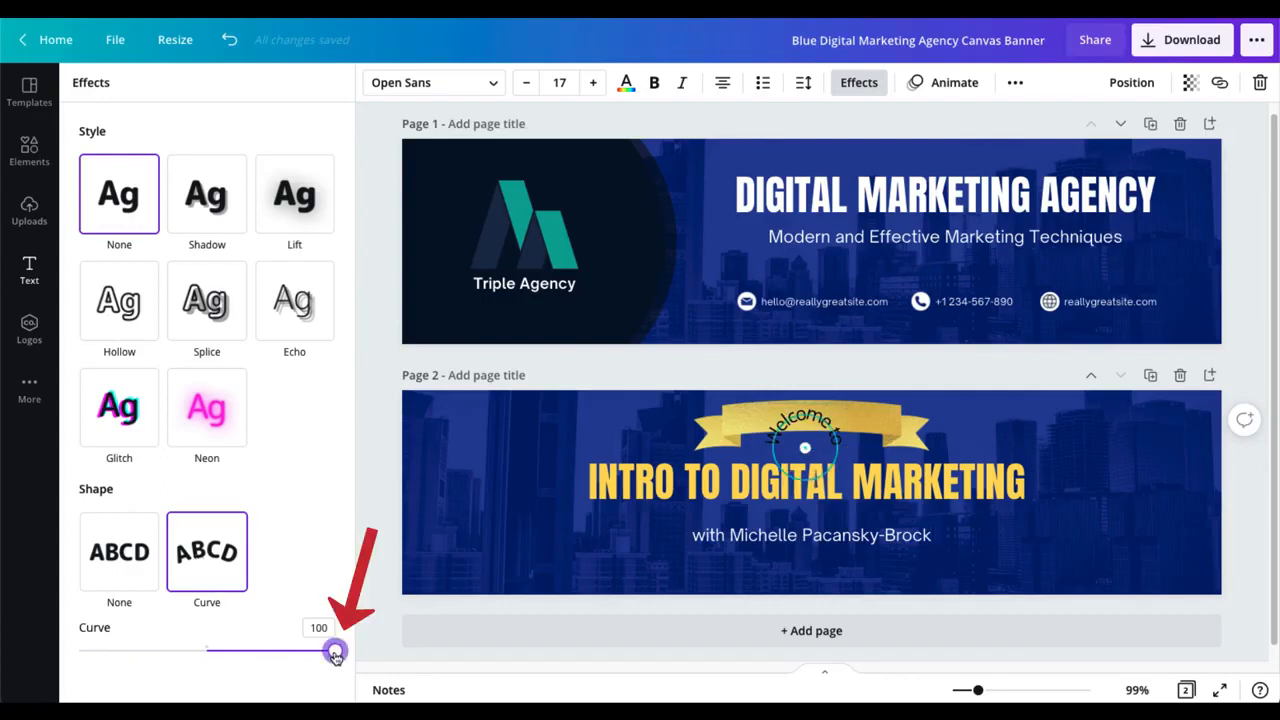
{"action": "left_click_drag", "start_coordinate": [335, 651], "coordinate": [294, 651]}
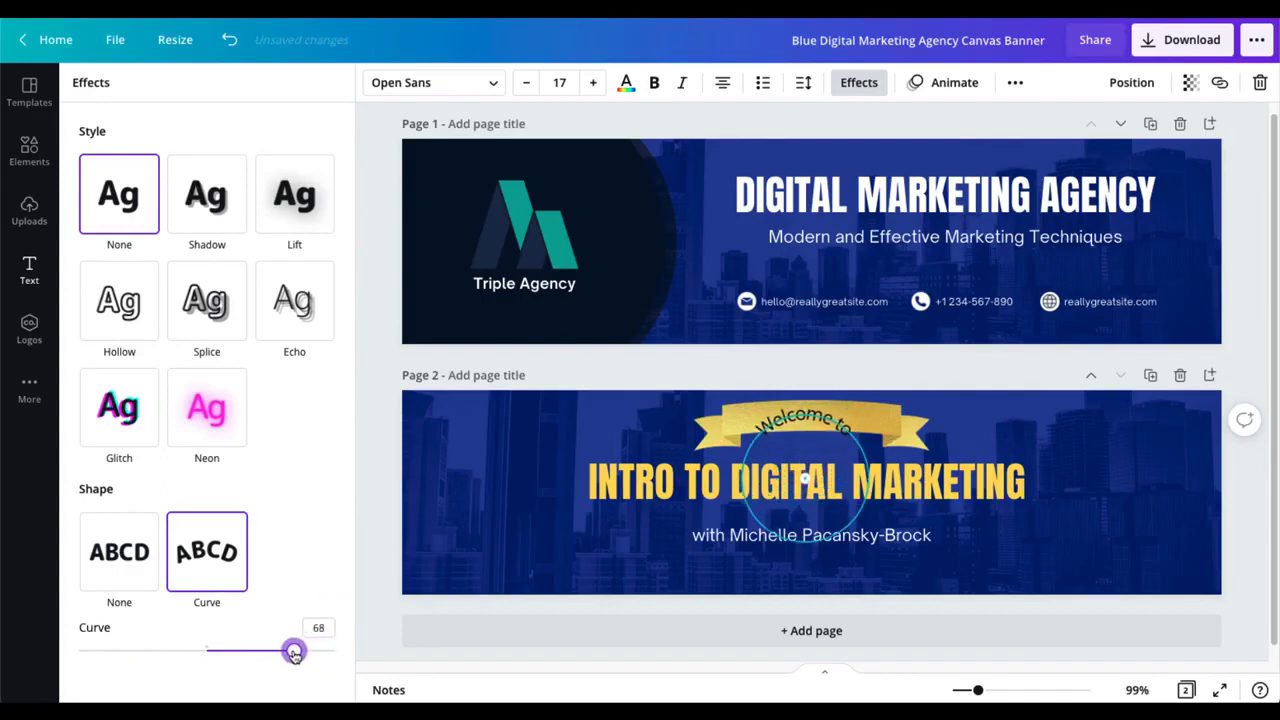
{"action": "left_click_drag", "start_coordinate": [293, 651], "coordinate": [247, 651]}
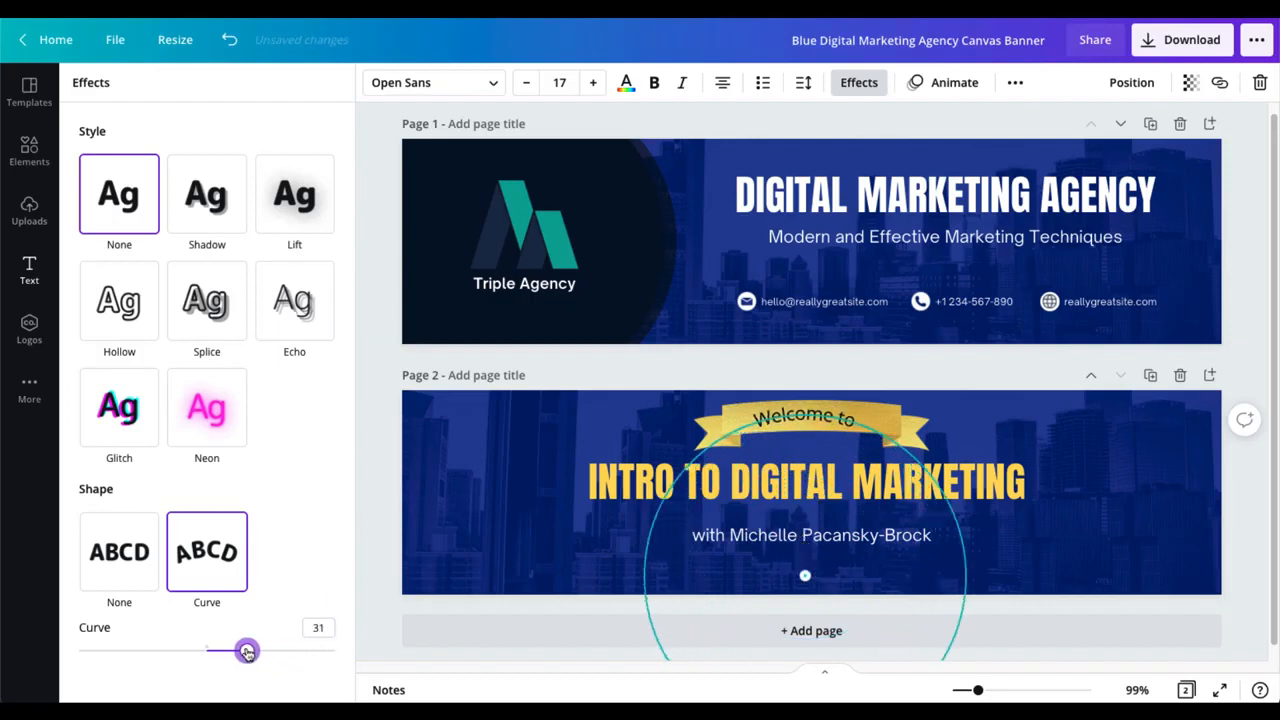
{"action": "left_click_drag", "start_coordinate": [247, 651], "coordinate": [214, 651]}
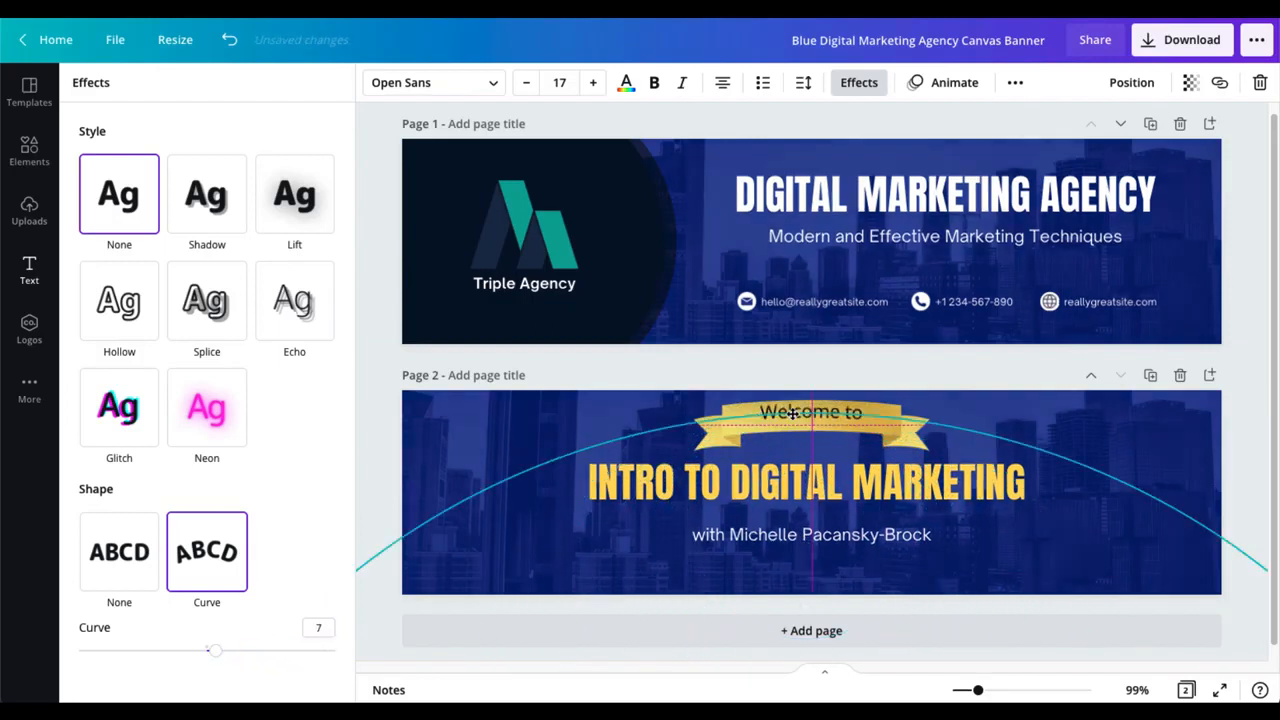
{"action": "left_click", "coordinate": [811, 412]}
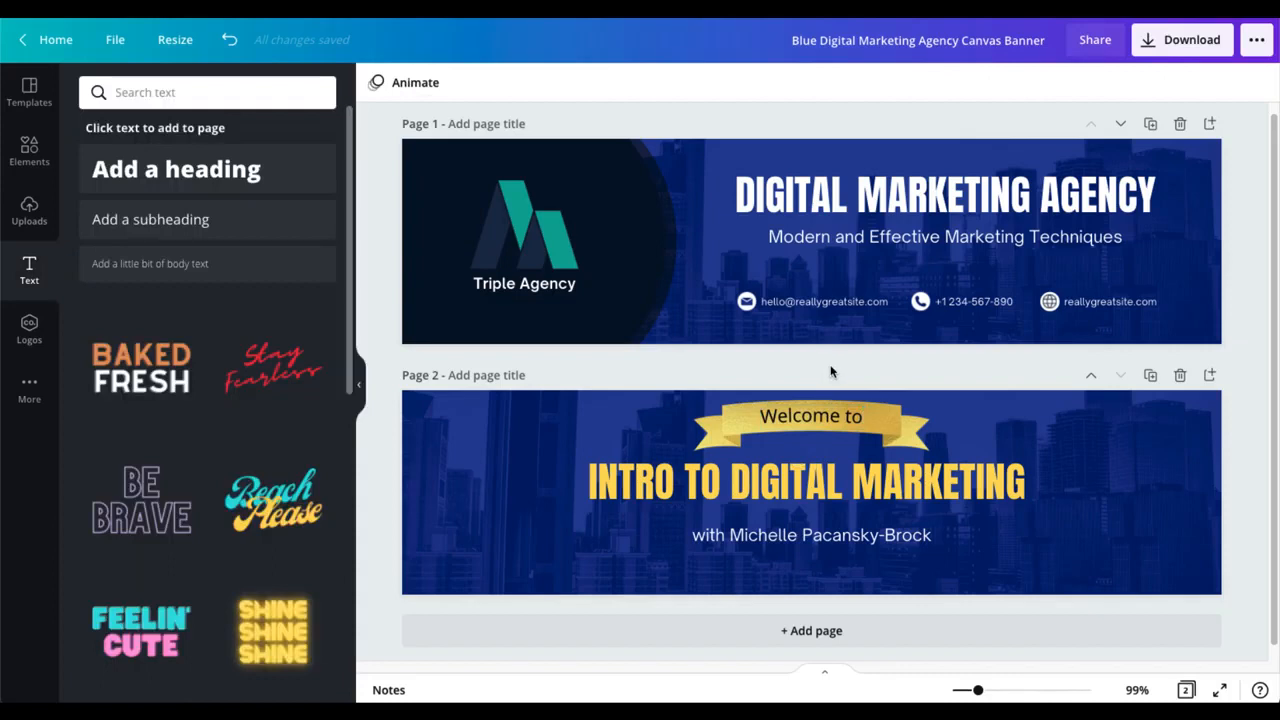
{"action": "mouse_move", "coordinate": [785, 368]}
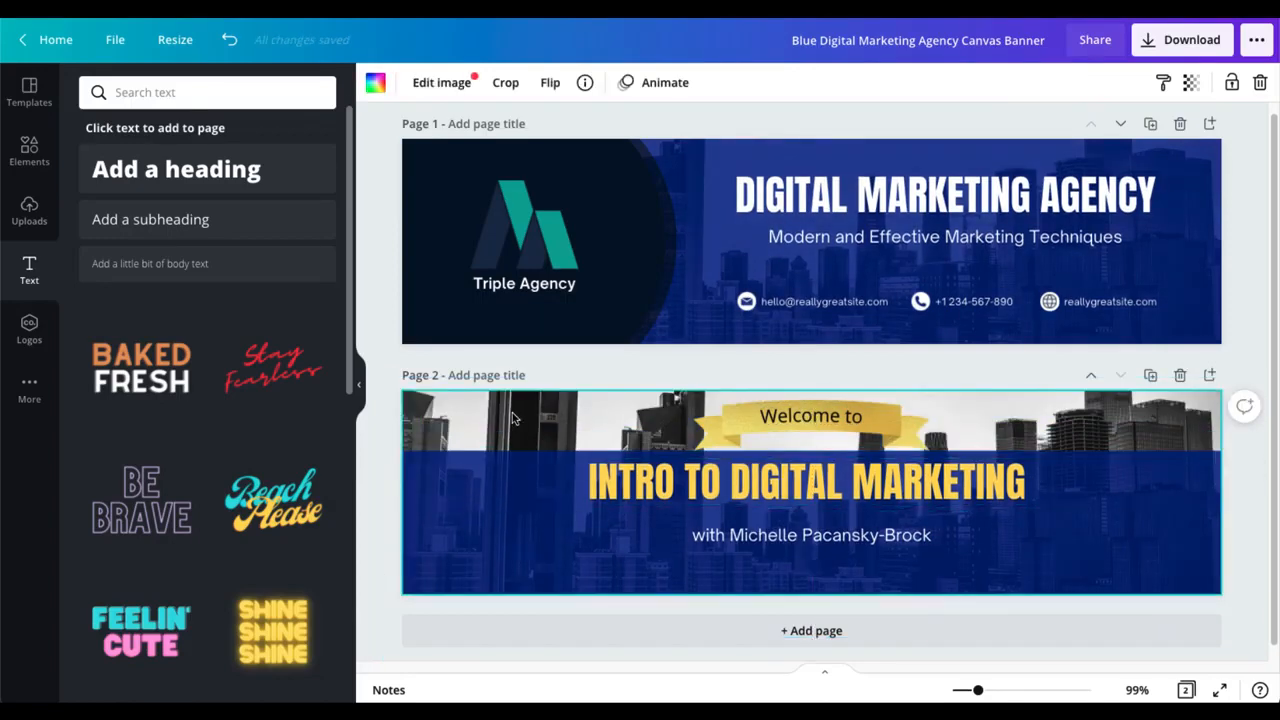
Step: Raise the grey city photo's contrast to about 42 in Edit image
{"action": "left_click", "coordinate": [441, 82]}
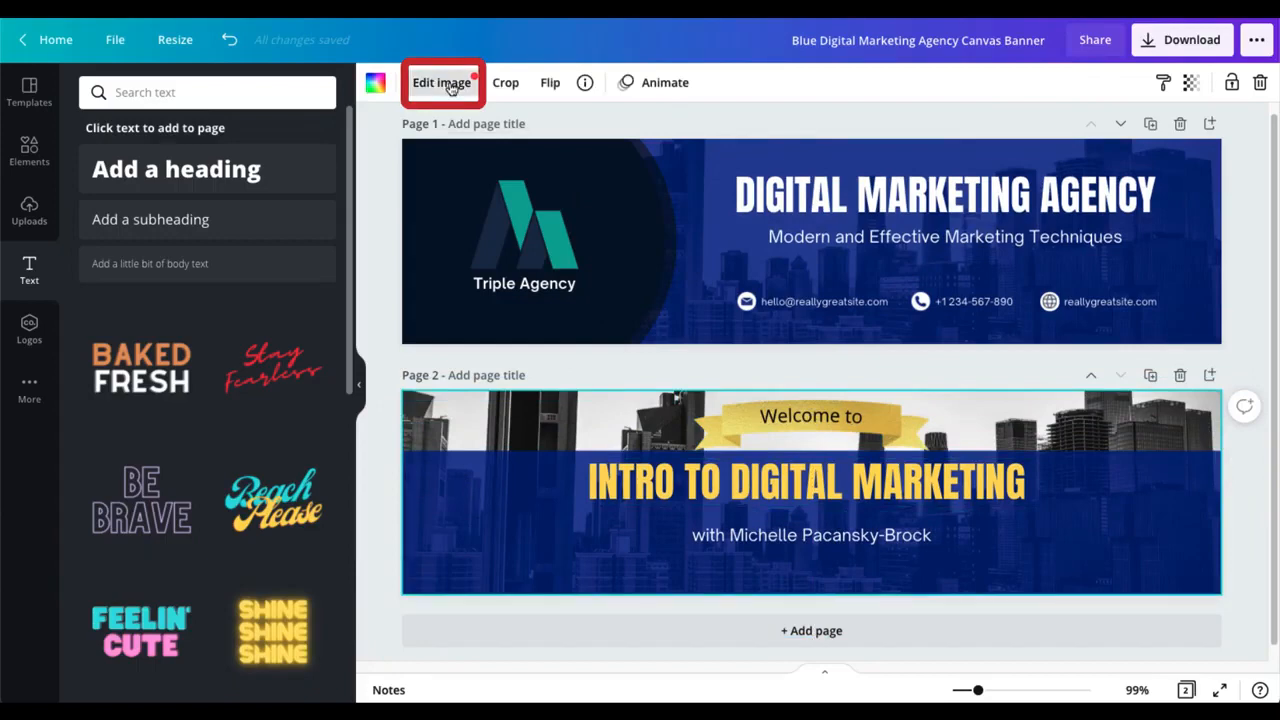
{"action": "left_click", "coordinate": [441, 82]}
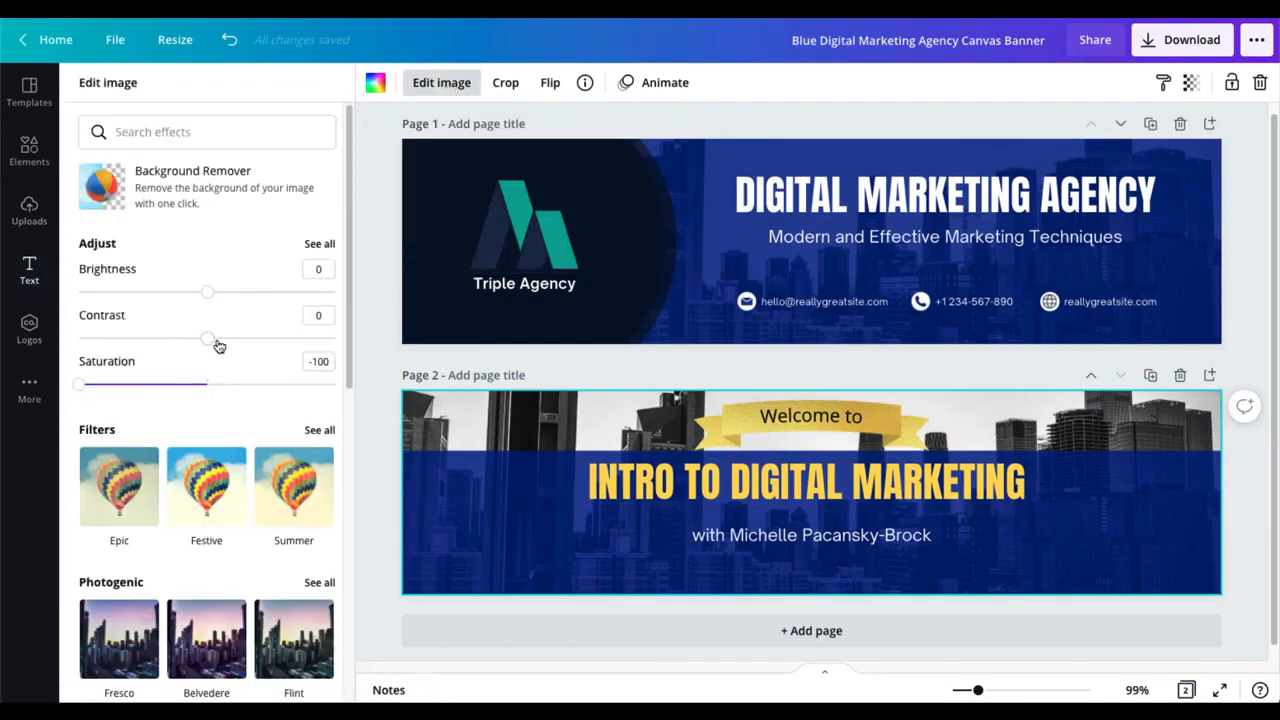
{"action": "left_click_drag", "start_coordinate": [206, 338], "coordinate": [266, 338]}
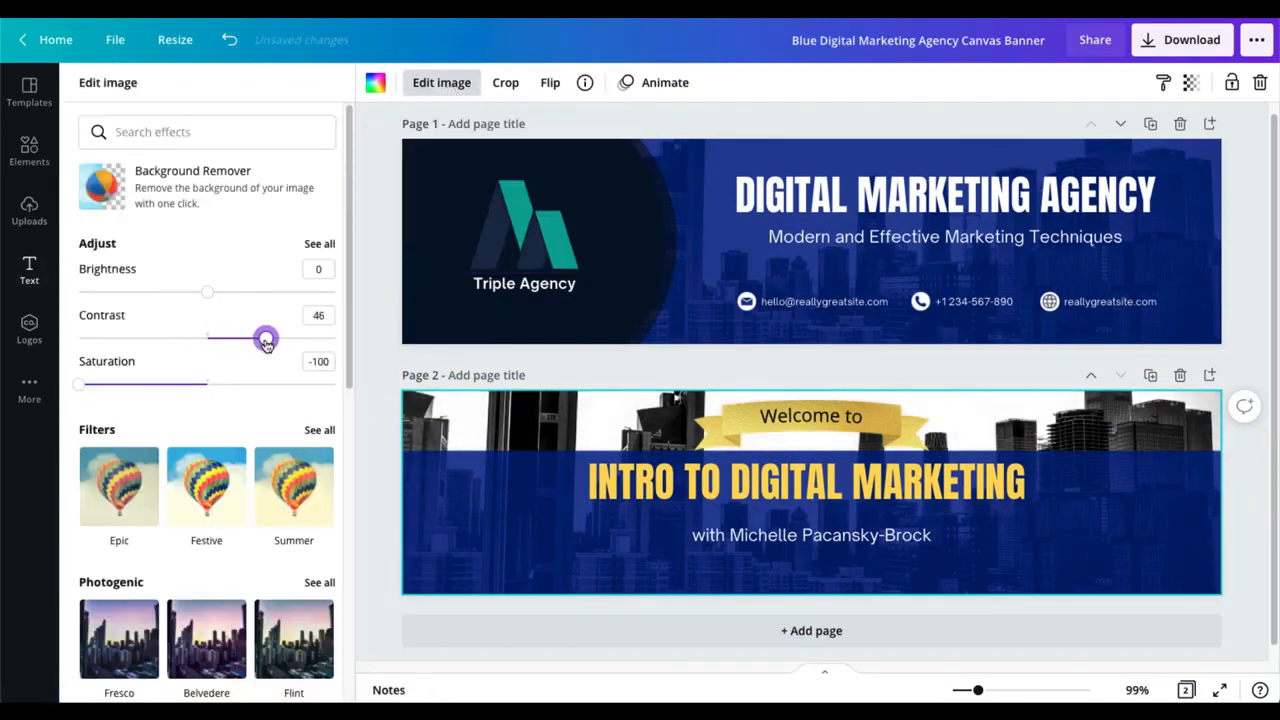
{"action": "left_click_drag", "start_coordinate": [266, 338], "coordinate": [278, 338]}
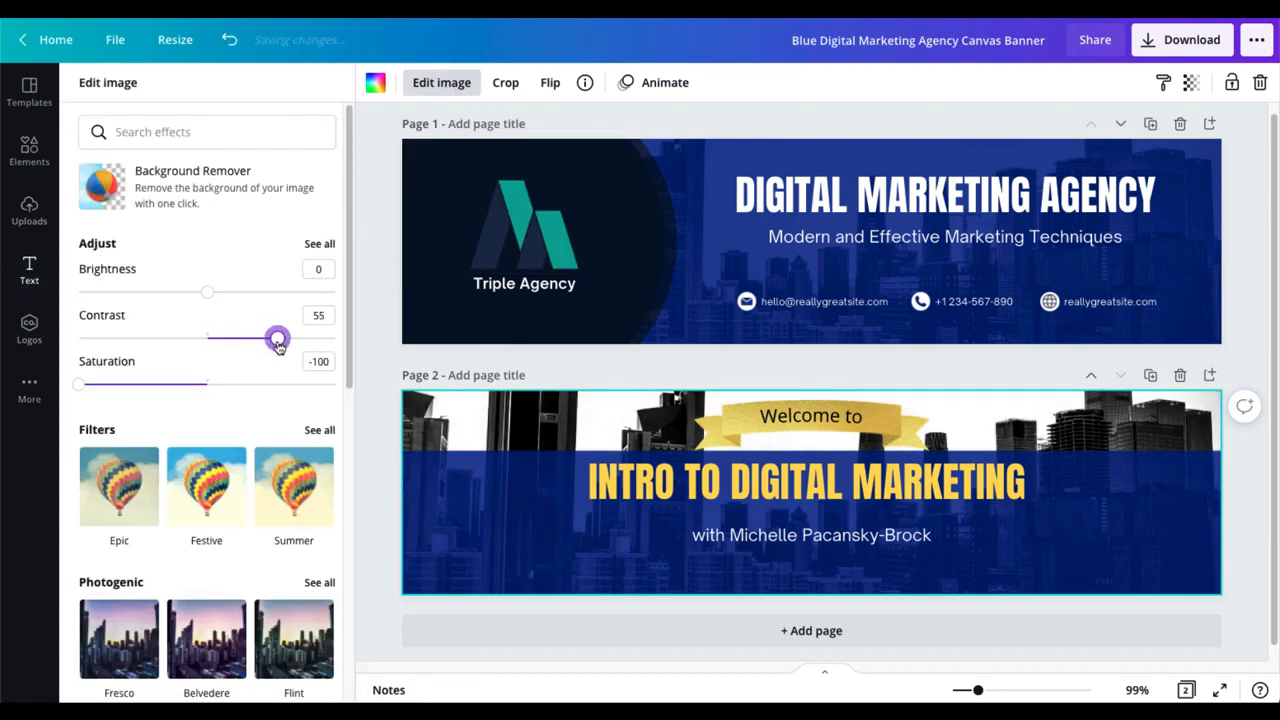
{"action": "left_click_drag", "start_coordinate": [278, 338], "coordinate": [260, 338]}
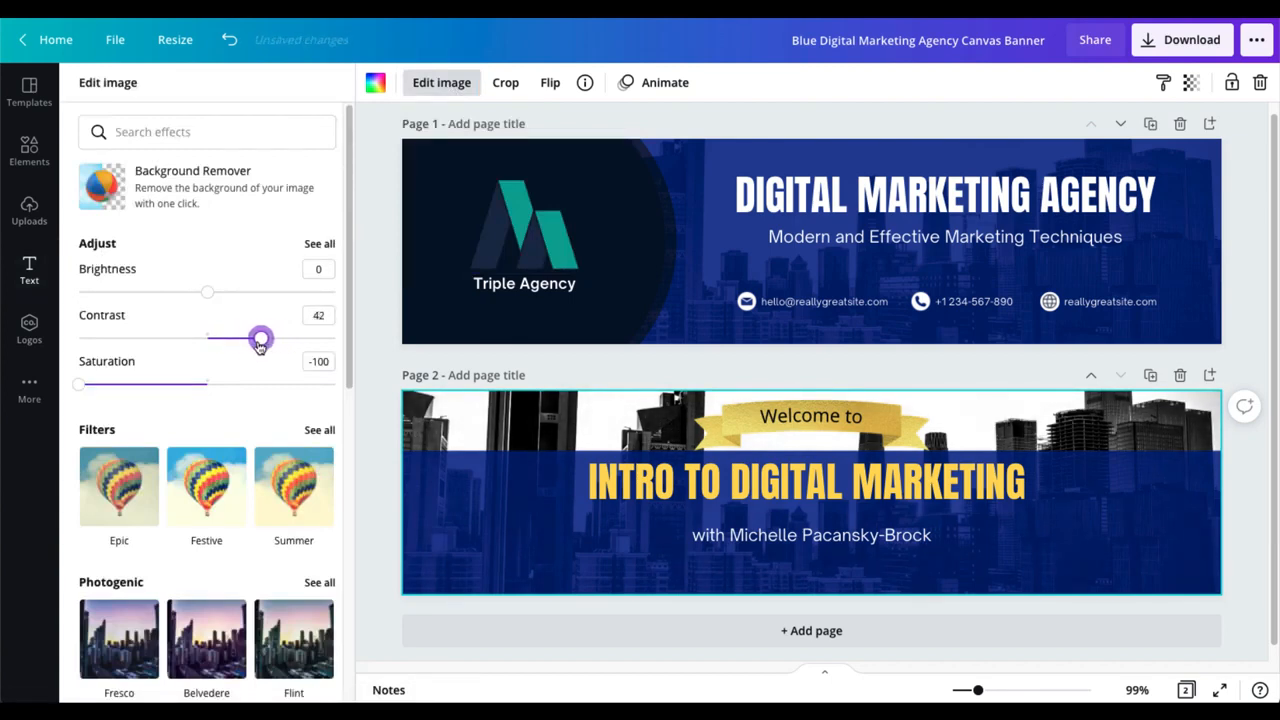
{"action": "left_click_drag", "start_coordinate": [260, 338], "coordinate": [235, 338]}
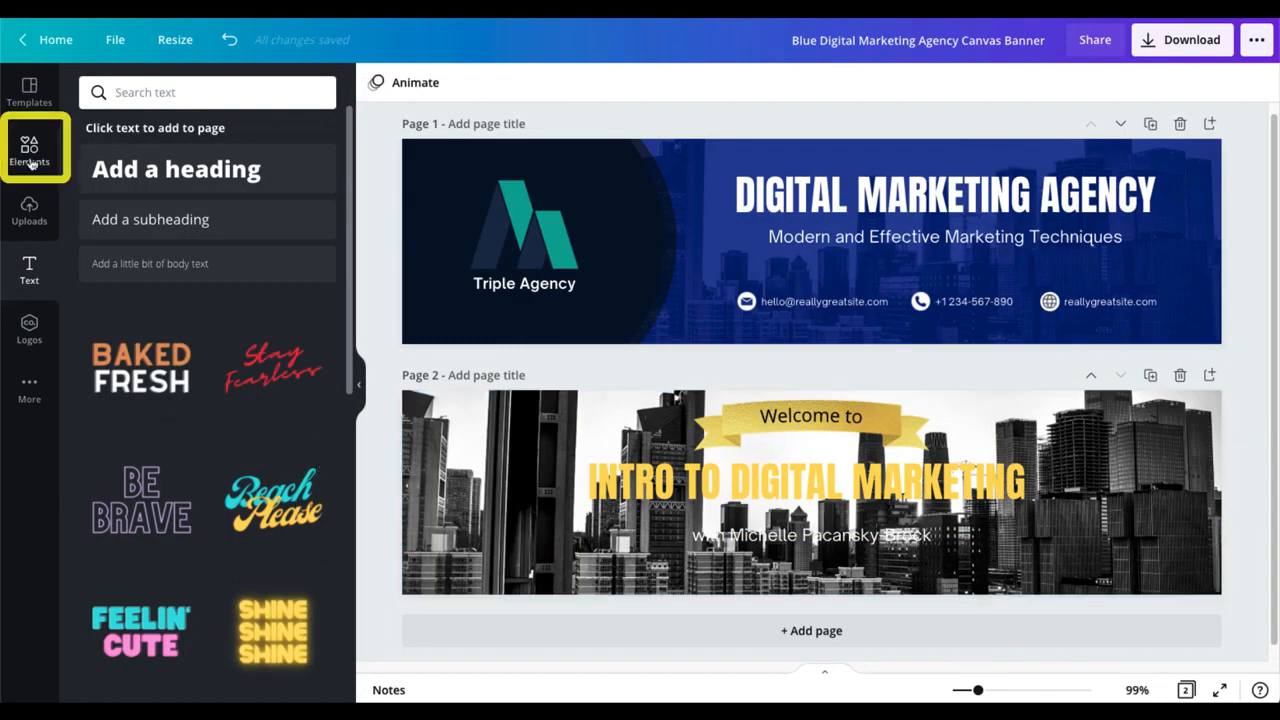
Step: Add a square over page 2 and send it backward behind the ribbon and titles
{"action": "left_click", "coordinate": [29, 150]}
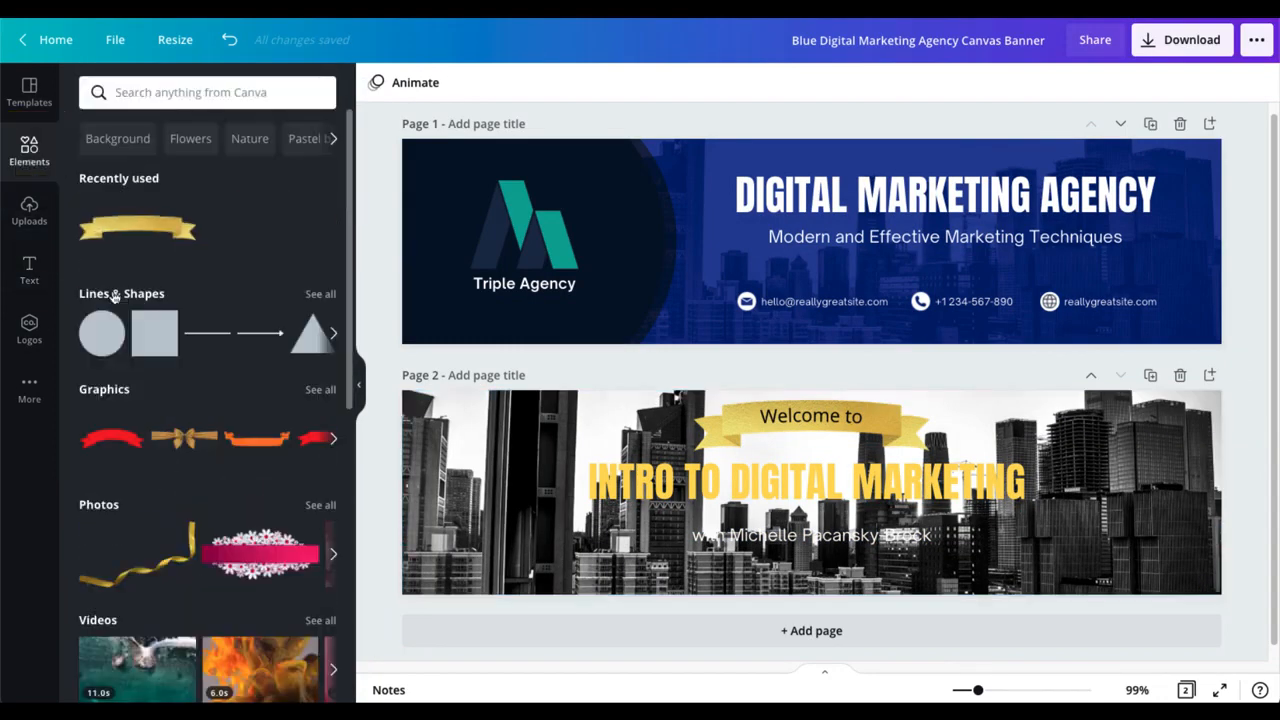
{"action": "mouse_move", "coordinate": [155, 333]}
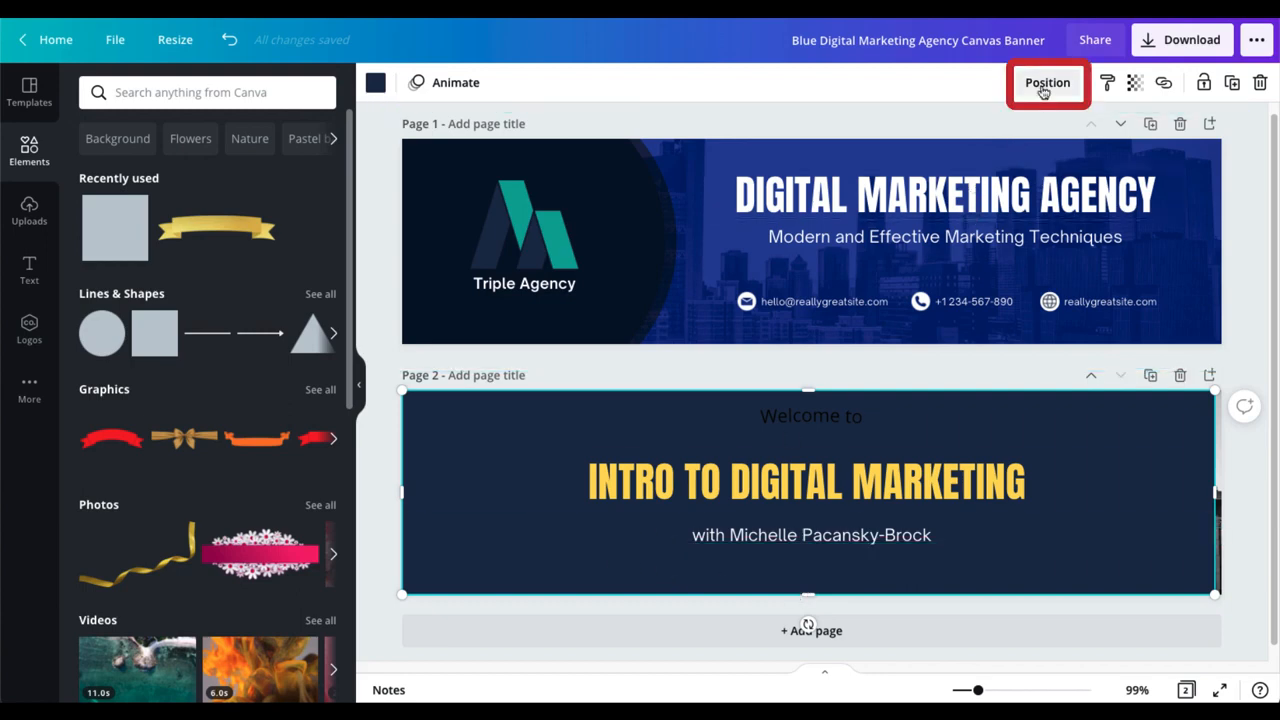
{"action": "left_click", "coordinate": [1047, 82]}
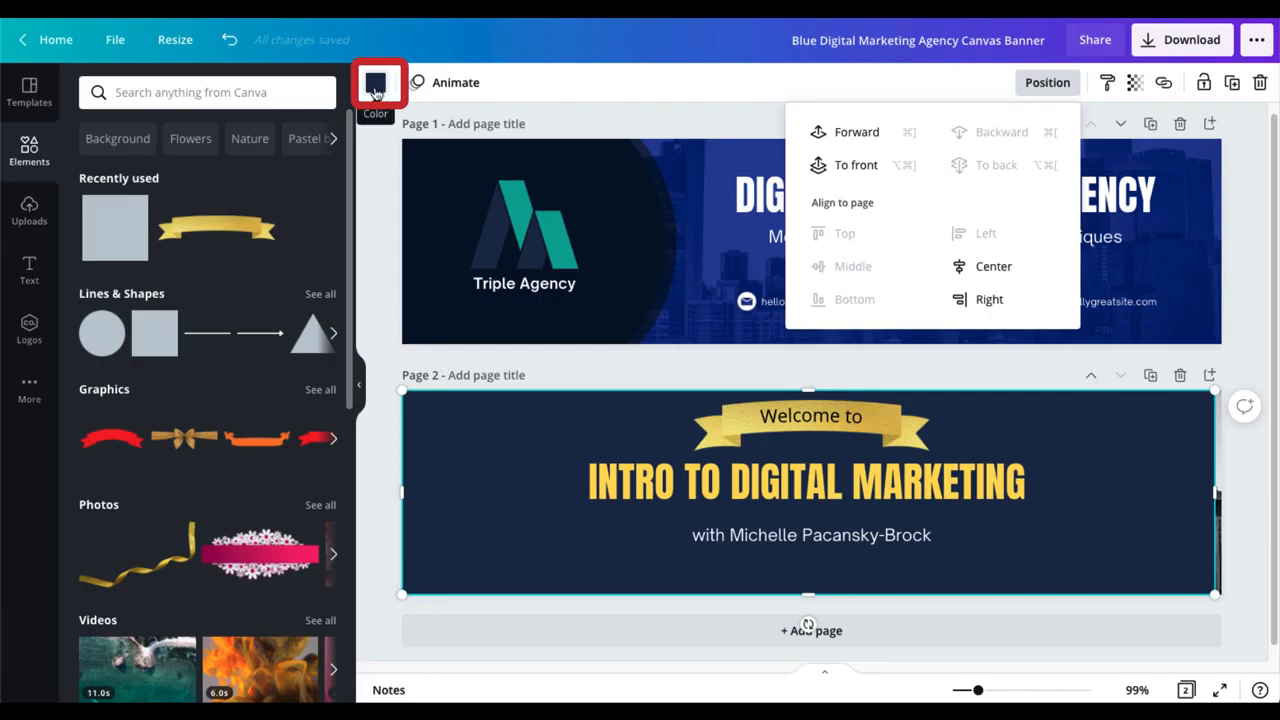
Step: Try a deep blue on the square, then settle on a dark navy
{"action": "left_click", "coordinate": [376, 83]}
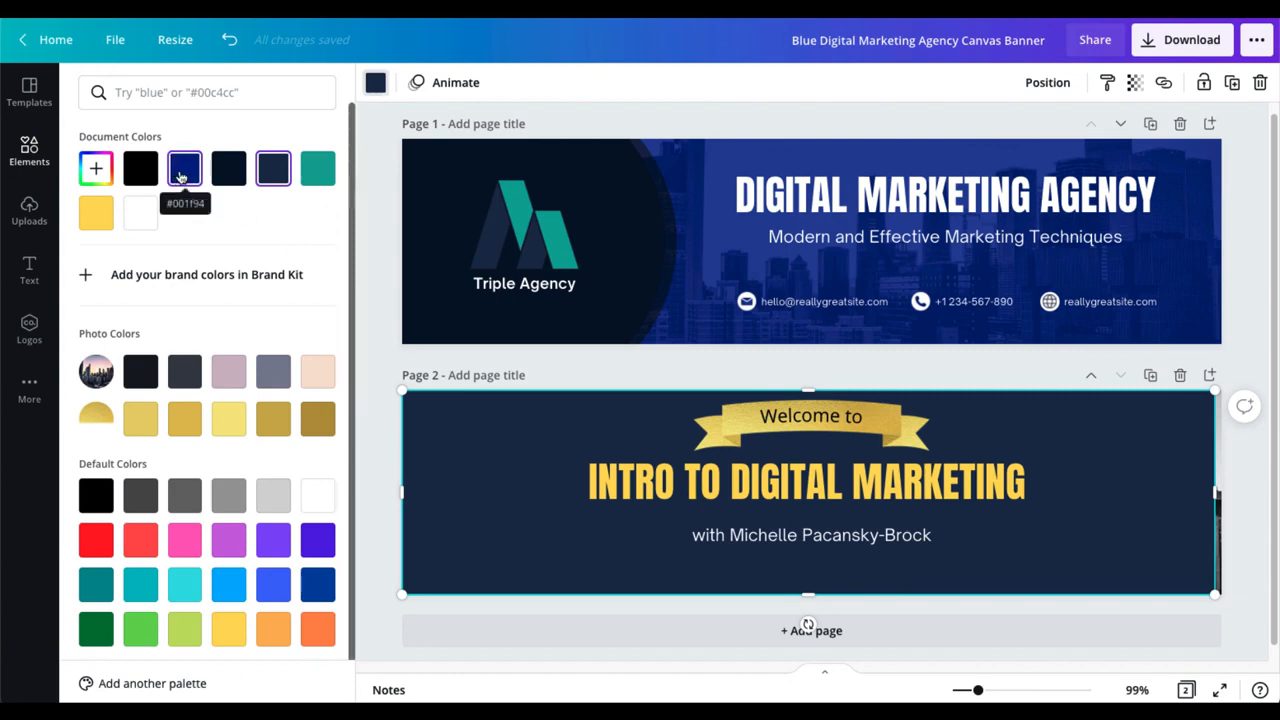
{"action": "left_click", "coordinate": [317, 585]}
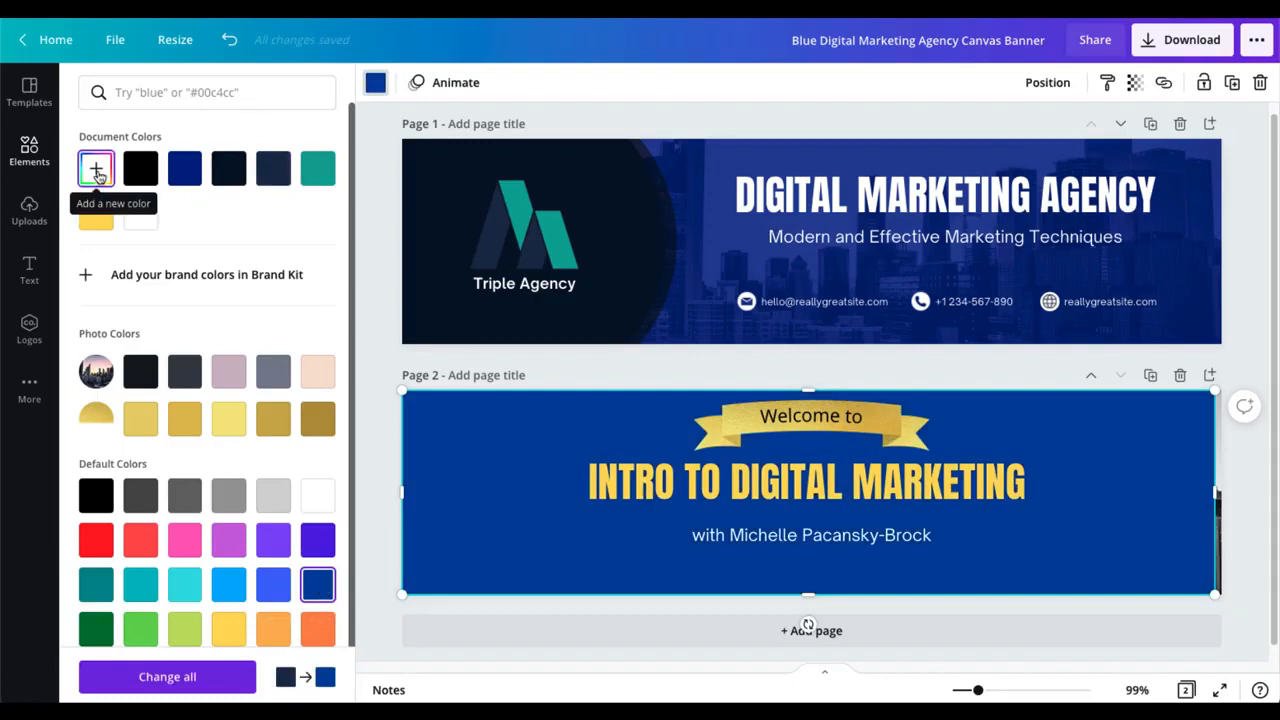
{"action": "left_click", "coordinate": [96, 168]}
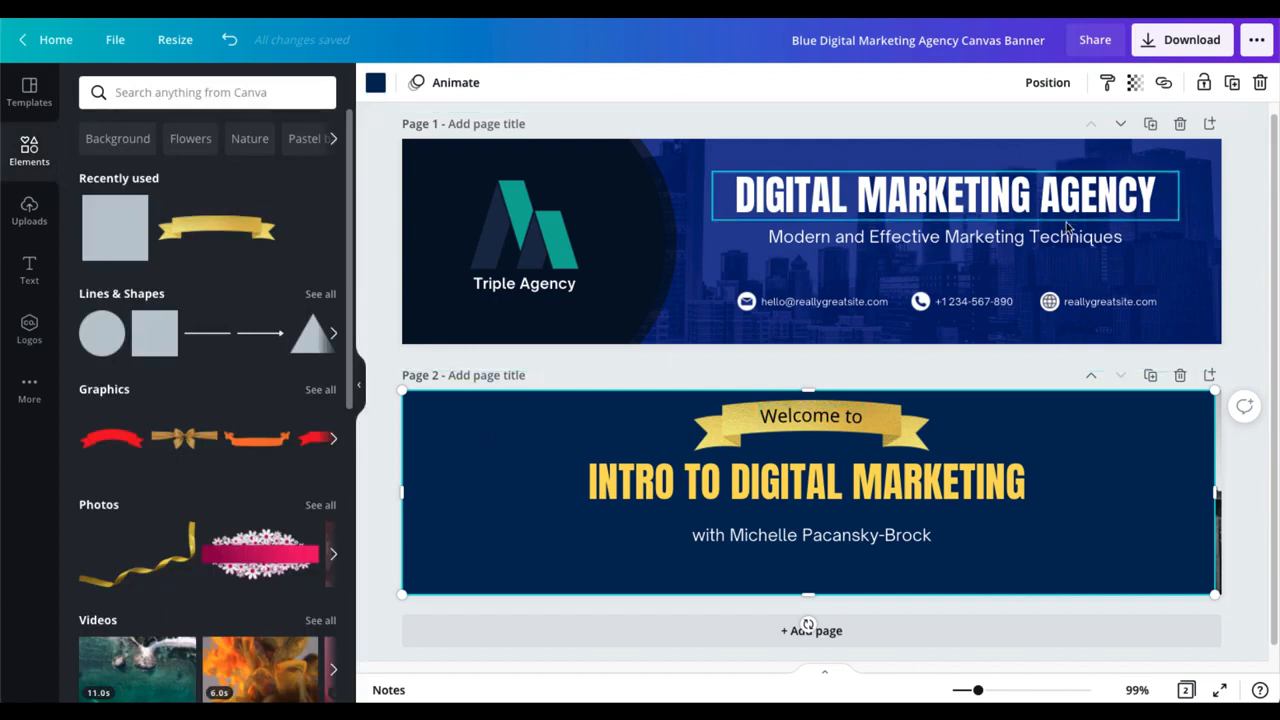
{"action": "mouse_move", "coordinate": [1135, 82]}
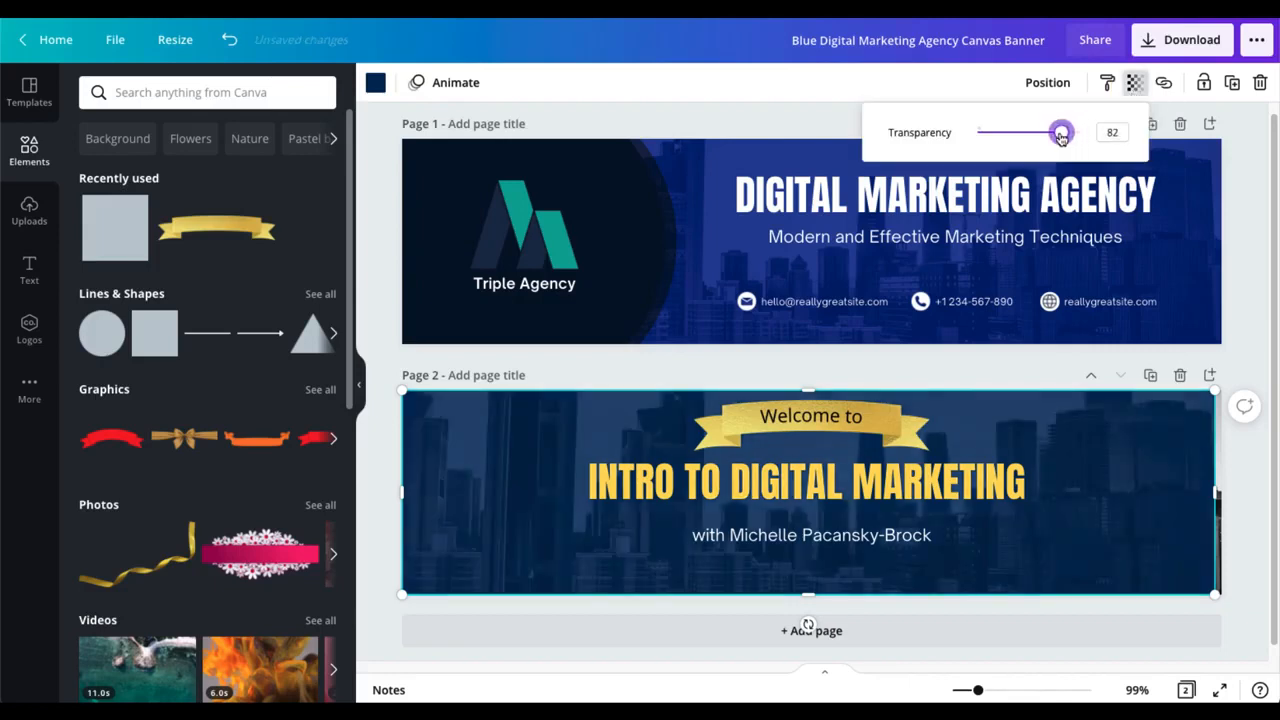
Step: Set the navy square's transparency to about 82
{"action": "left_click_drag", "start_coordinate": [1061, 132], "coordinate": [1041, 132]}
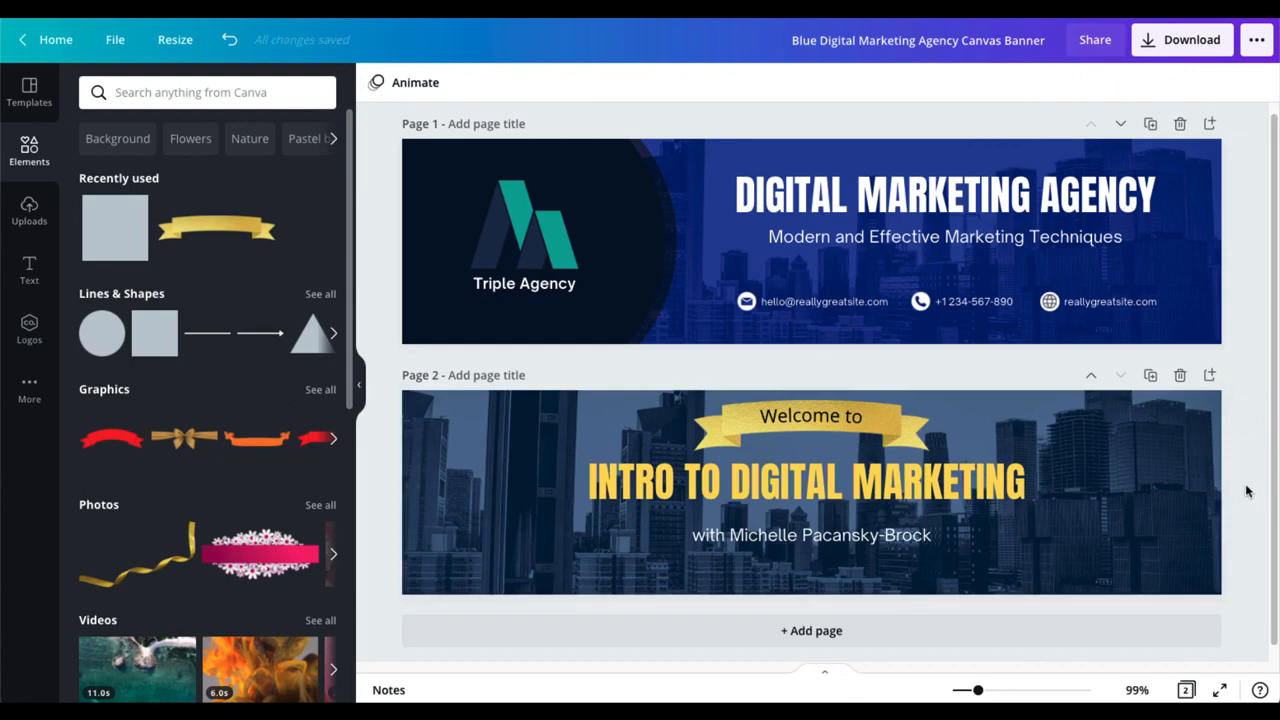
Step: Select Page 1, the agency banner, and delete it
{"action": "left_click", "coordinate": [945, 194]}
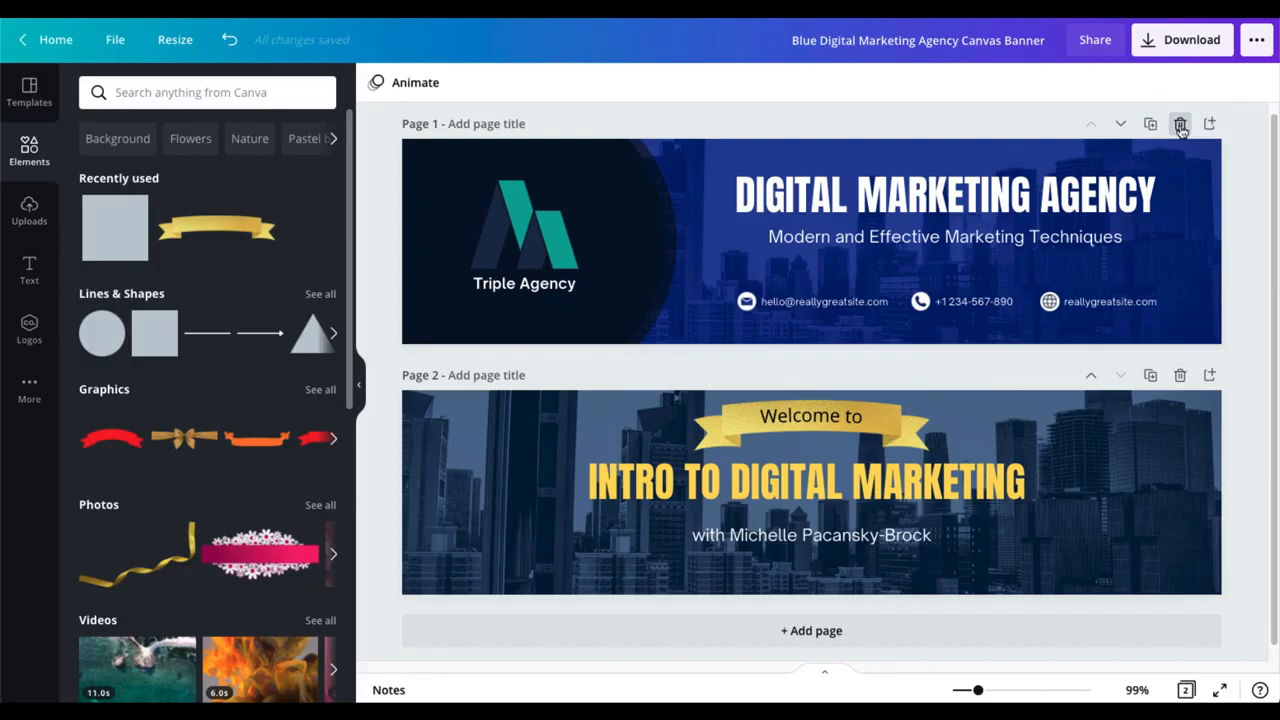
{"action": "left_click", "coordinate": [1180, 123]}
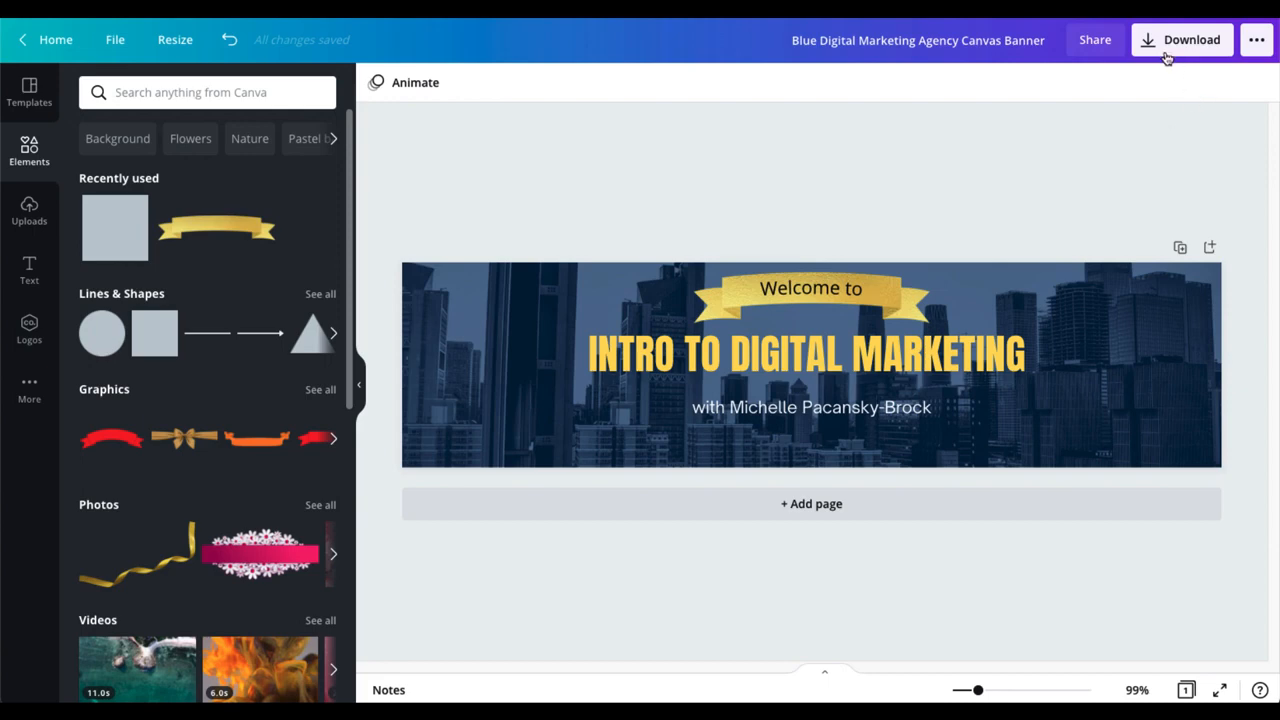
Step: Download the course banner with PNG kept as the file type
{"action": "left_click", "coordinate": [1182, 40]}
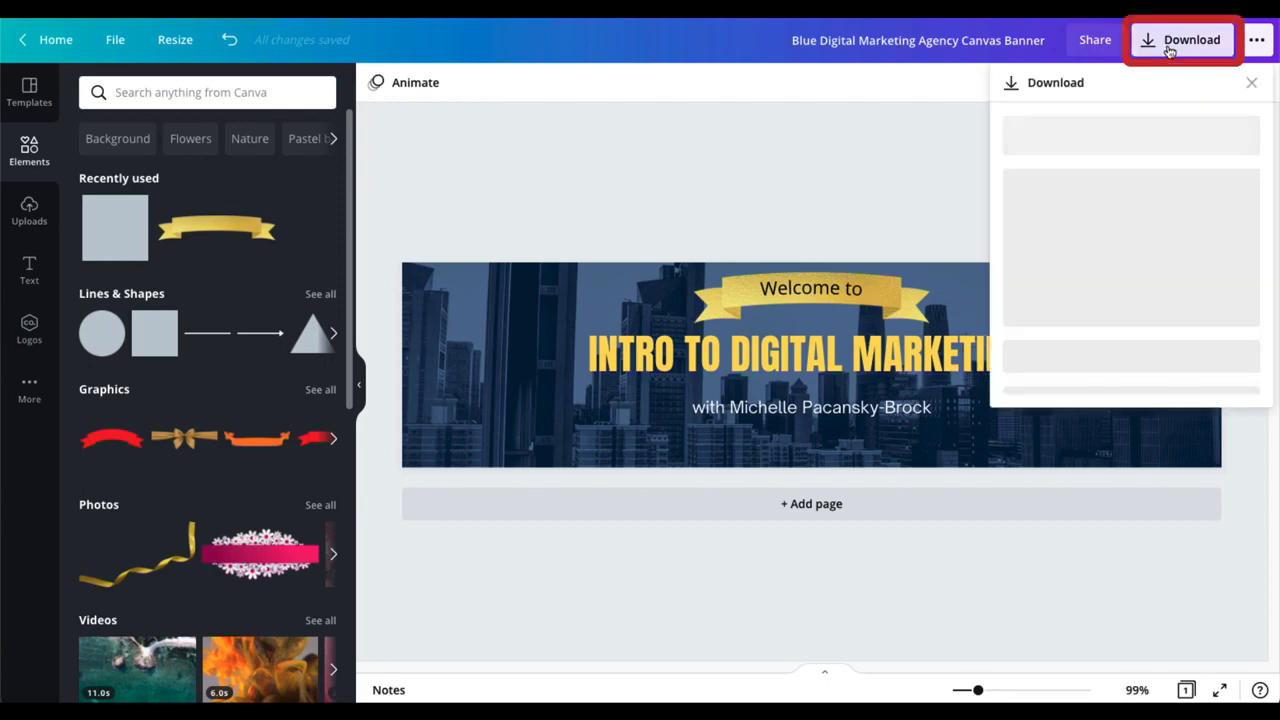
{"action": "left_click", "coordinate": [1181, 40]}
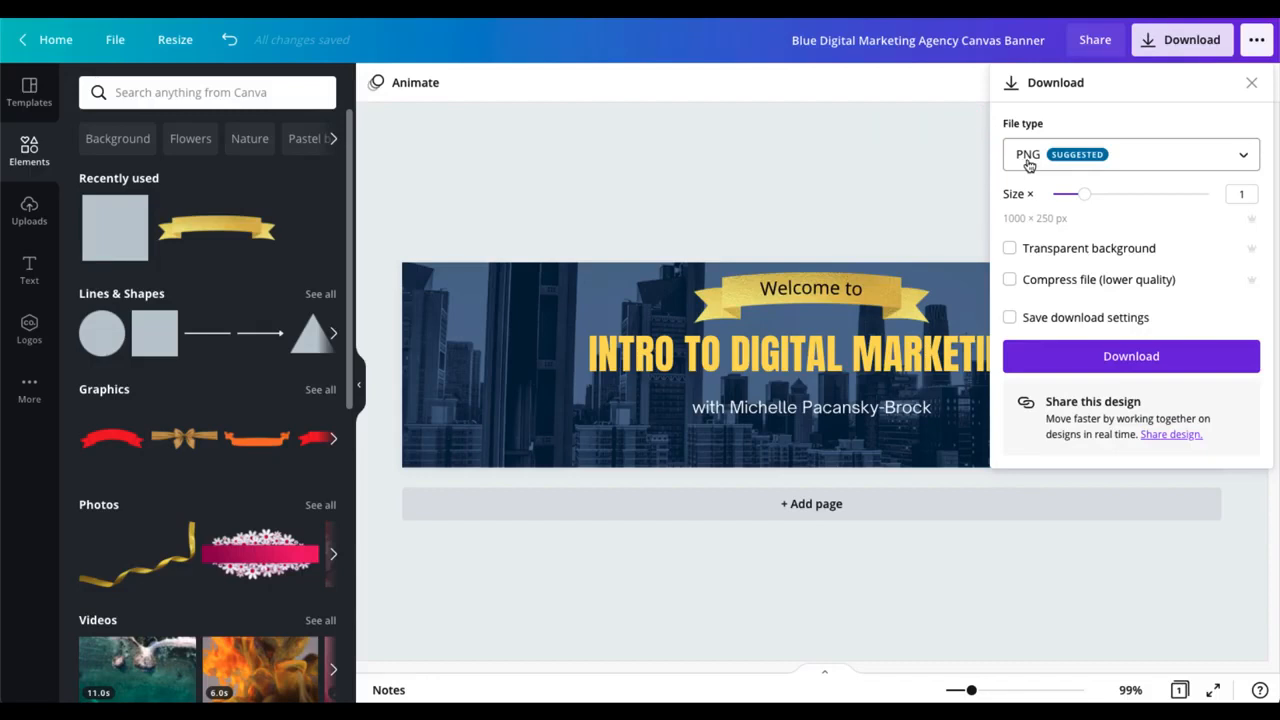
{"action": "left_click", "coordinate": [1131, 154]}
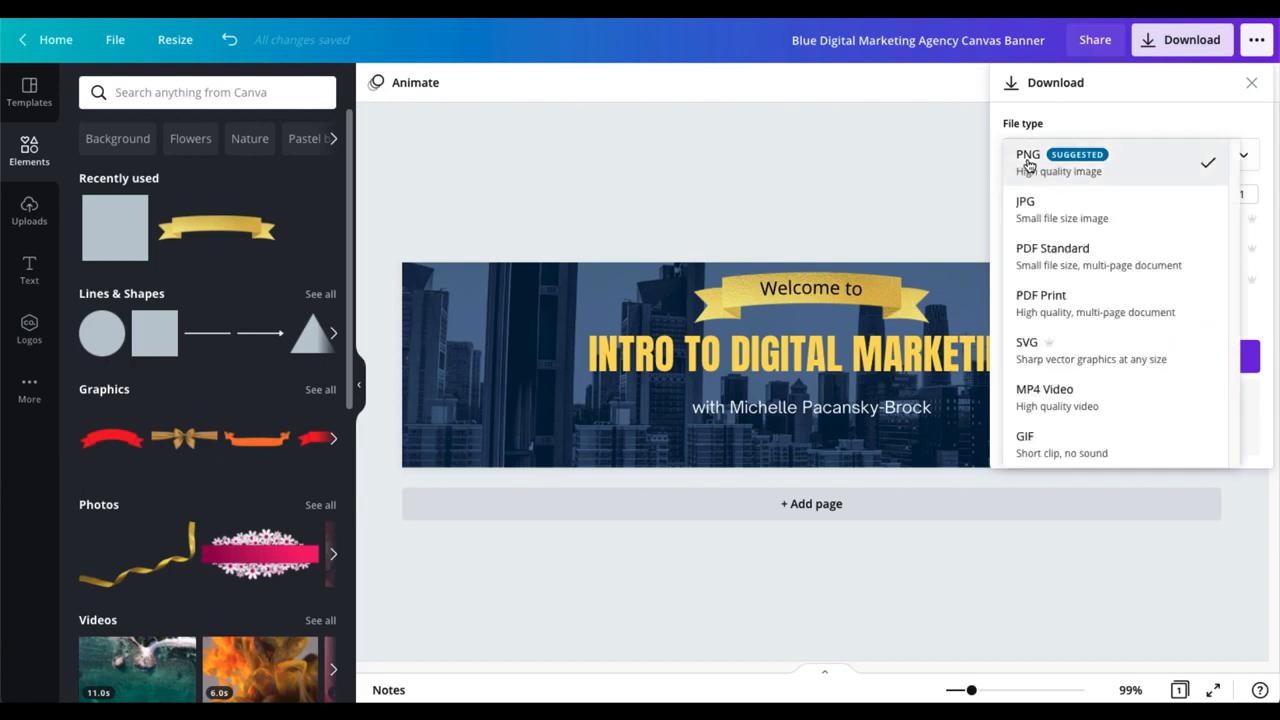
{"action": "left_click", "coordinate": [1028, 162]}
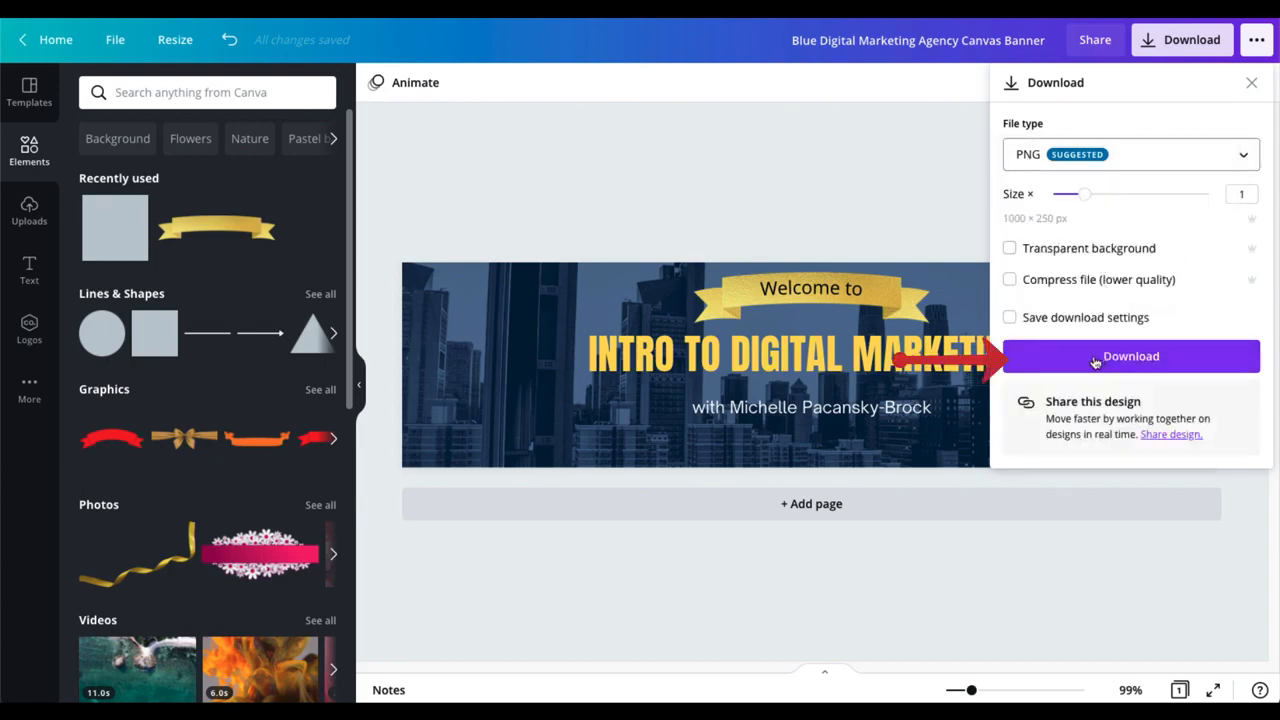
{"action": "left_click", "coordinate": [1130, 356]}
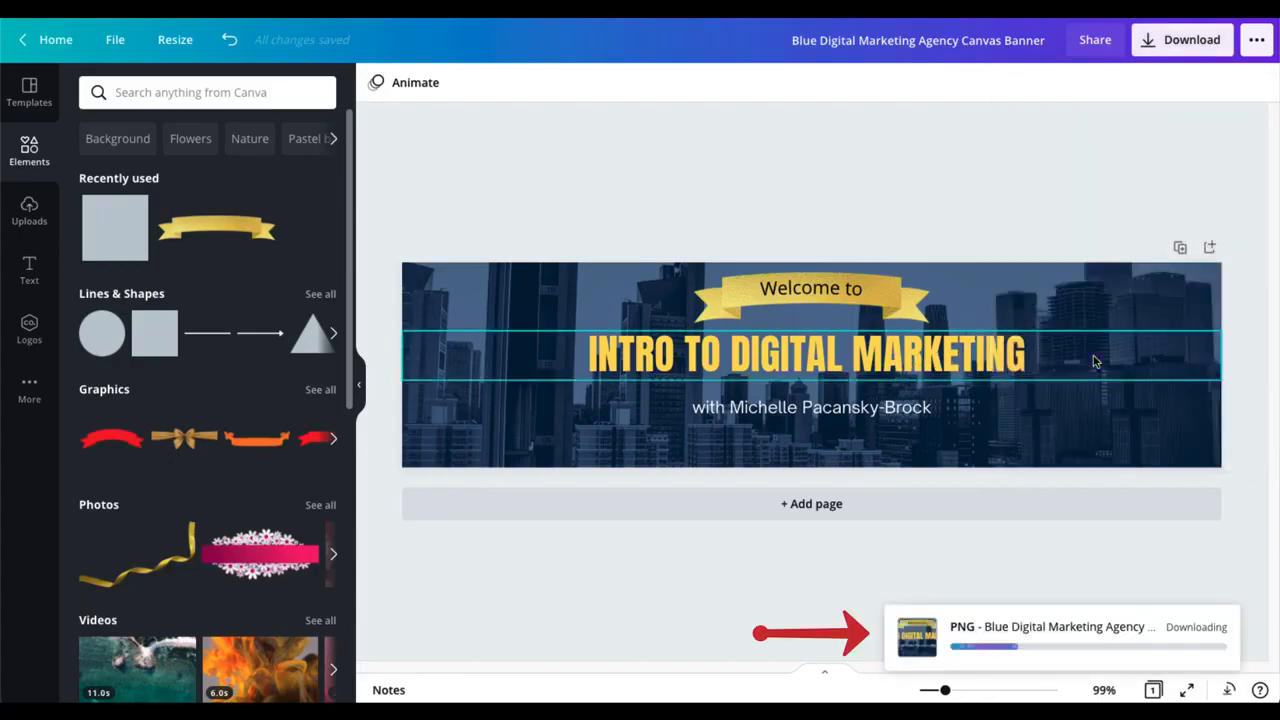
{"action": "left_click", "coordinate": [1181, 39]}
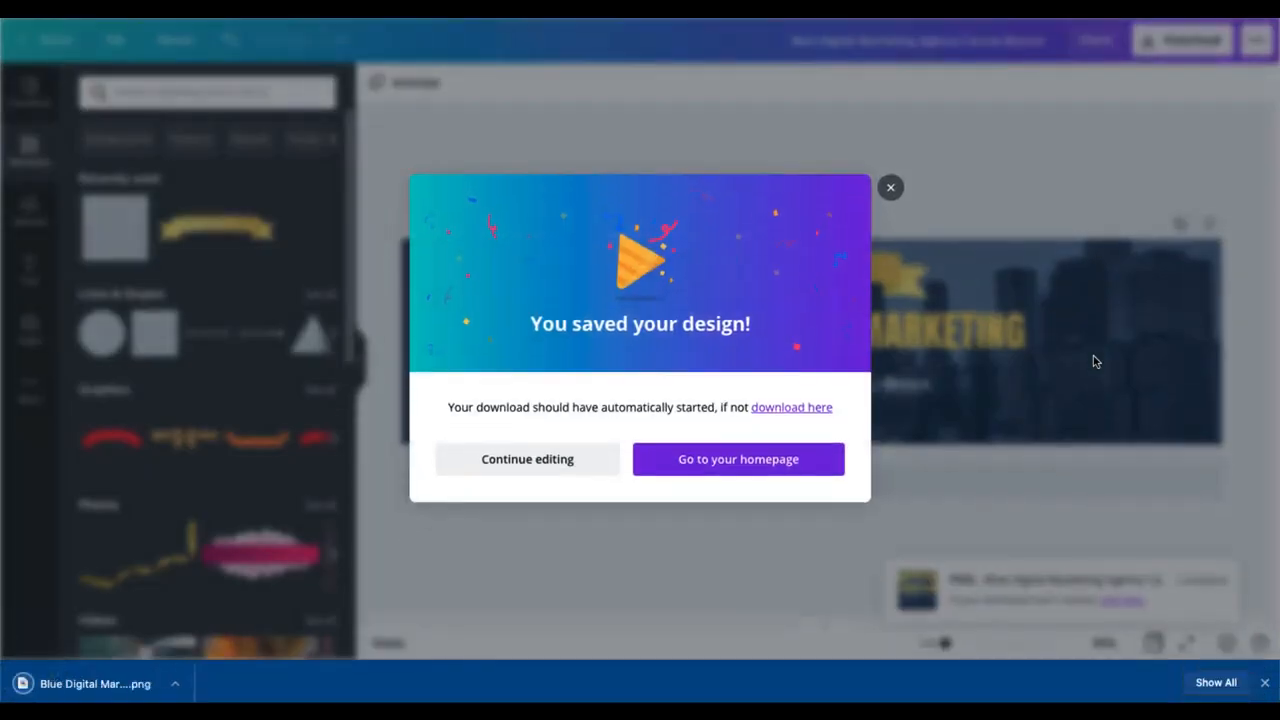